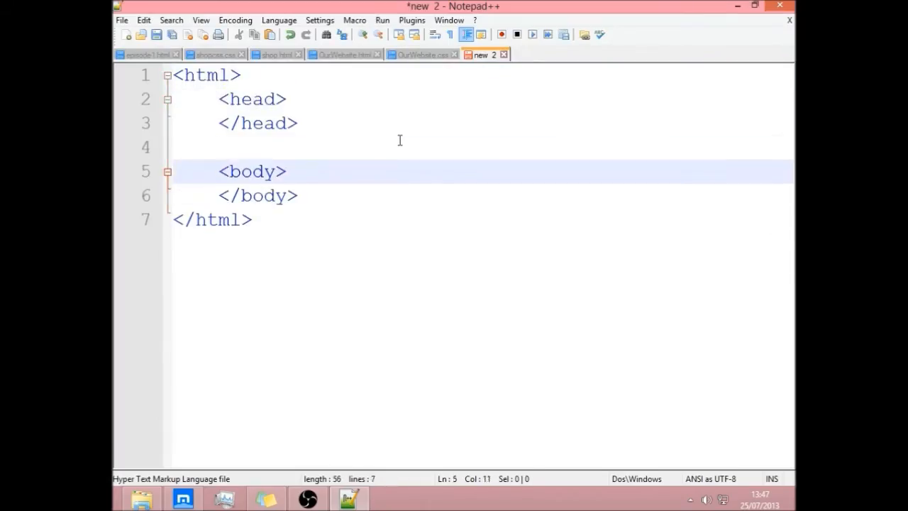
# Switch from Notepad++ to the DOSBox window running Zork.
pyautogui.click(390, 497)
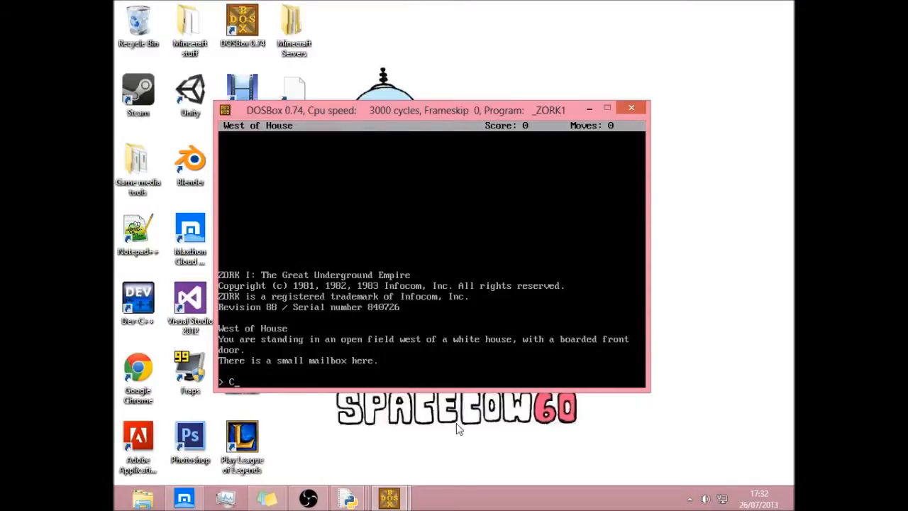
pyautogui.press('backspace')
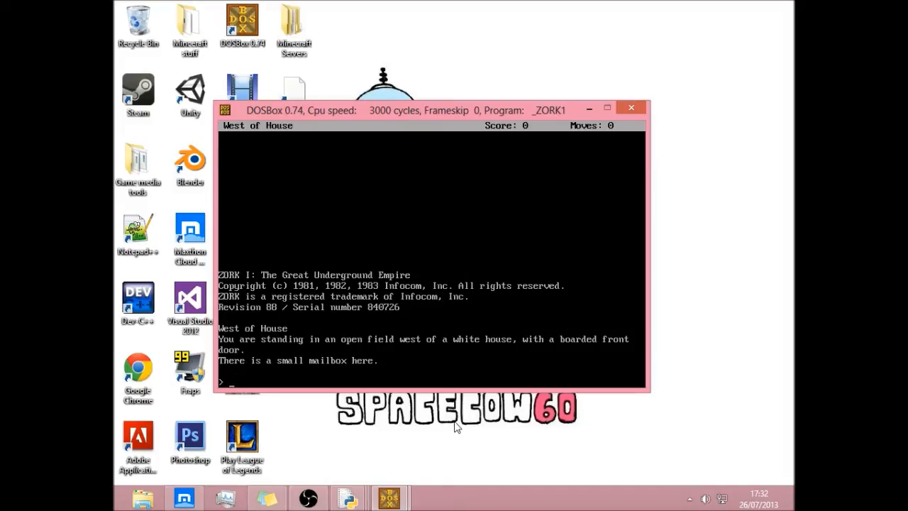
pyautogui.moveTo(269, 387)
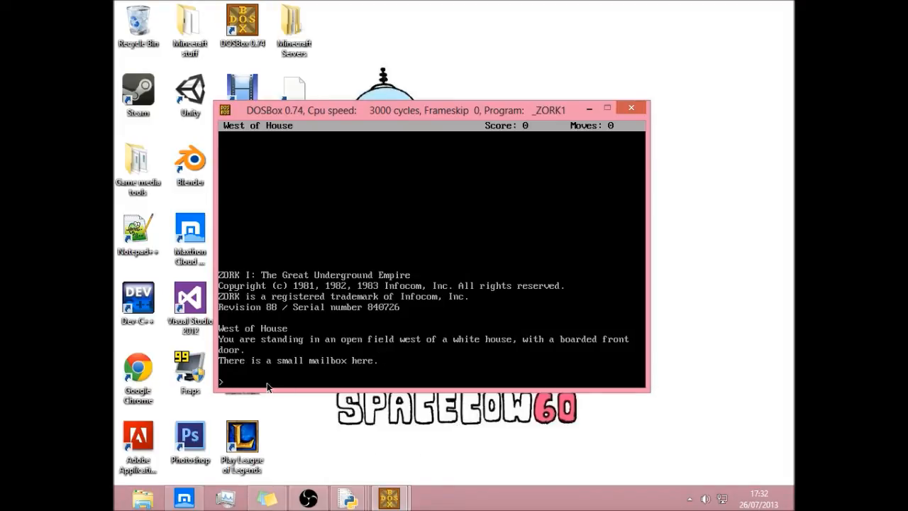
pyautogui.moveTo(682, 374)
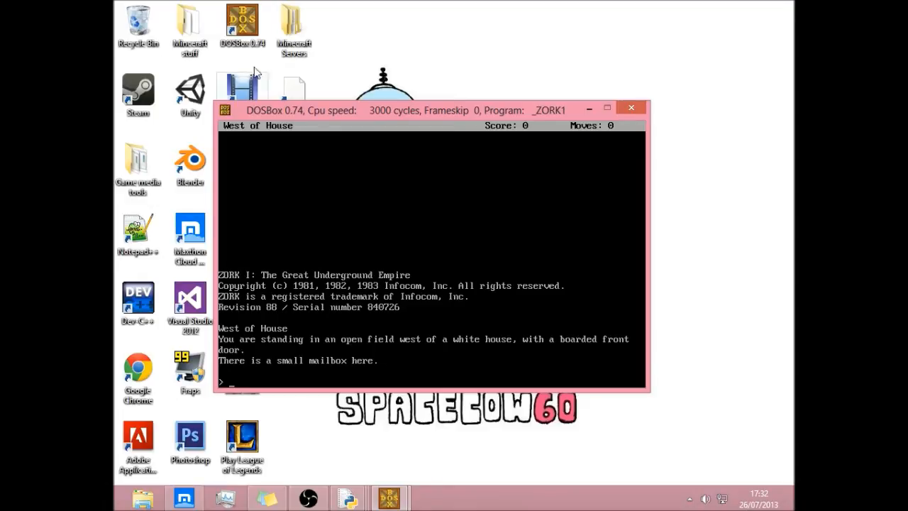
pyautogui.moveTo(414, 434)
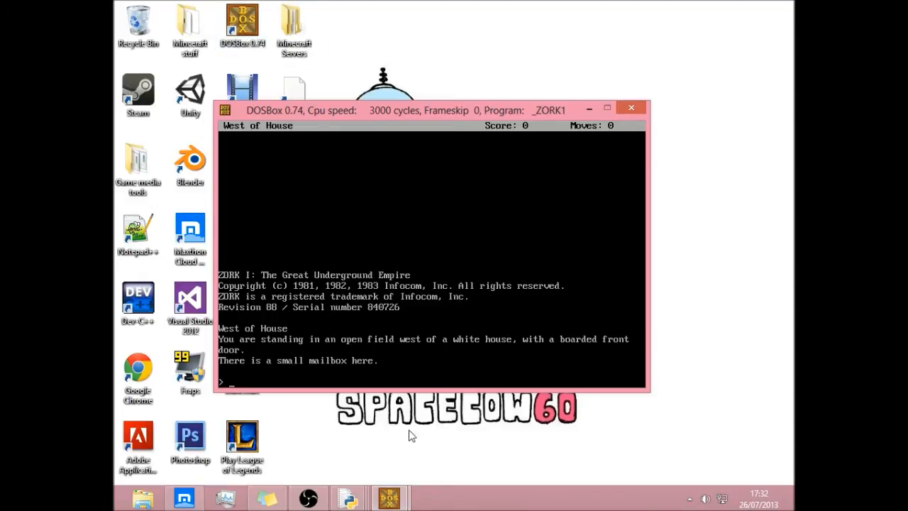
pyautogui.moveTo(213, 337)
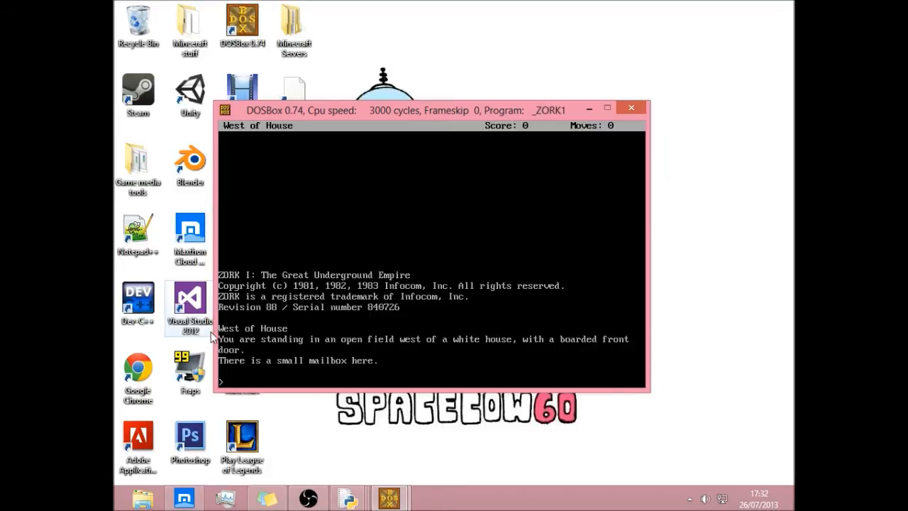
pyautogui.moveTo(241, 254)
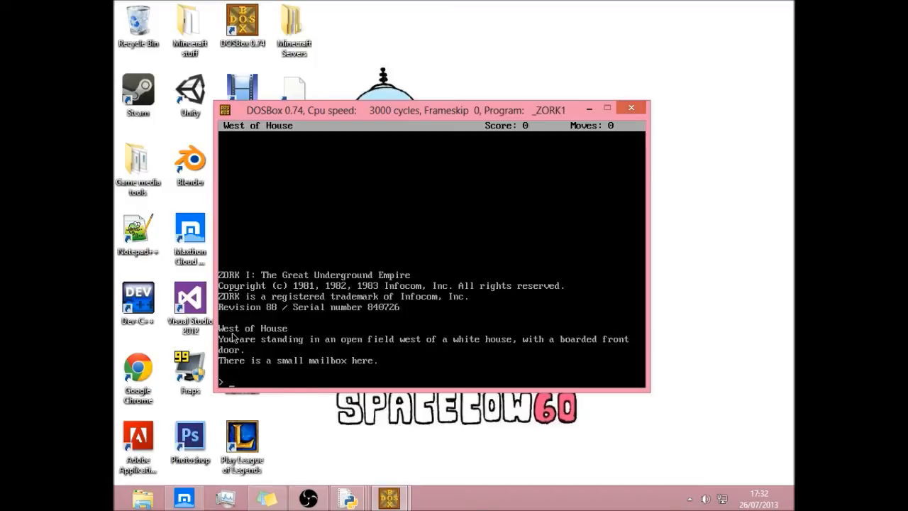
pyautogui.moveTo(434, 358)
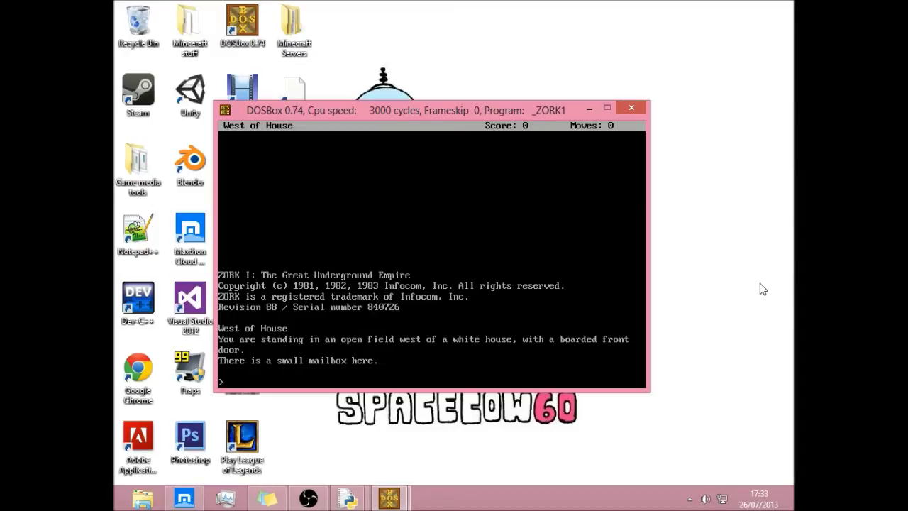
# Enter the Zork command 'open mailbox'.
pyautogui.write('open')
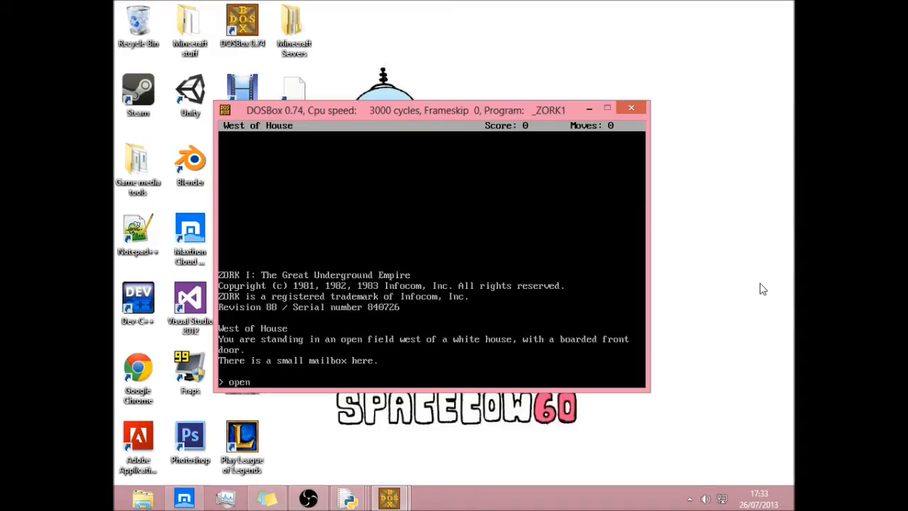
pyautogui.write('mailbo')
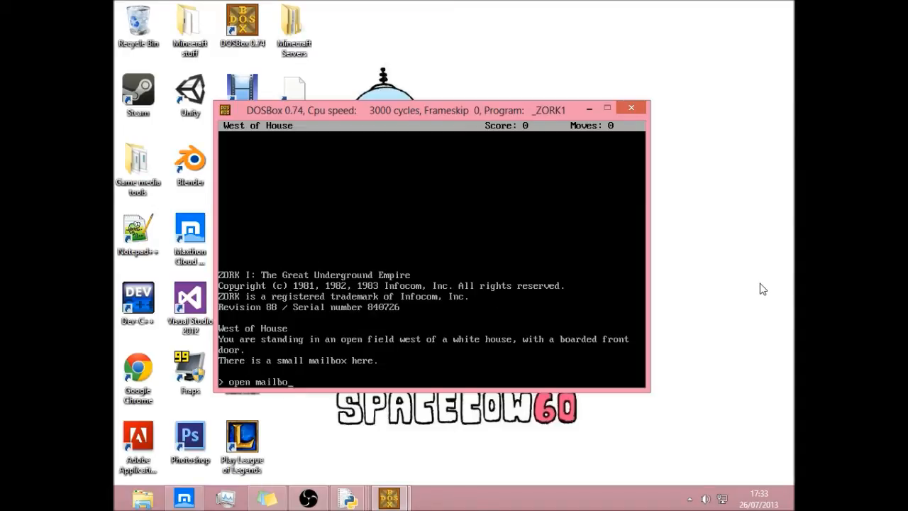
pyautogui.press('Return')
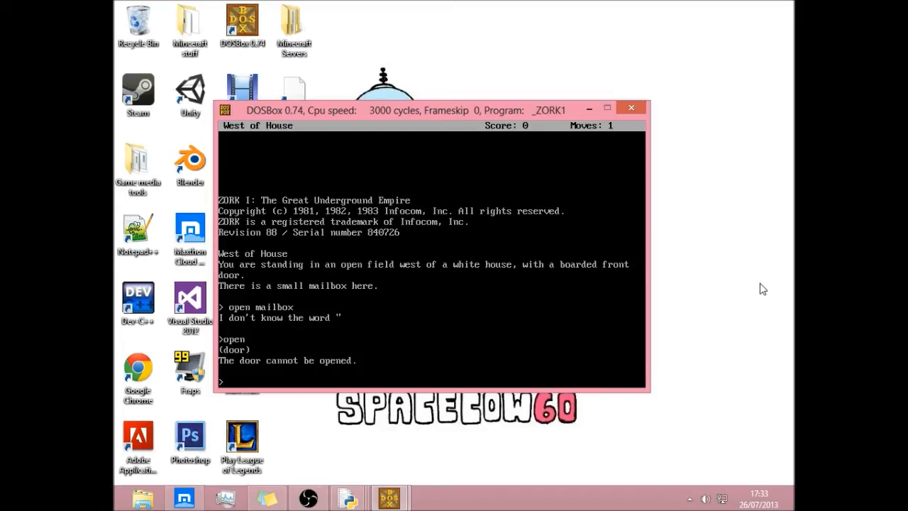
# Walk north twice, climb the tree, then close the DOSBox game window.
pyautogui.write('go n')
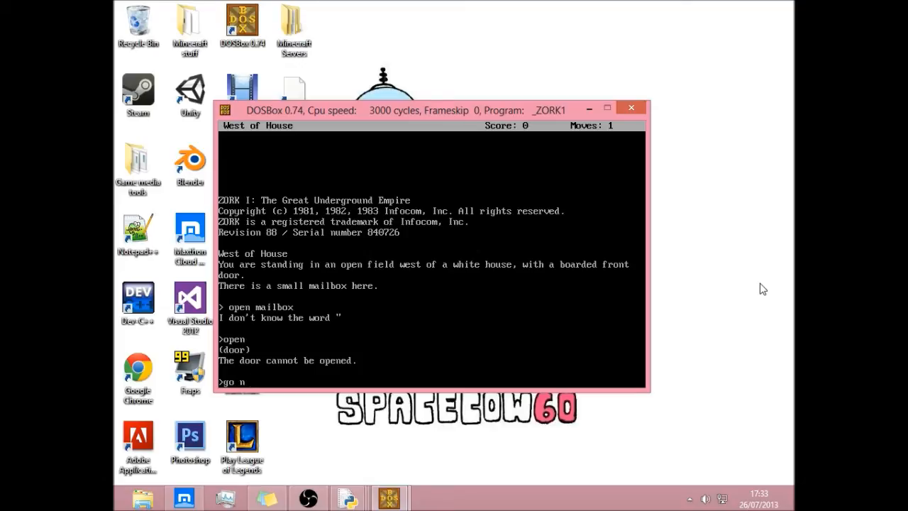
pyautogui.press('Return')
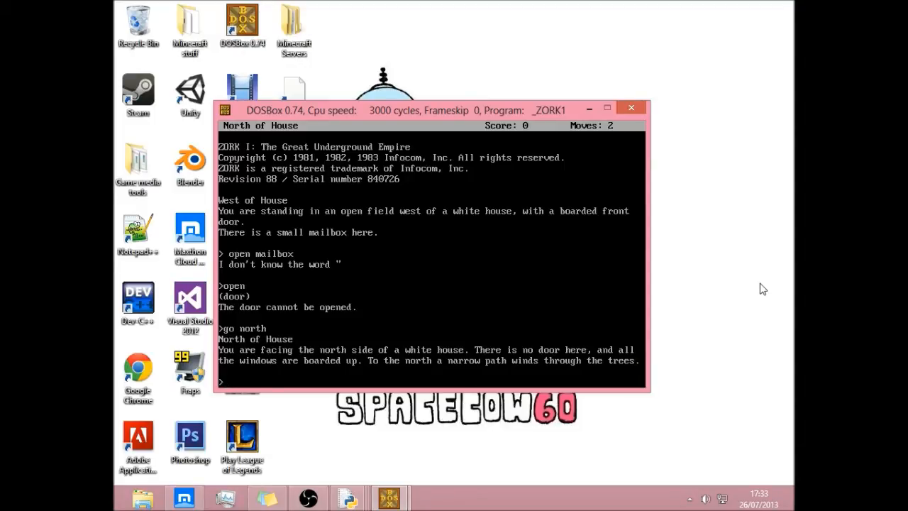
pyautogui.write('go n')
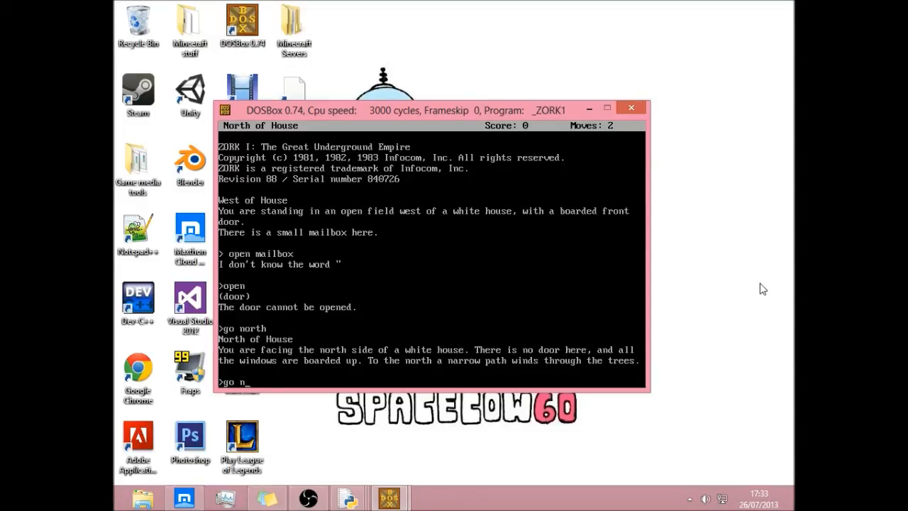
pyautogui.press('Return')
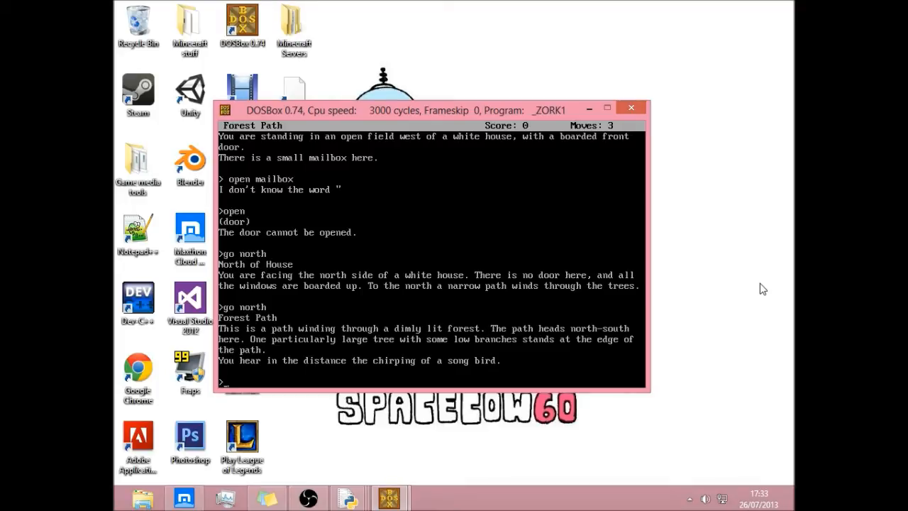
pyautogui.write('climb tree')
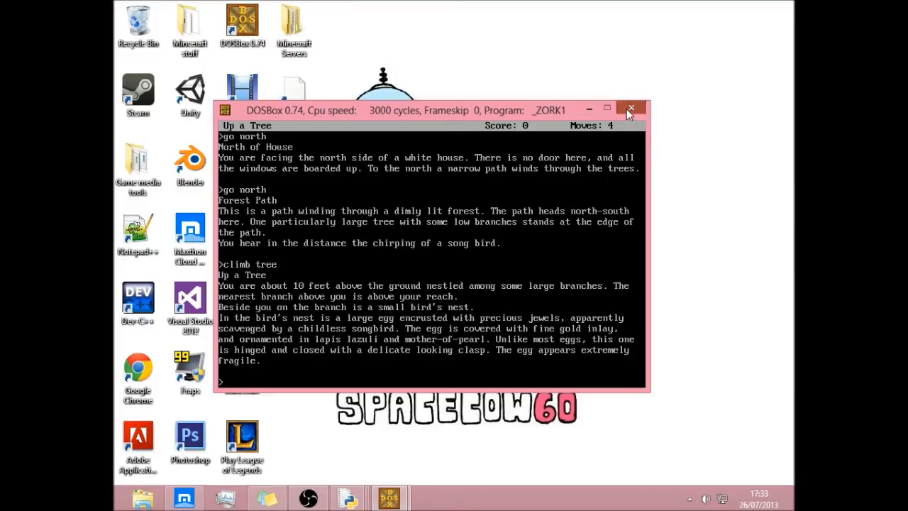
pyautogui.click(630, 109)
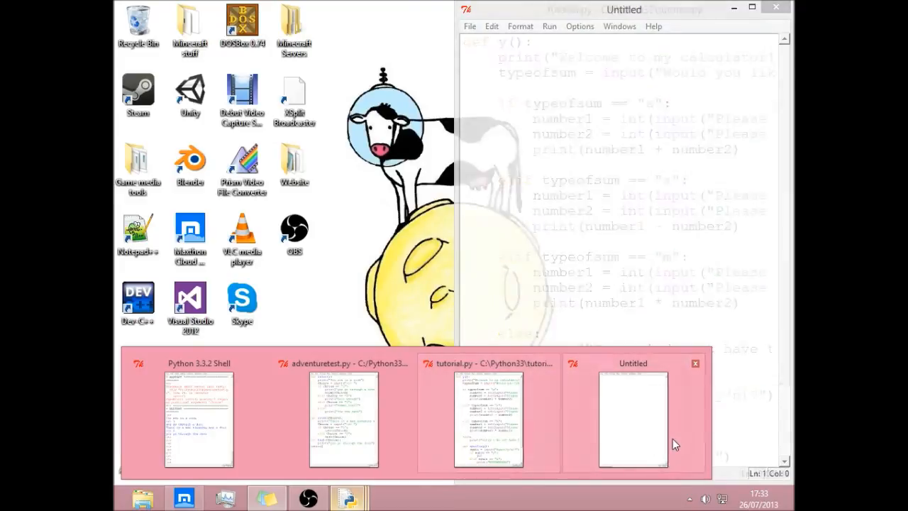
# Bring up the untitled script beside the Shell and save it as textbasedgame.py in Python33.
pyautogui.click(633, 419)
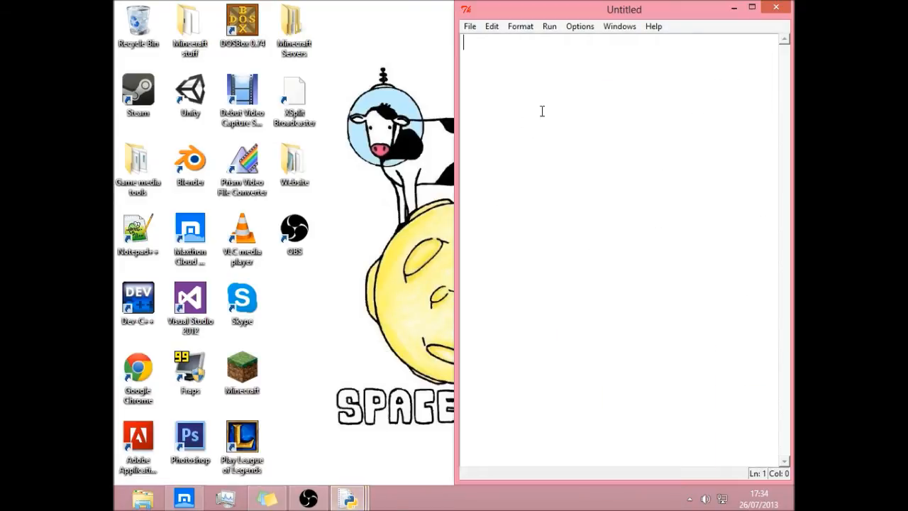
pyautogui.moveTo(460, 272)
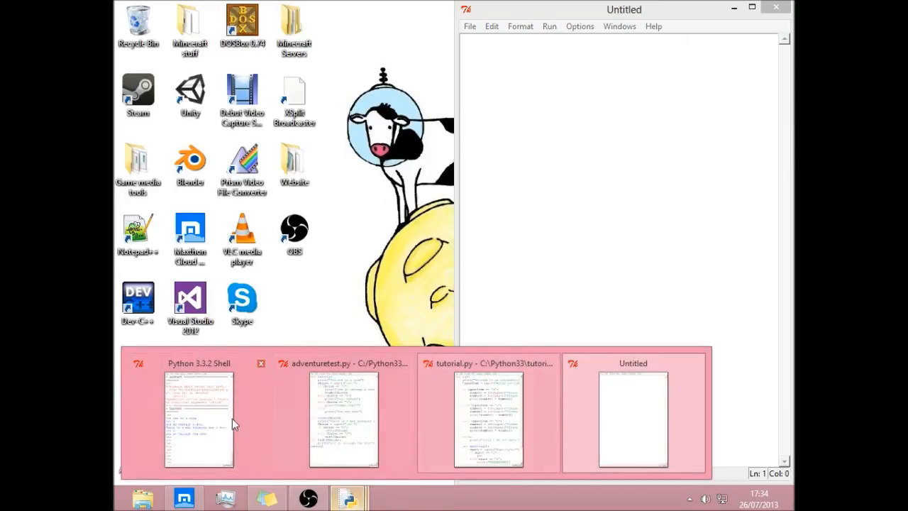
pyautogui.click(199, 418)
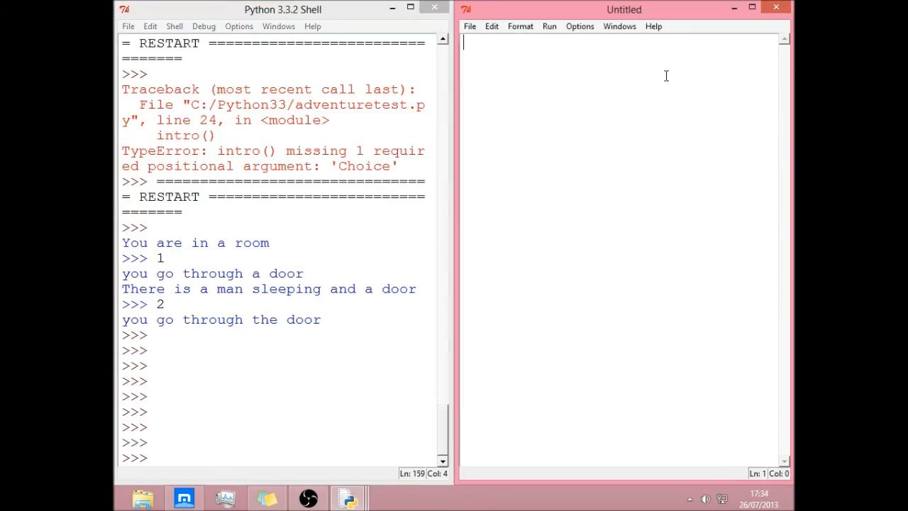
pyautogui.click(470, 25)
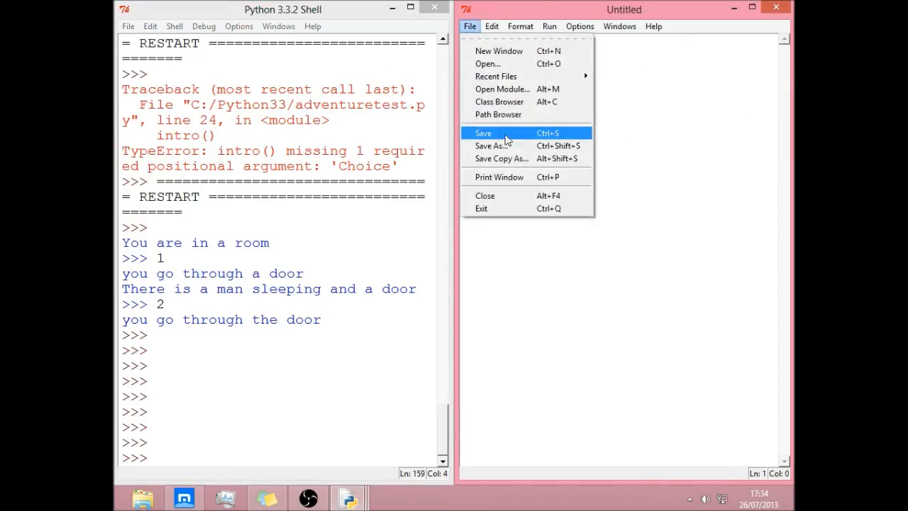
pyautogui.click(482, 133)
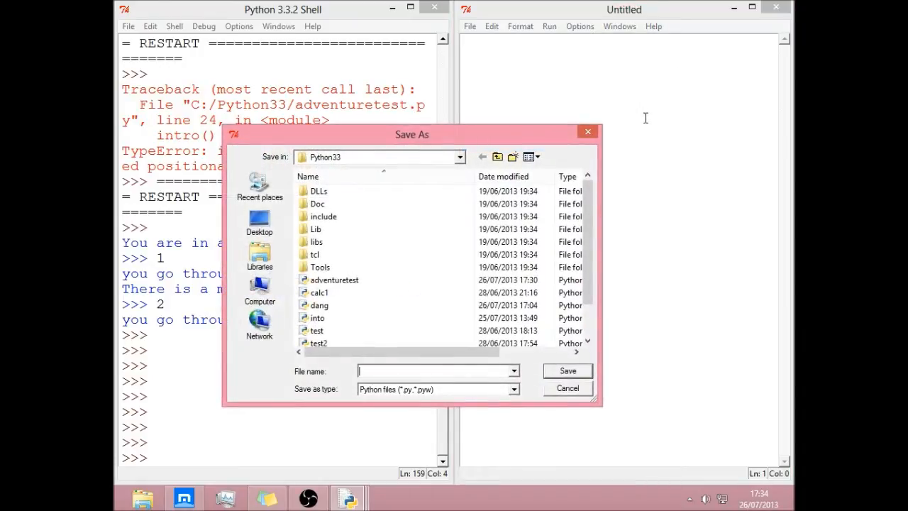
pyautogui.write('t')
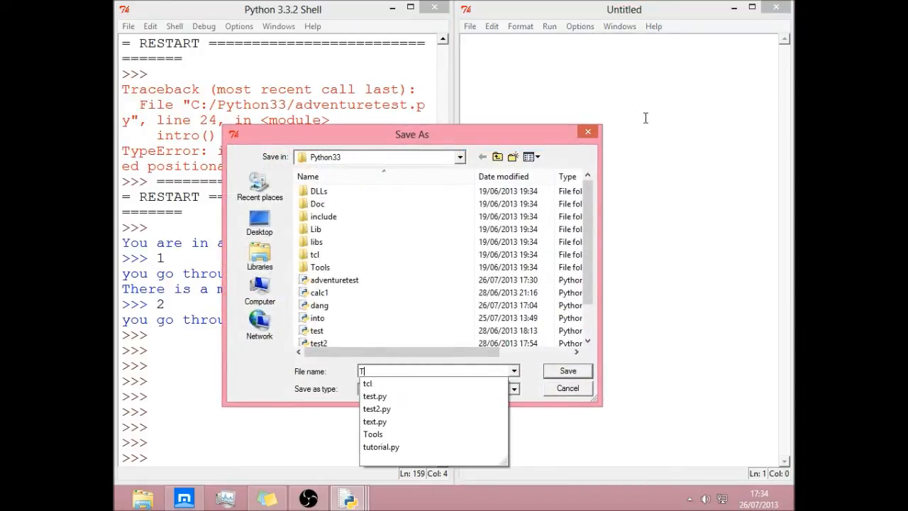
pyautogui.write('extbasedgame')
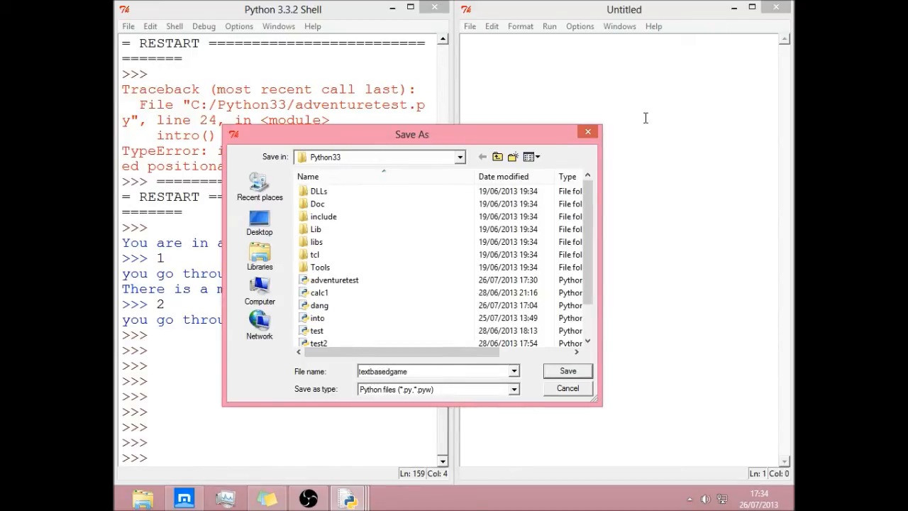
pyautogui.write('.py')
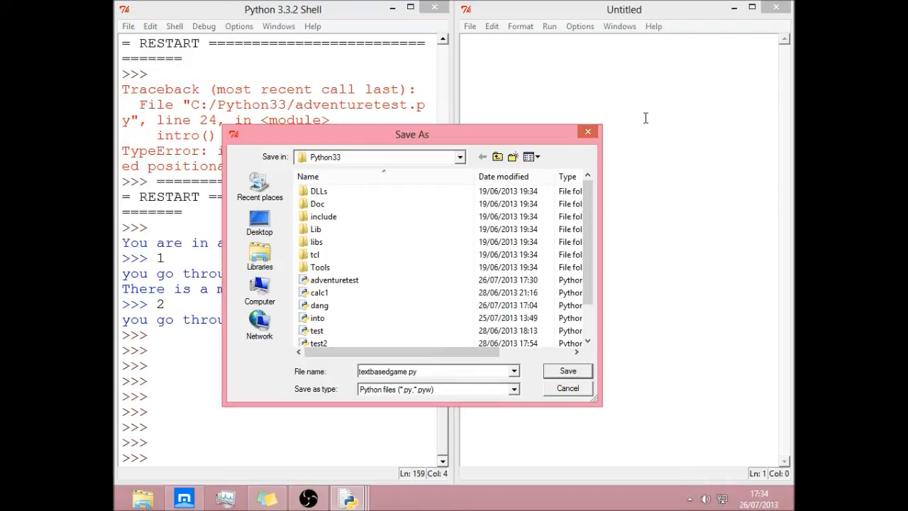
pyautogui.click(567, 370)
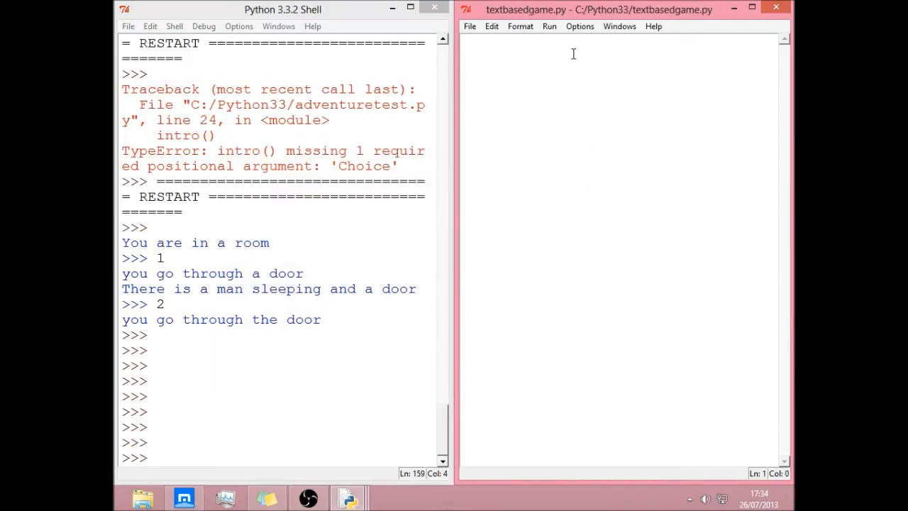
# Start a function definition 'def intro():' with an indented body.
pyautogui.write('de')
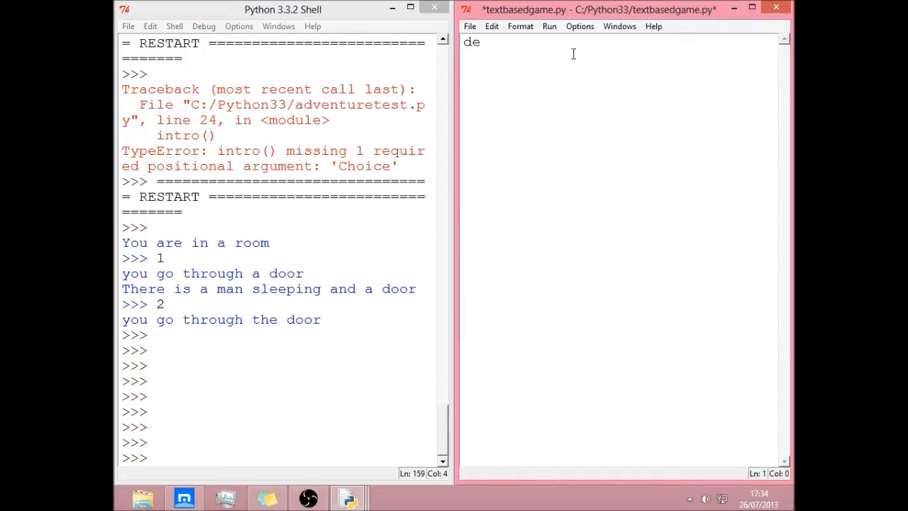
pyautogui.write('f')
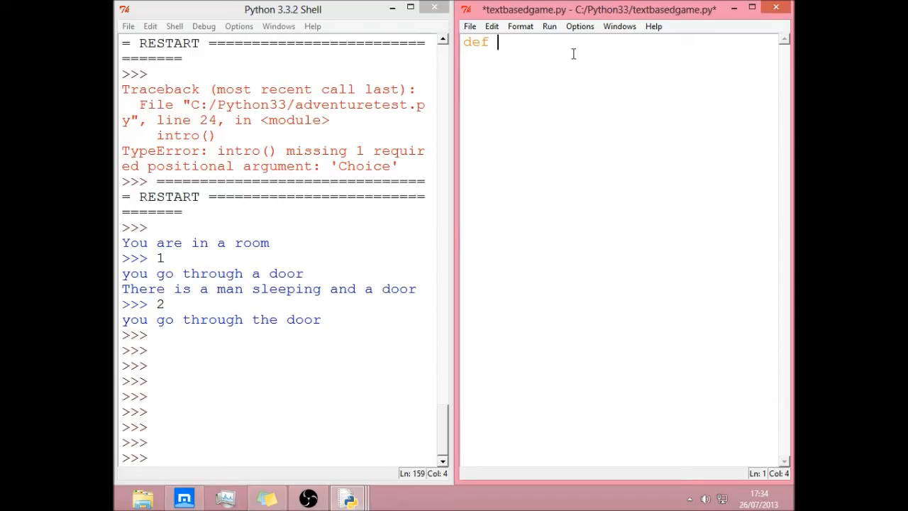
pyautogui.write('in')
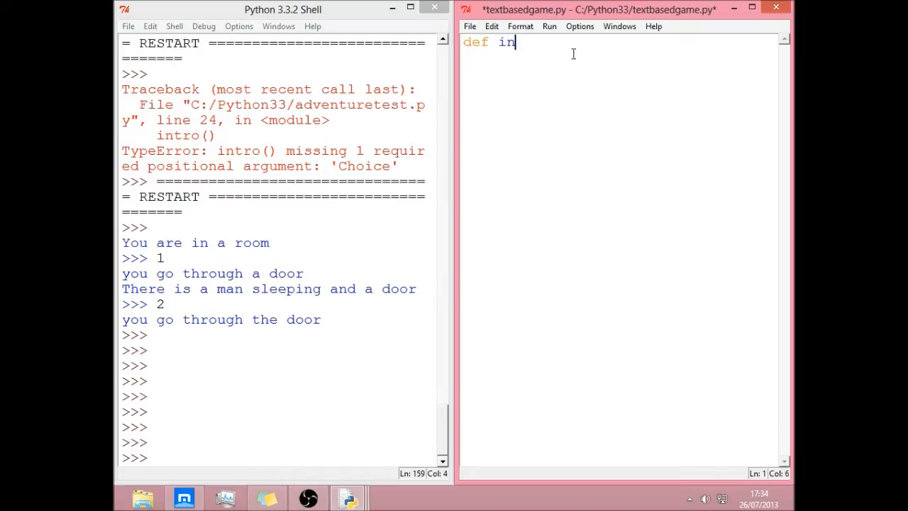
pyautogui.write('tro')
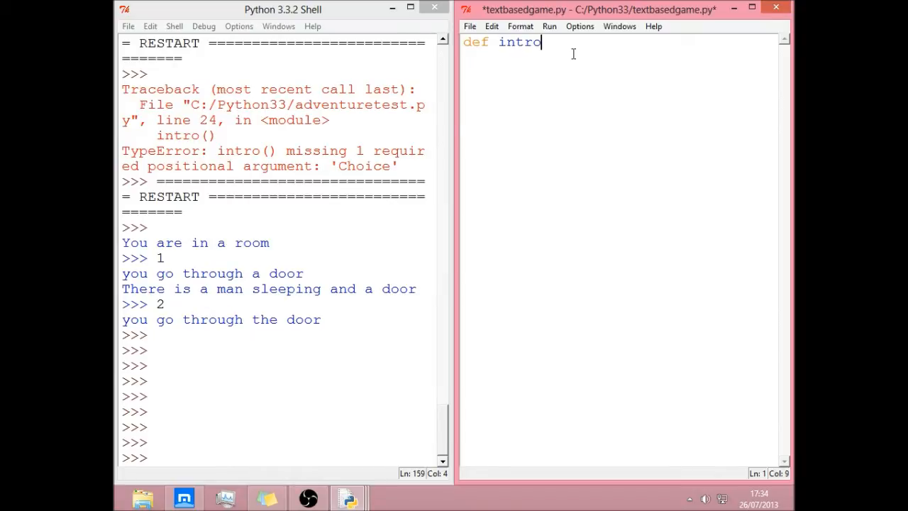
pyautogui.write('():')
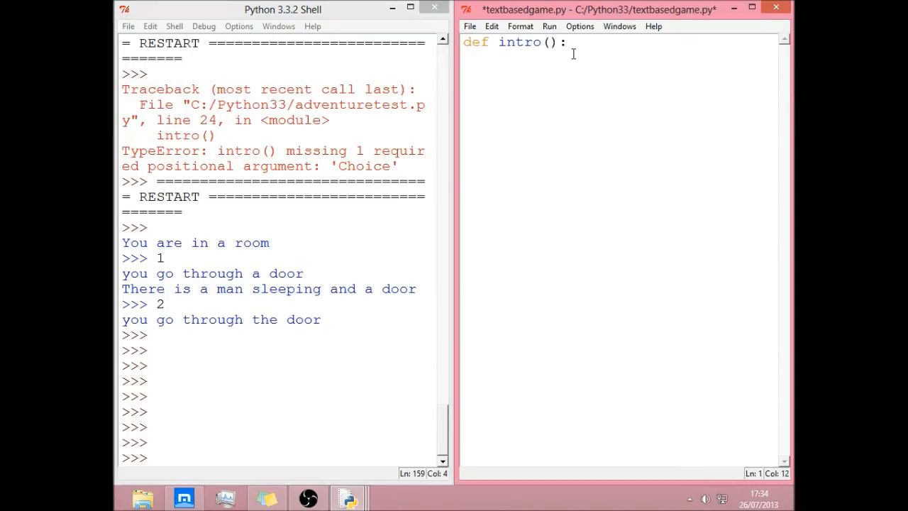
pyautogui.press('Return')
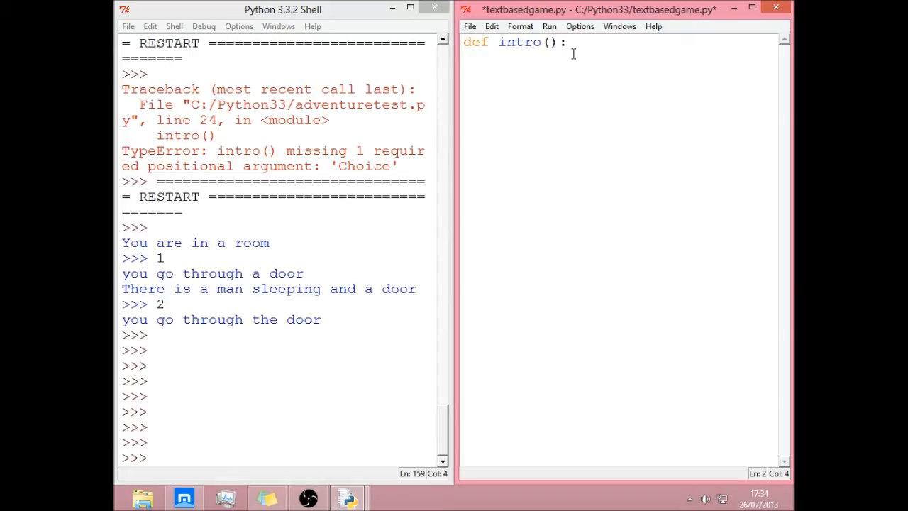
# Add print("You are in room") as the first line of intro().
pyautogui.write('p')
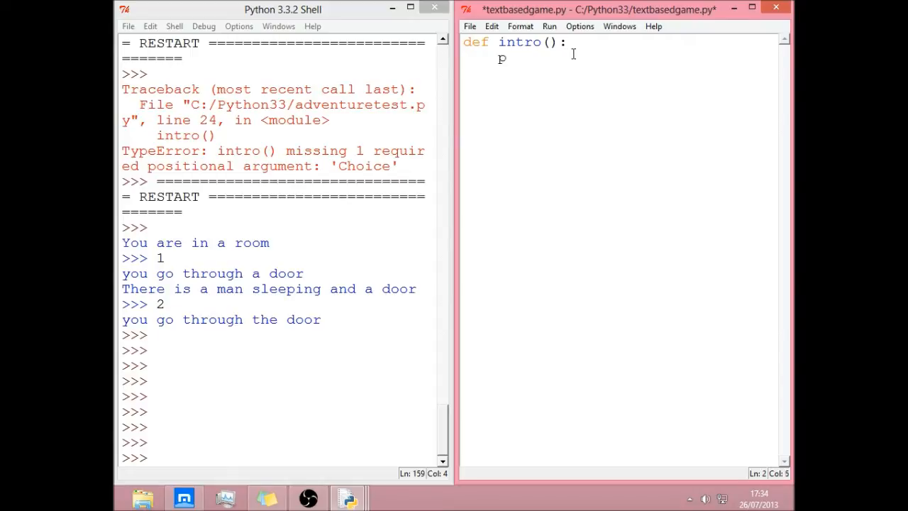
pyautogui.write('rint(')
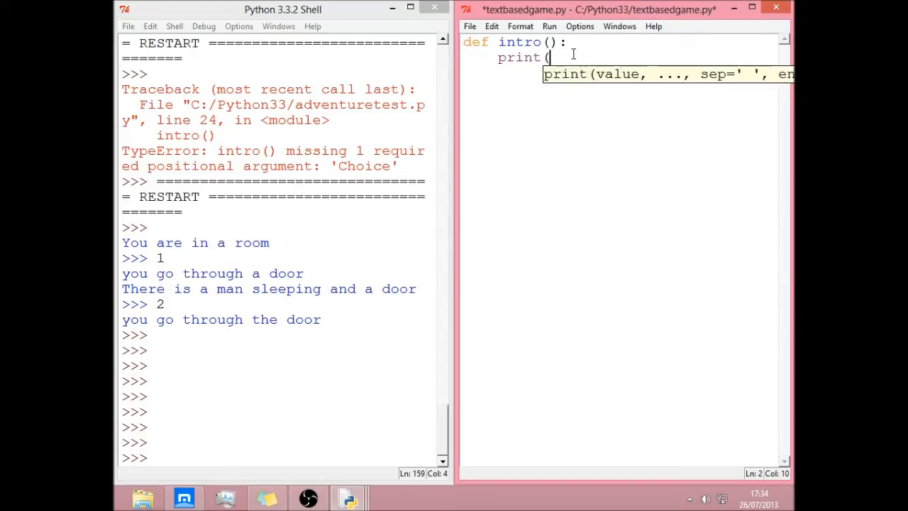
pyautogui.write('"')
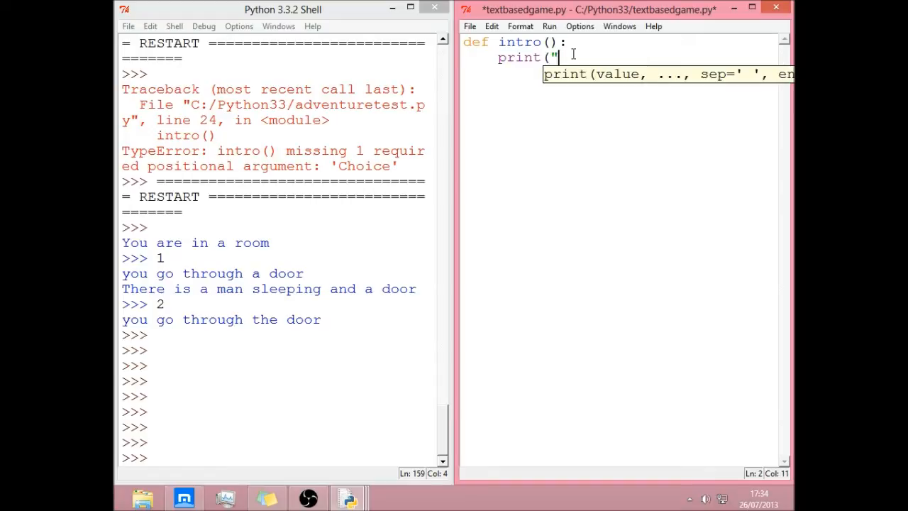
pyautogui.moveTo(561, 91)
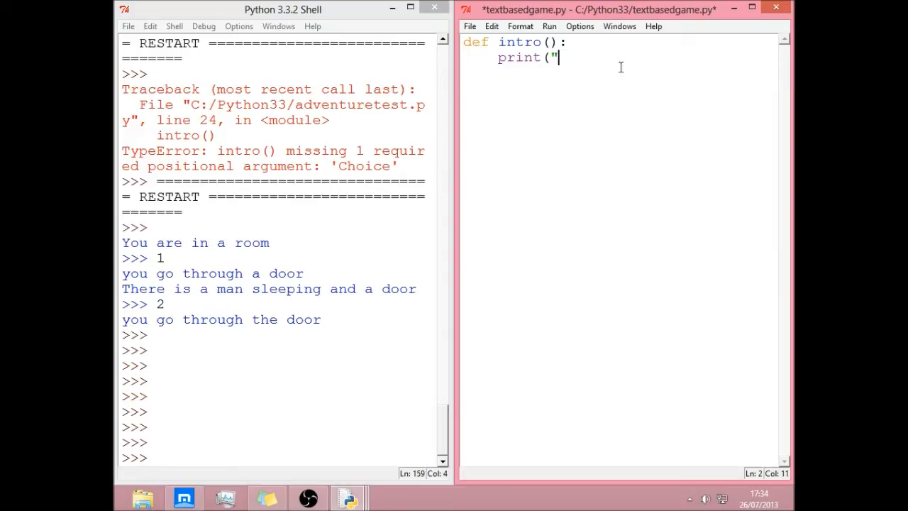
pyautogui.moveTo(570, 88)
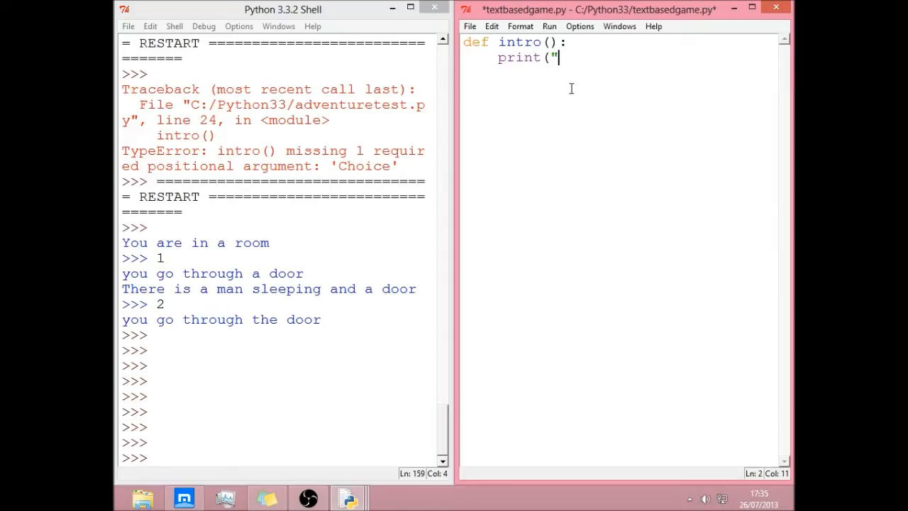
pyautogui.moveTo(633, 93)
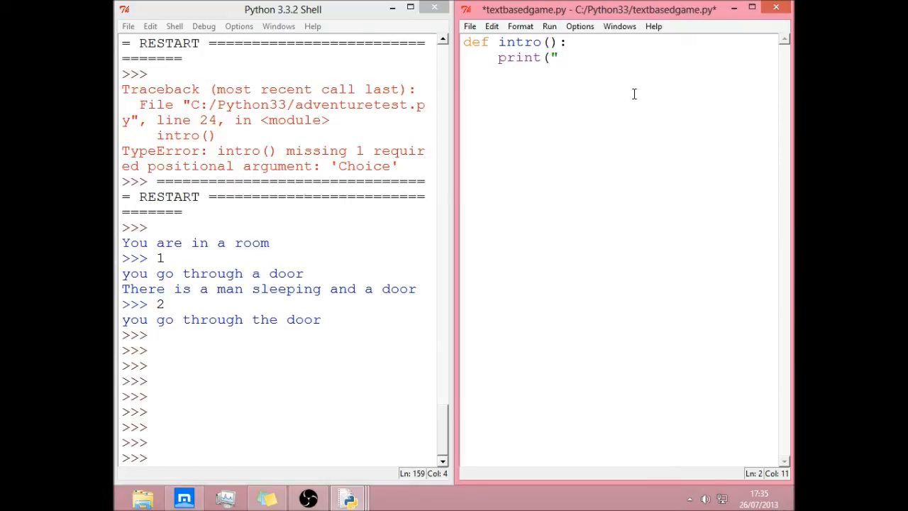
pyautogui.write('You')
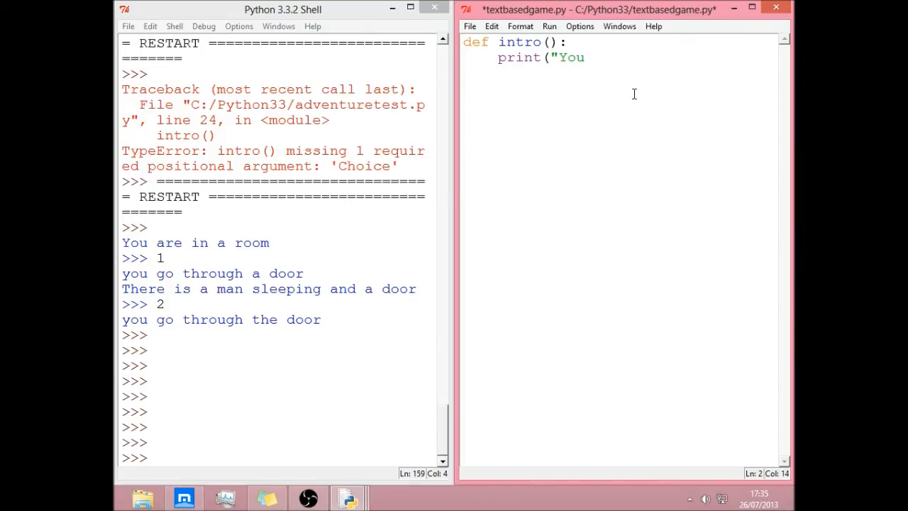
pyautogui.write('are i')
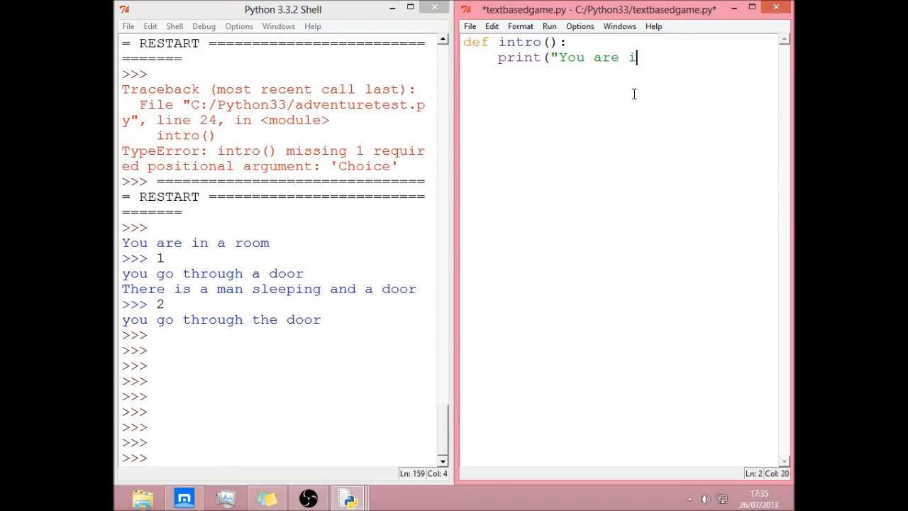
pyautogui.write('n roo')
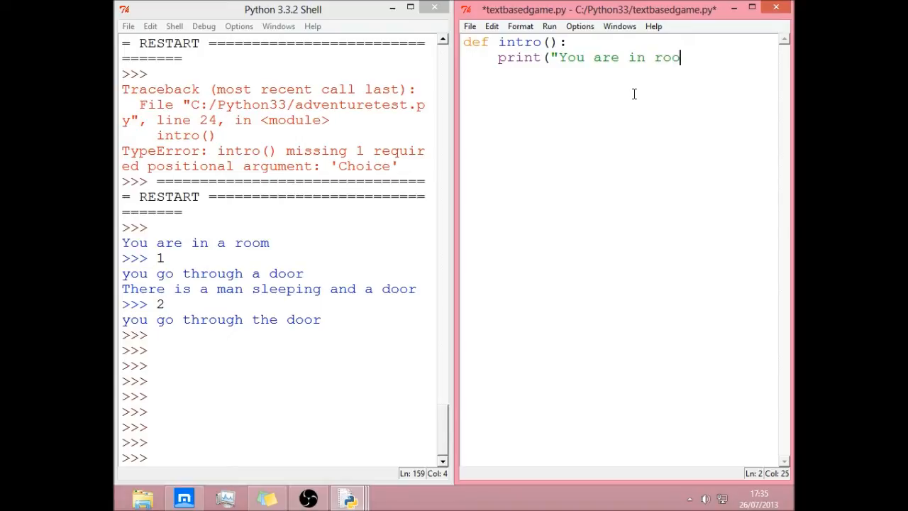
pyautogui.write('m")')
pyautogui.write('print')
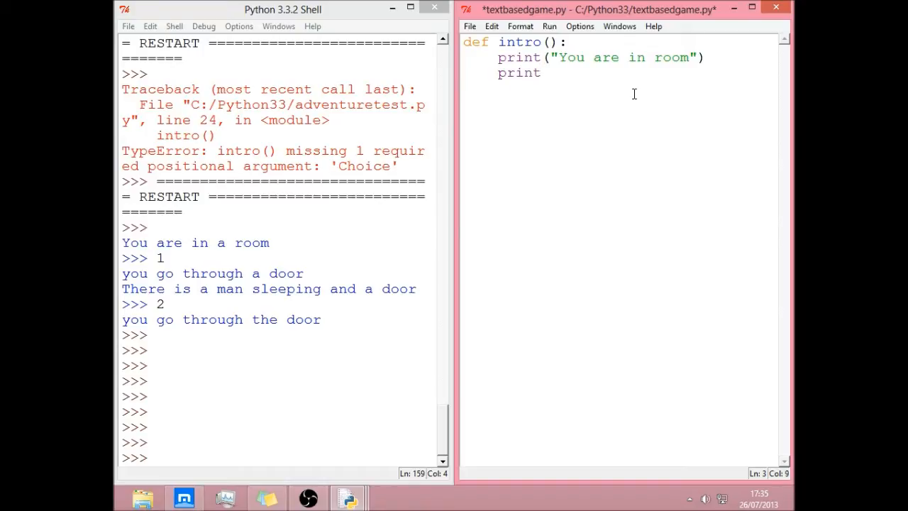
# Add print("You can:") and the option line print("1. Do the macarana").
pyautogui.write('("You can')
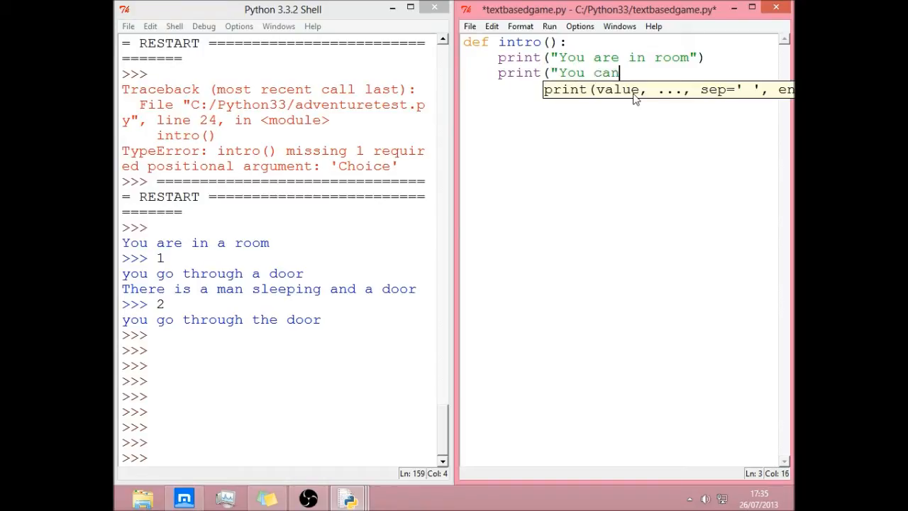
pyautogui.write(':")')
pyautogui.write('pri')
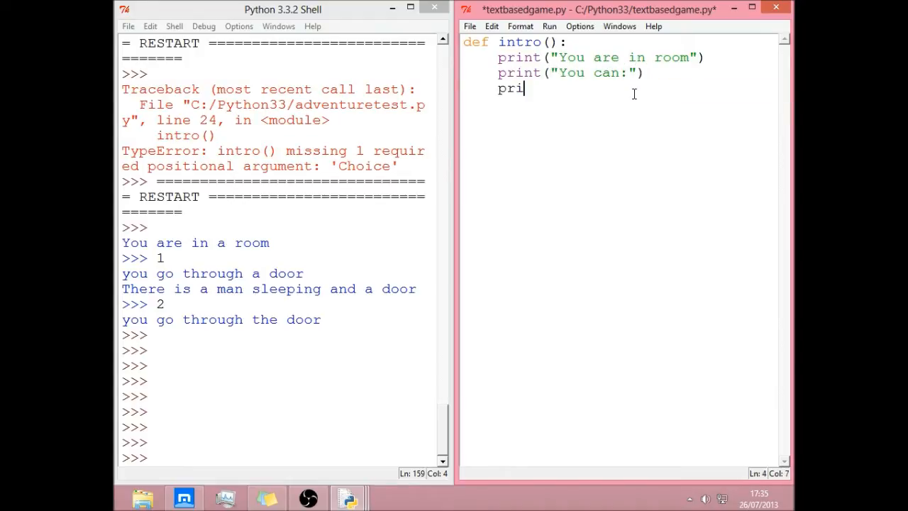
pyautogui.write('nt("')
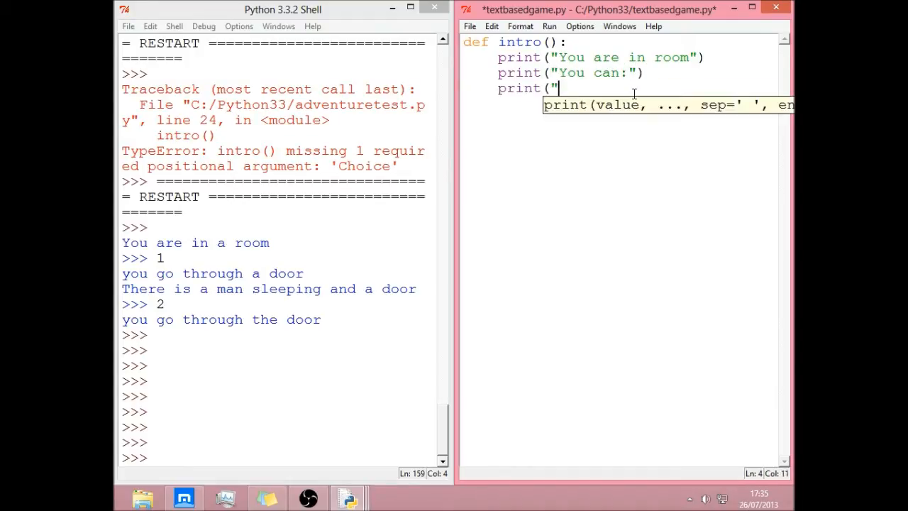
pyautogui.write('1')
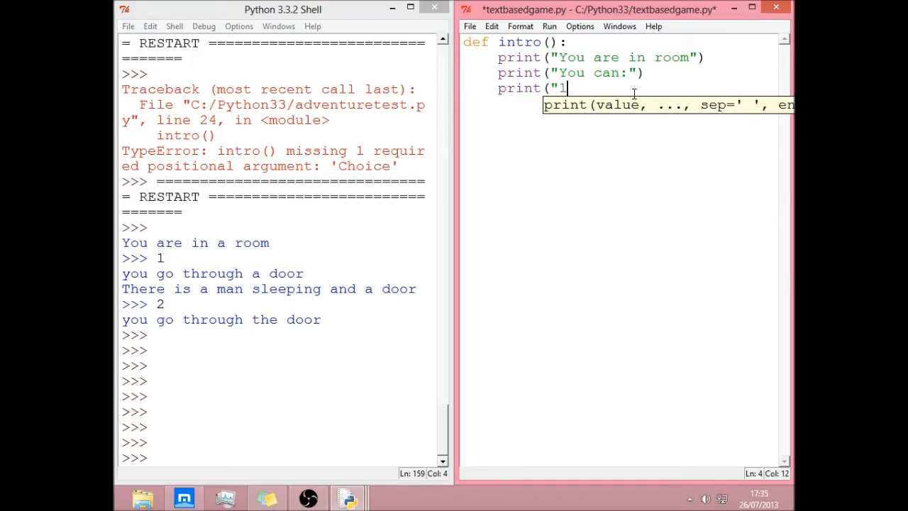
pyautogui.write('. Do the m')
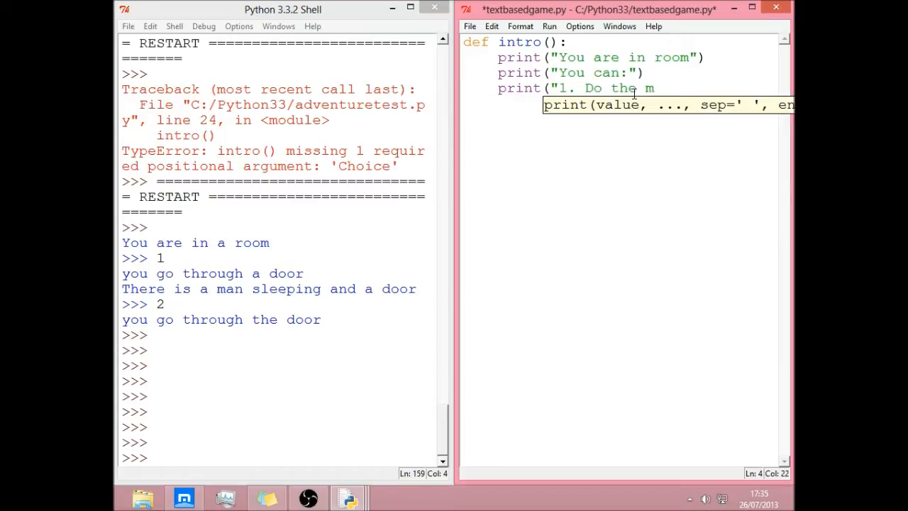
pyautogui.write('acarana')
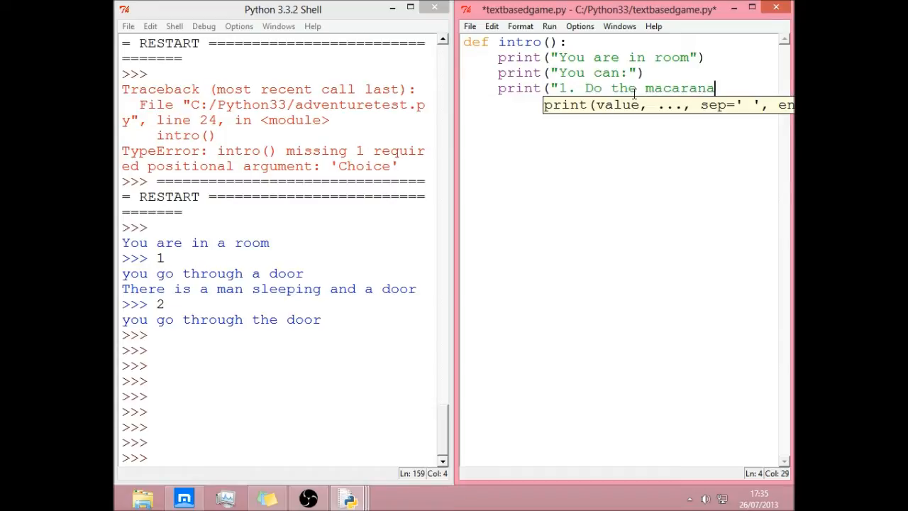
pyautogui.write('"')
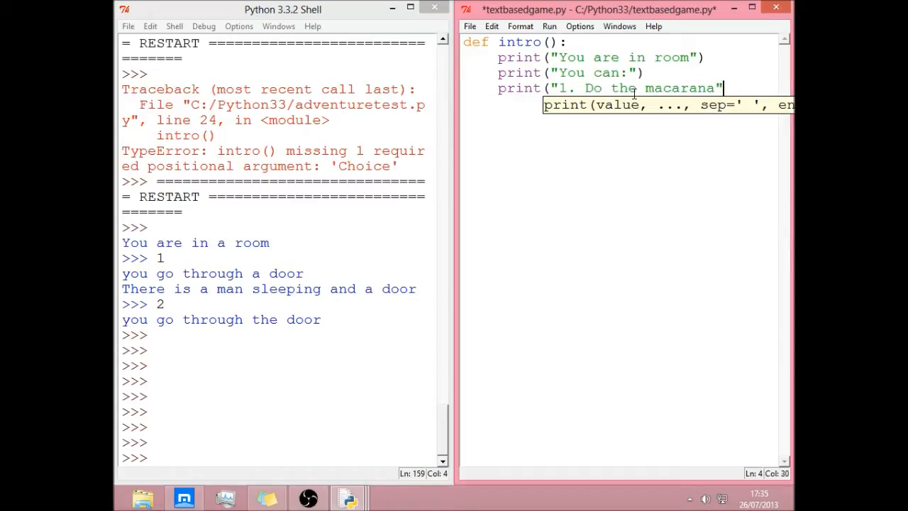
pyautogui.write(')')
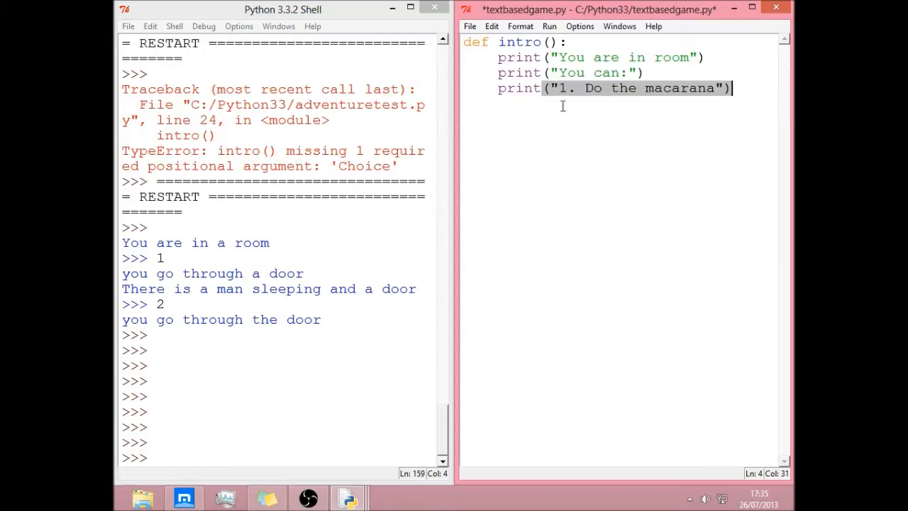
# Duplicate the '1. Do the macarana' option line below itself for renumbering.
pyautogui.click(555, 88)
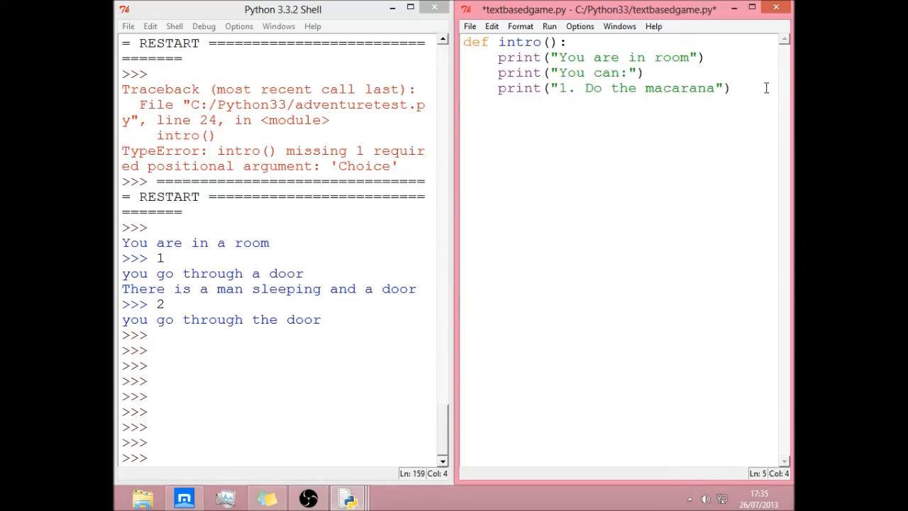
pyautogui.press('Return')
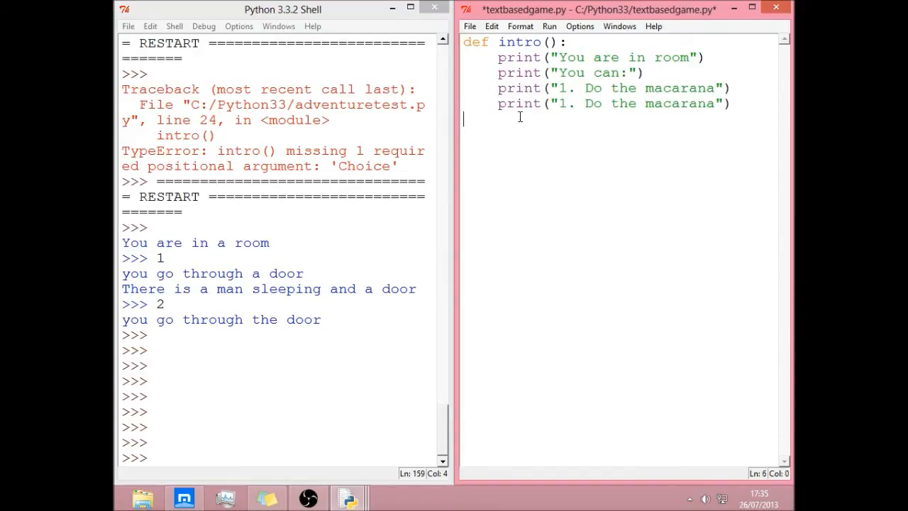
pyautogui.moveTo(504, 127)
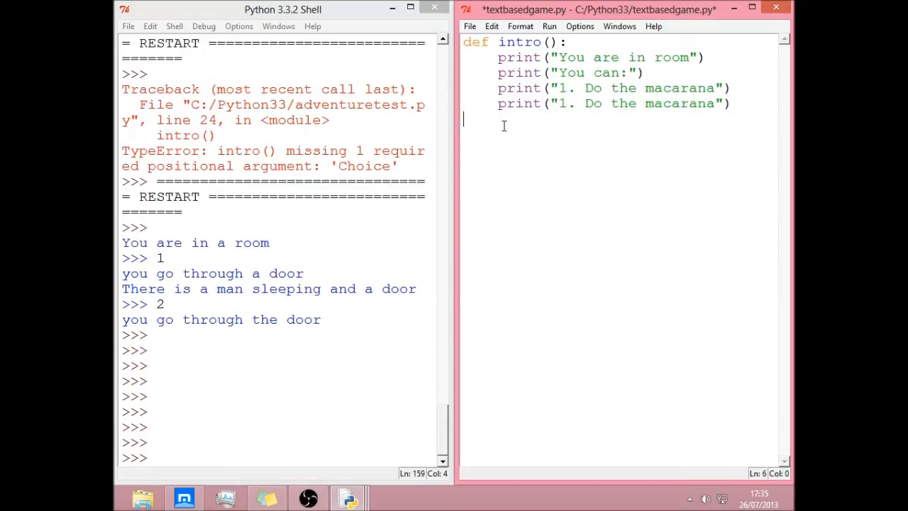
pyautogui.write('print("1. Do the macarana")')
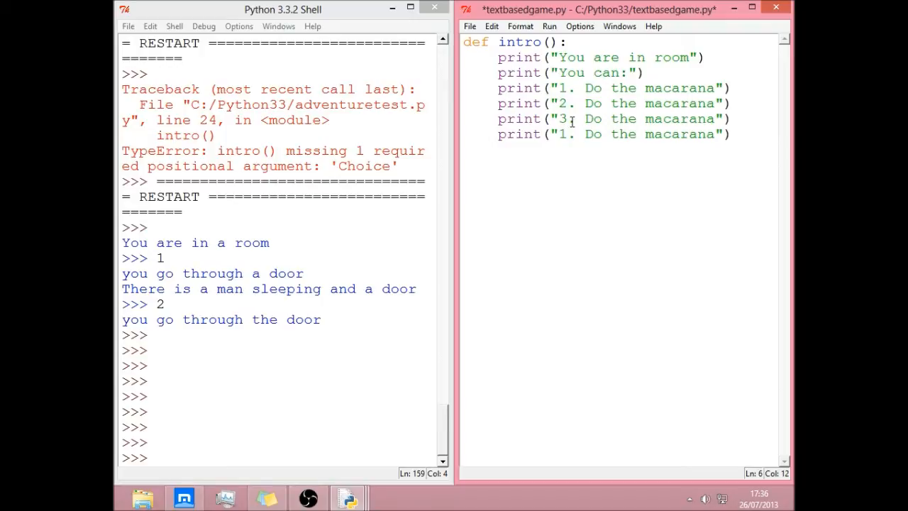
# Renumber the last option to 4 and extend the room message with 'there is the door to the north'.
pyautogui.write('4')
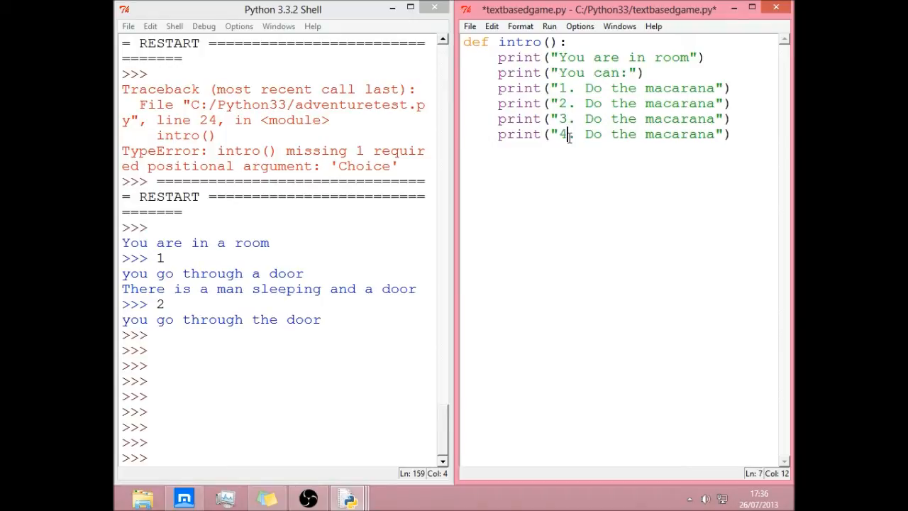
pyautogui.click(688, 57)
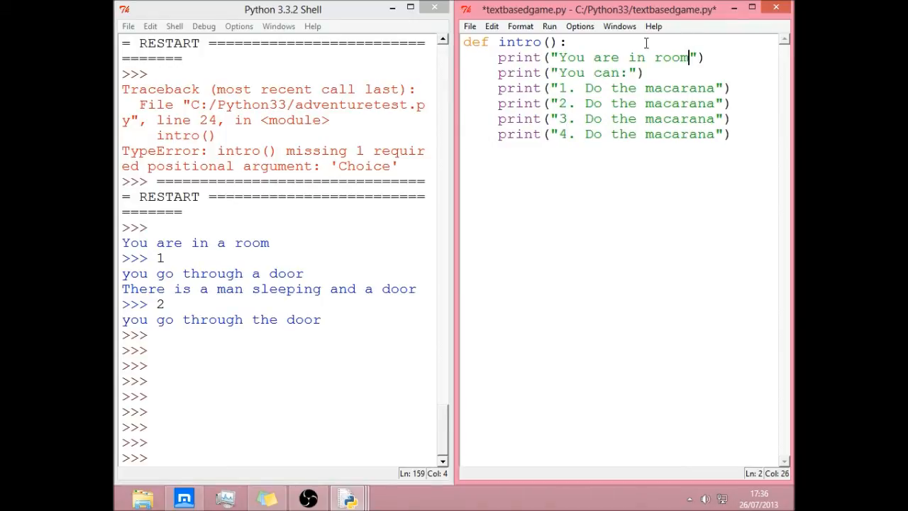
pyautogui.write(',')
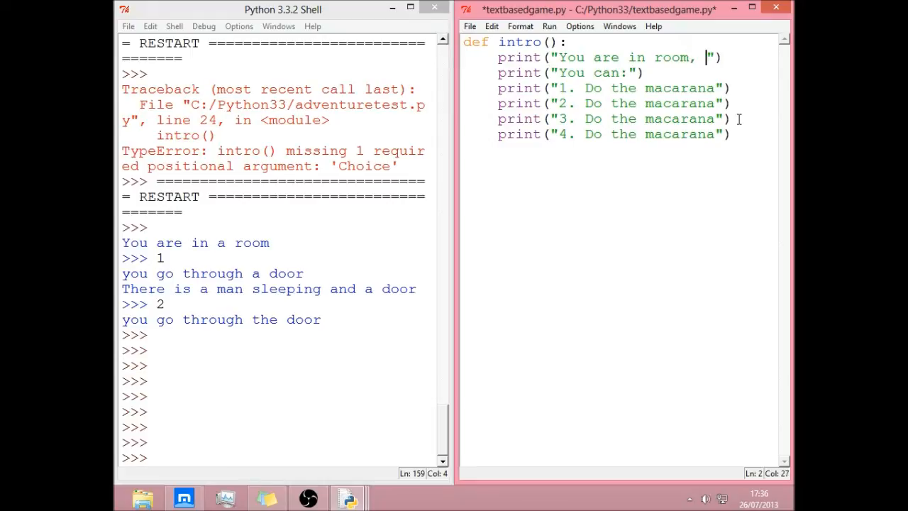
pyautogui.write('there is a door')
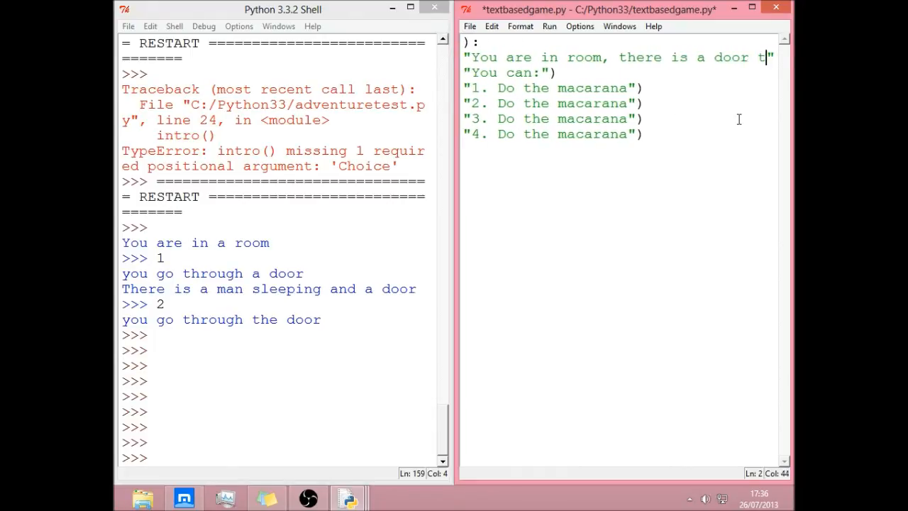
pyautogui.write('to the north')
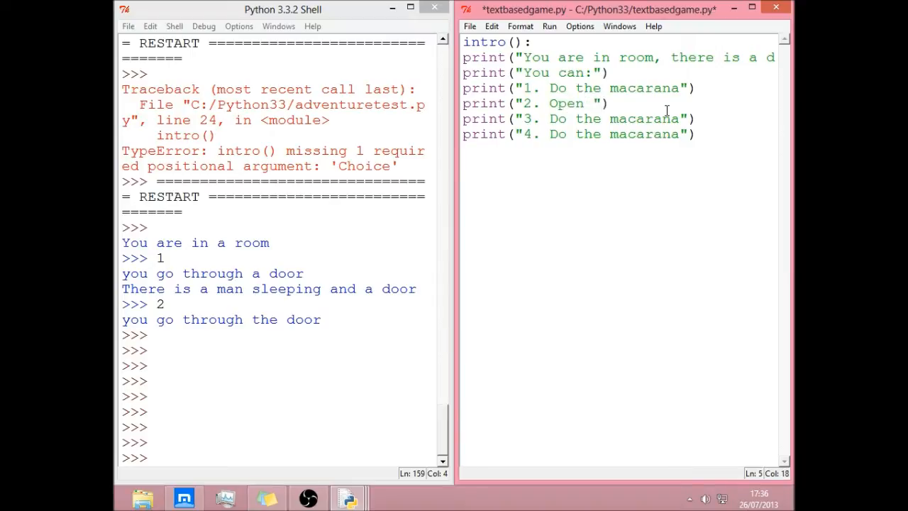
pyautogui.write('the door')
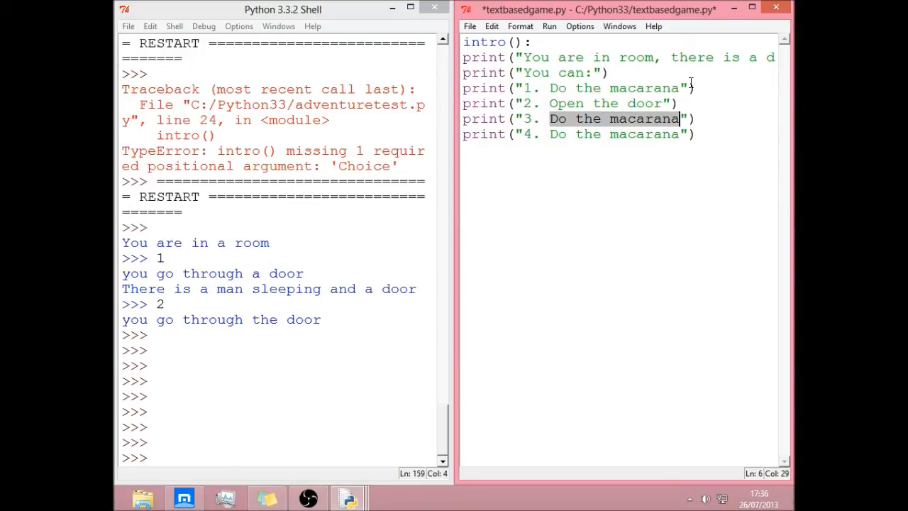
# Set option 3 to 'Commit suicide', option 4 to 'Rage quit', and indent the prints into intro().
pyautogui.write('Commit')
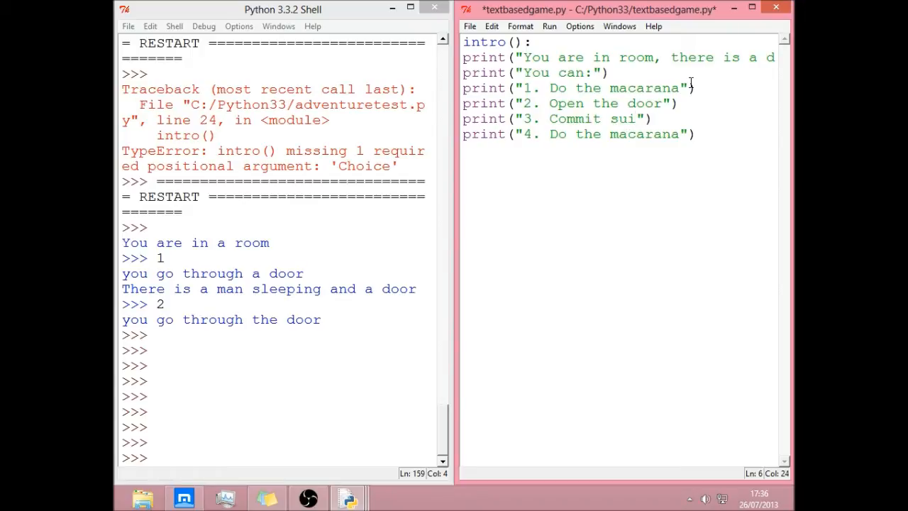
pyautogui.write('ci')
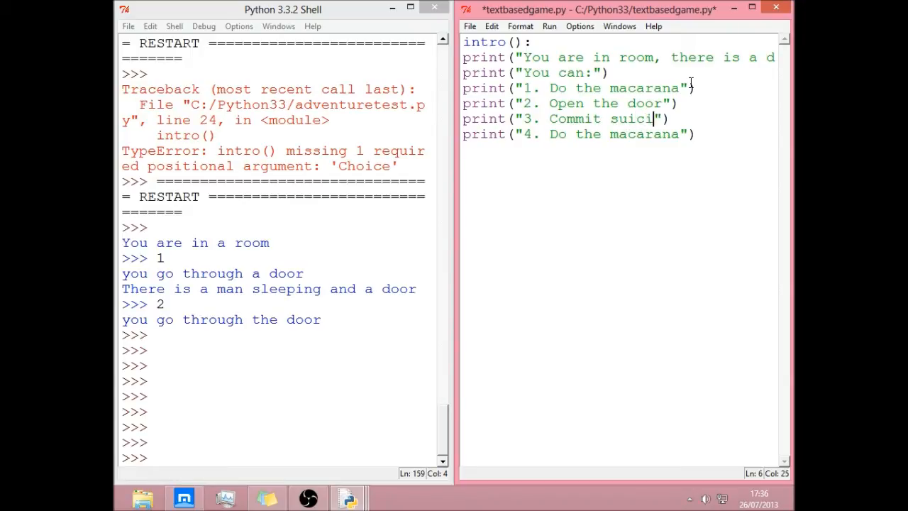
pyautogui.write('de')
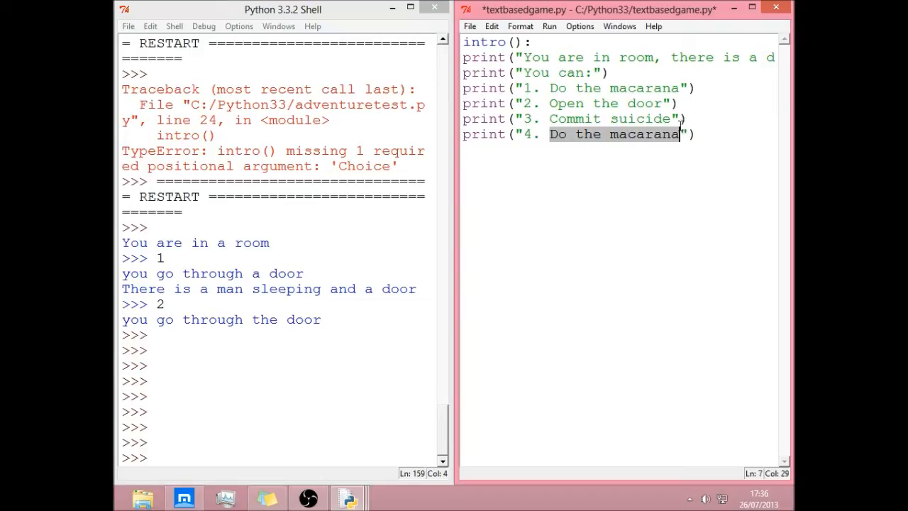
pyautogui.write('Rage qui')
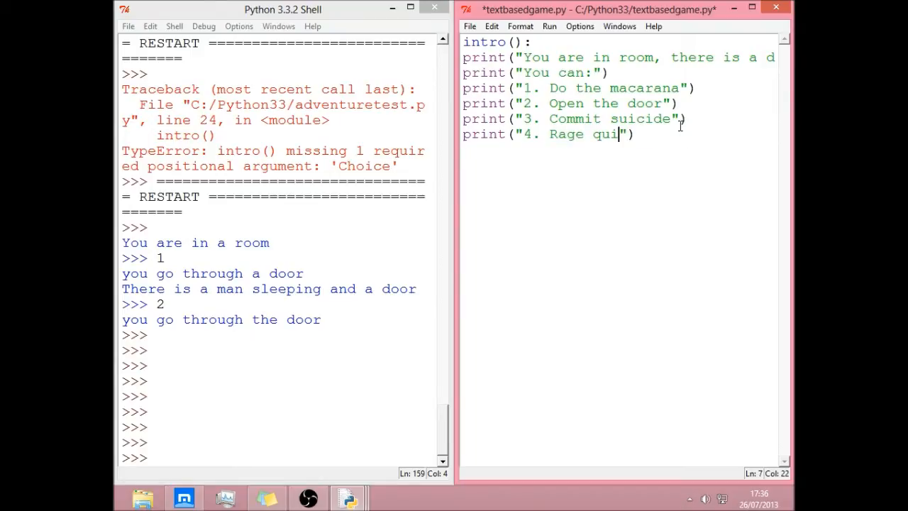
pyautogui.write('t')
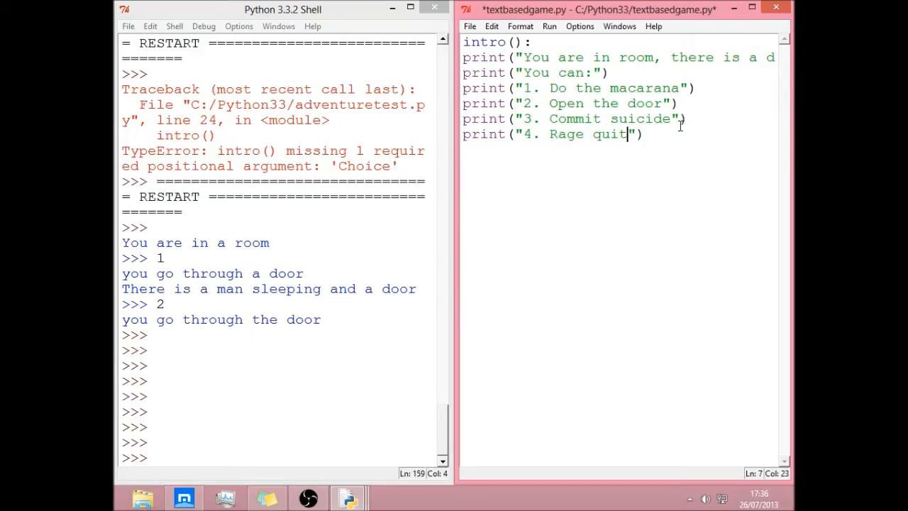
pyautogui.press('ctrl+s')
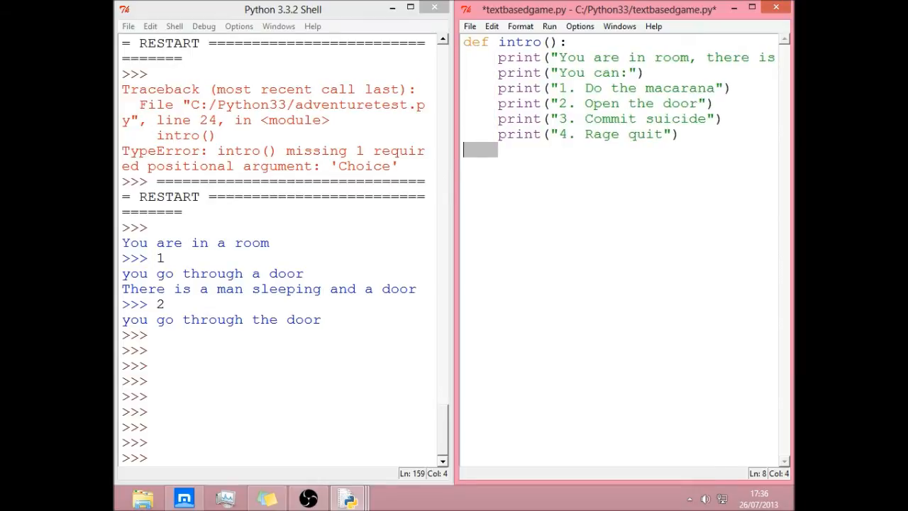
# Add choice = input(">>> ") after the option prints inside intro().
pyautogui.click(540, 150)
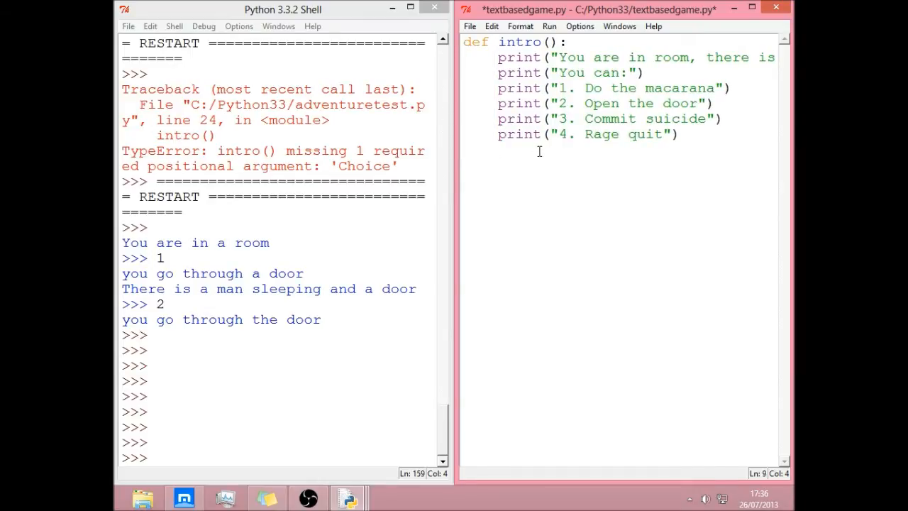
pyautogui.write('choice')
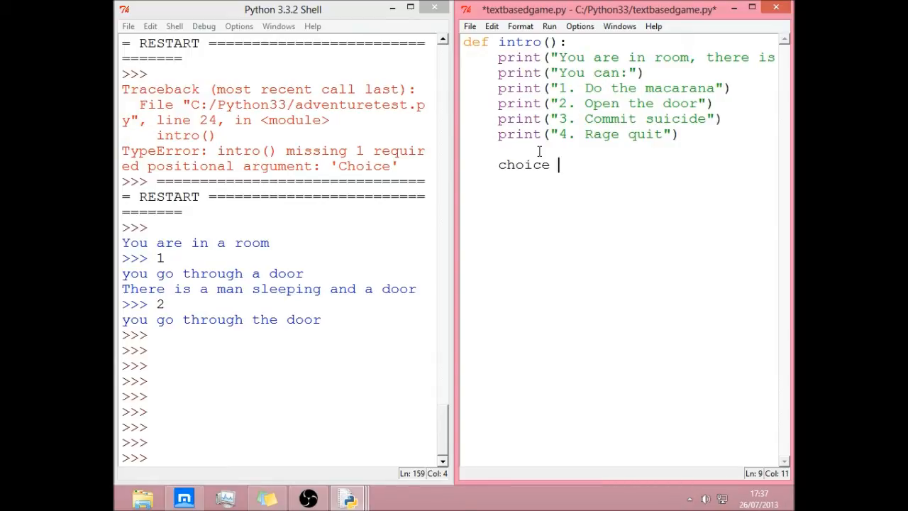
pyautogui.write('= inpi')
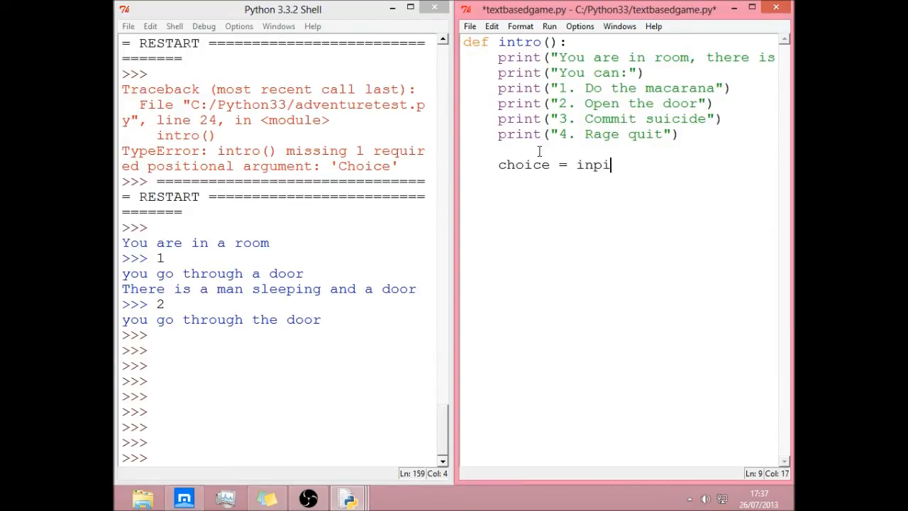
pyautogui.write('ut')
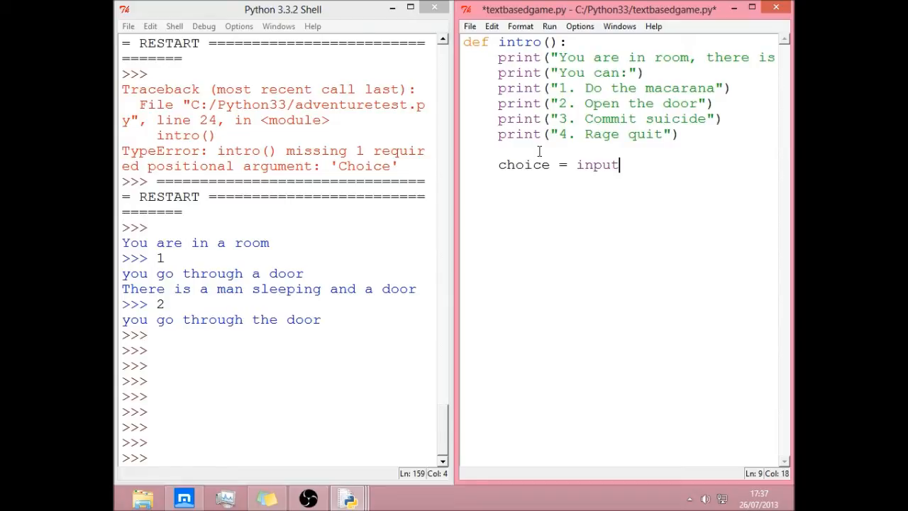
pyautogui.write('("')
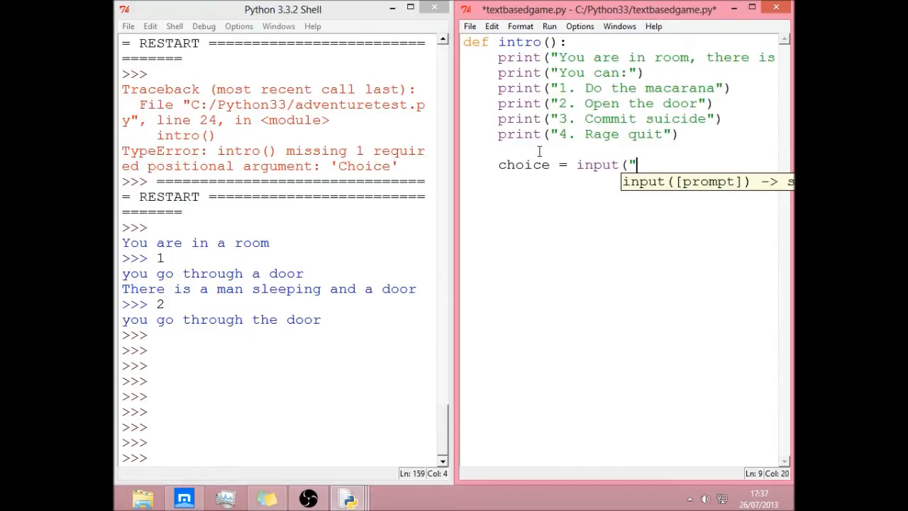
pyautogui.write('>>>')
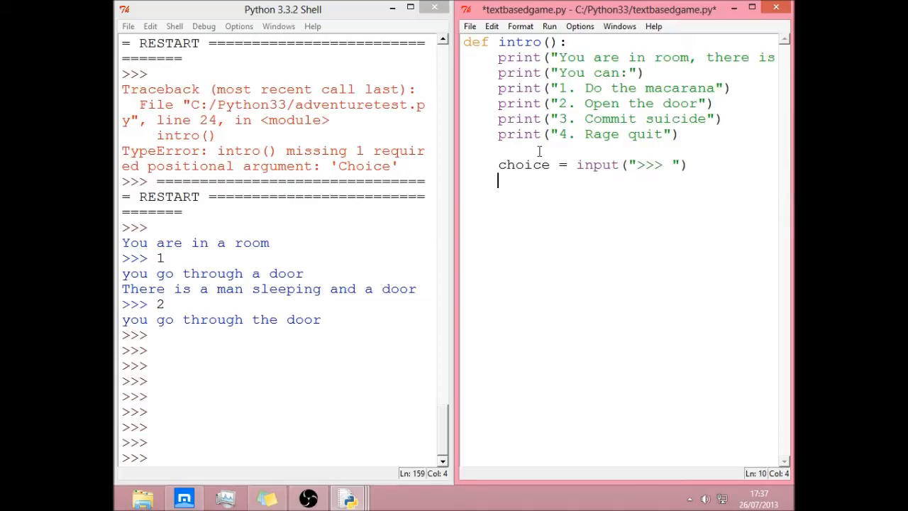
# Call intro() at the bottom of the script.
pyautogui.write('in')
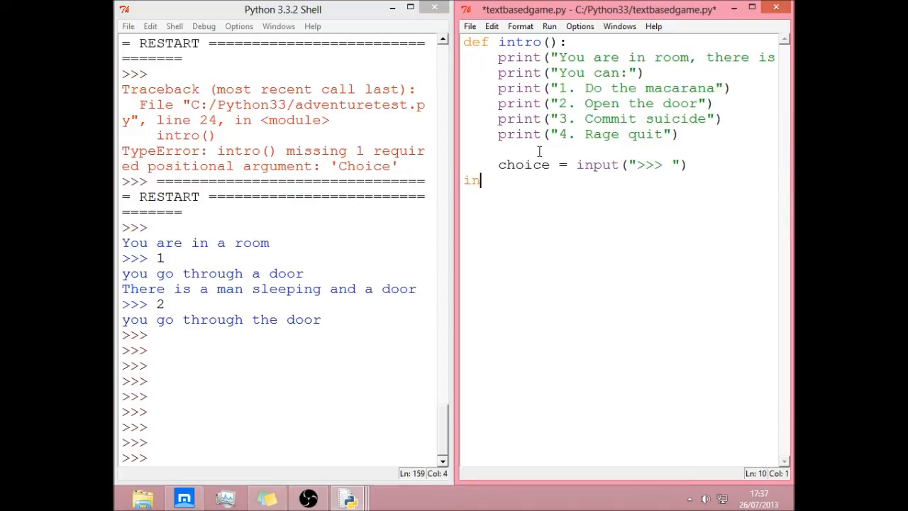
pyautogui.write('tro')
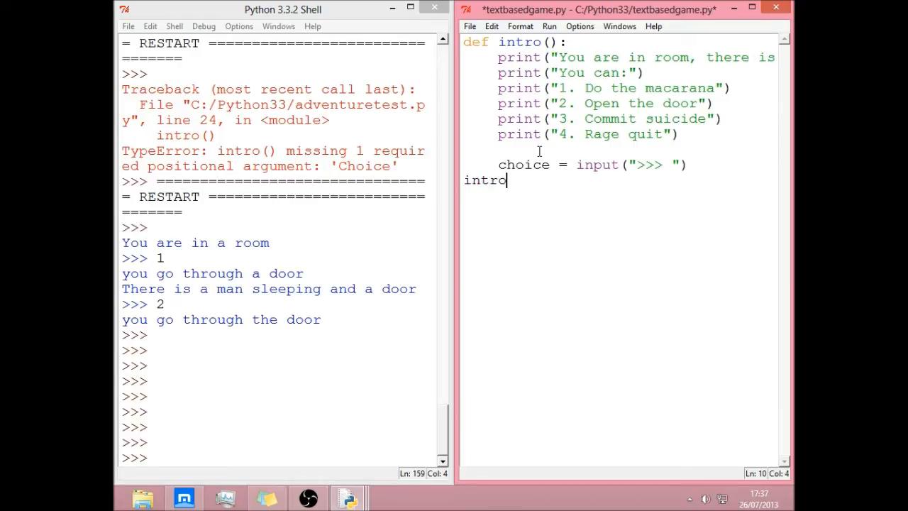
pyautogui.write('()')
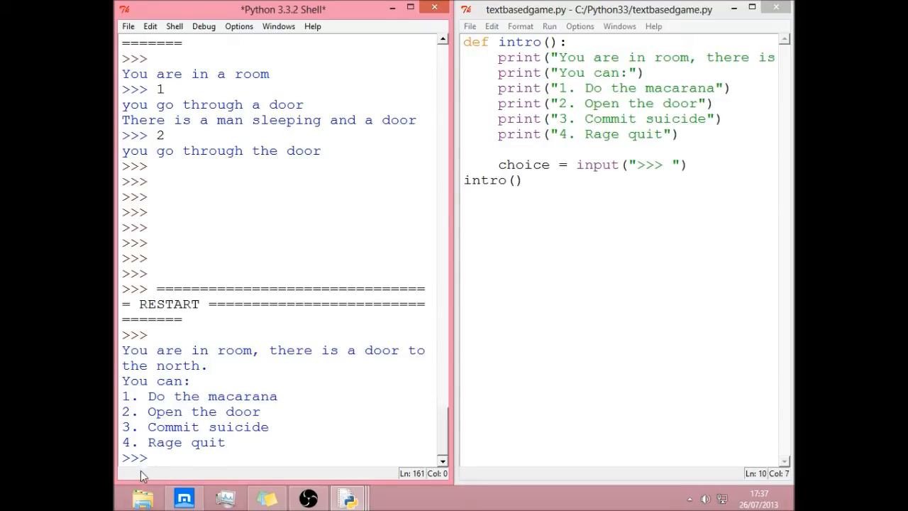
pyautogui.click(145, 457)
pyautogui.write('1')
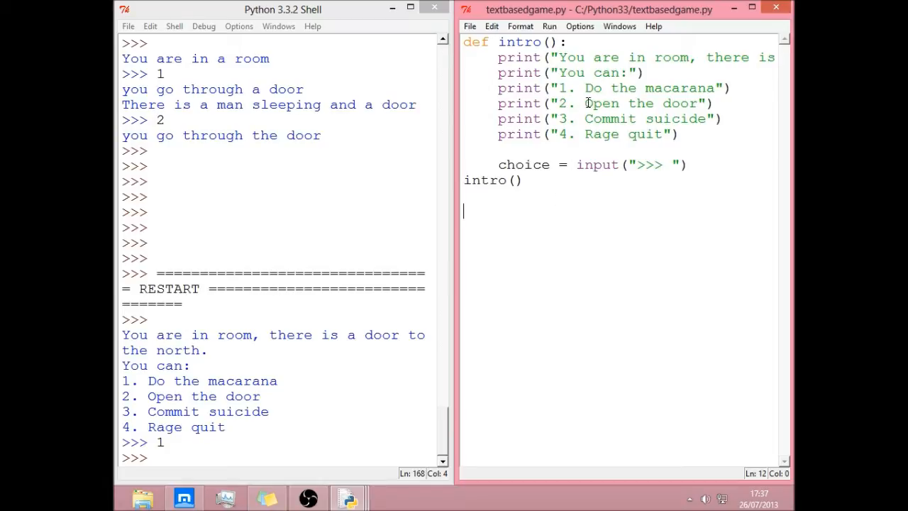
pyautogui.click(551, 43)
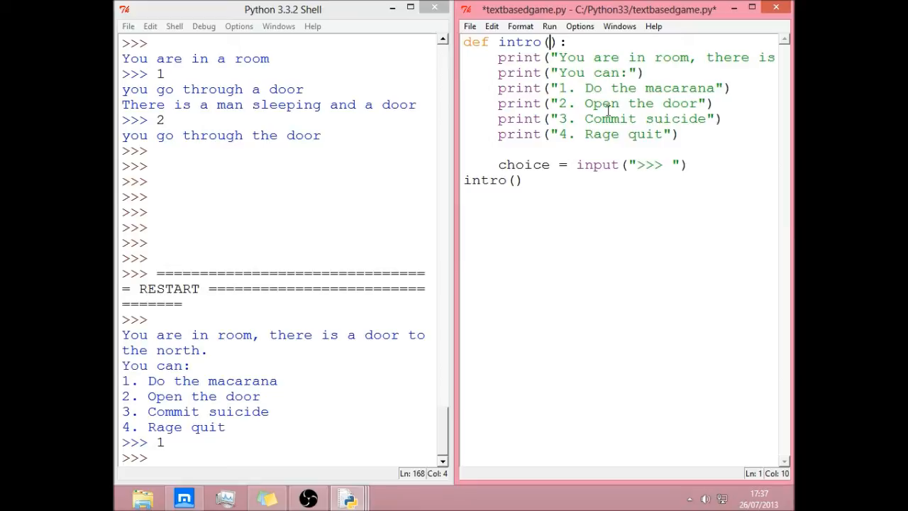
pyautogui.write('choice')
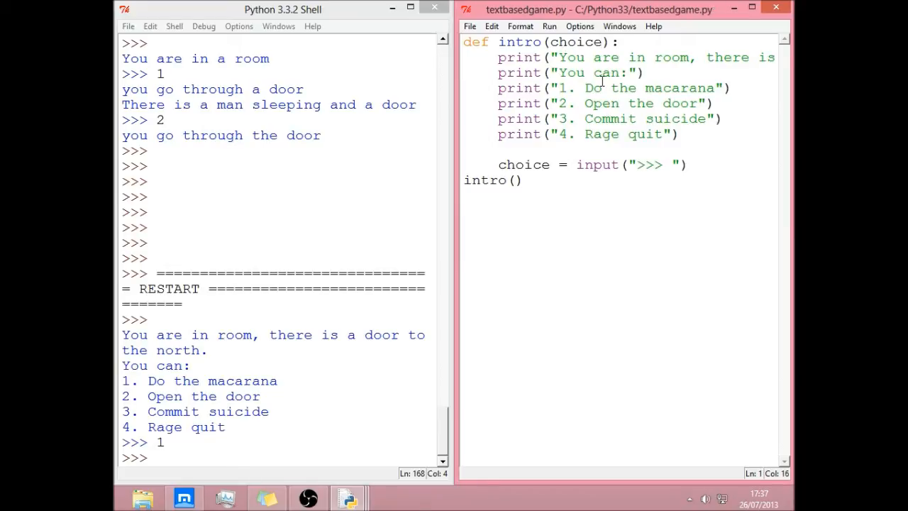
pyautogui.click(509, 180)
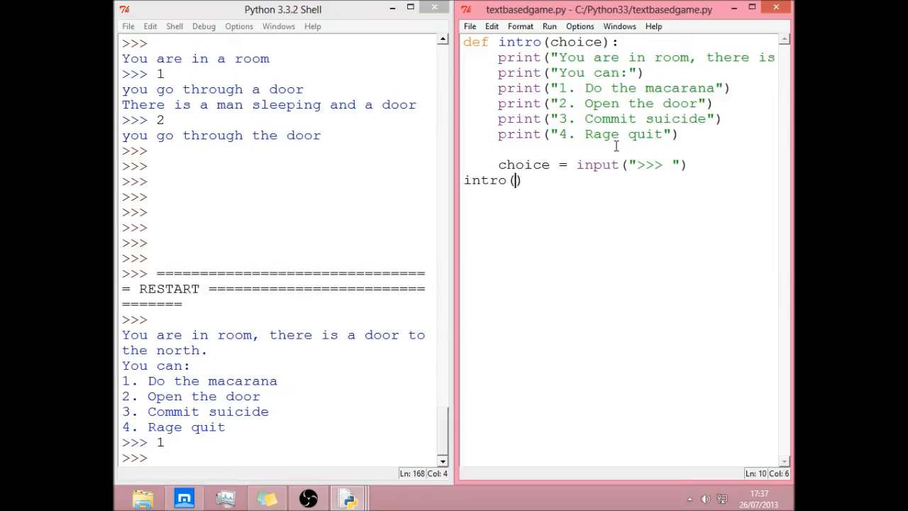
pyautogui.write('choice')
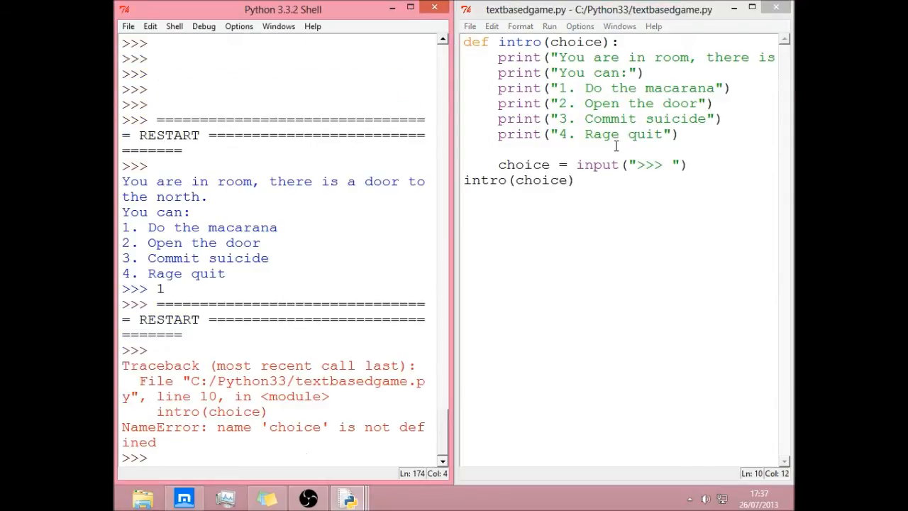
pyautogui.moveTo(235, 396); pyautogui.dragTo(358, 425)
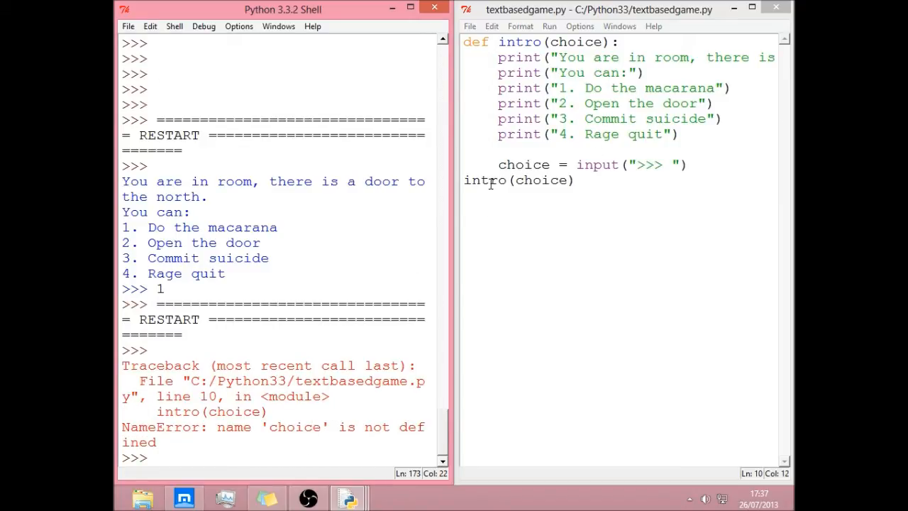
pyautogui.doubleClick(542, 179)
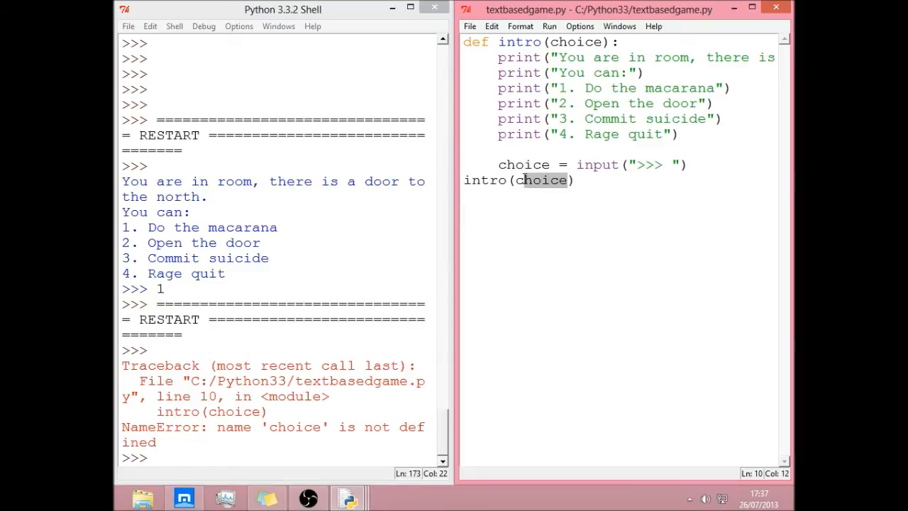
pyautogui.press('Delete')
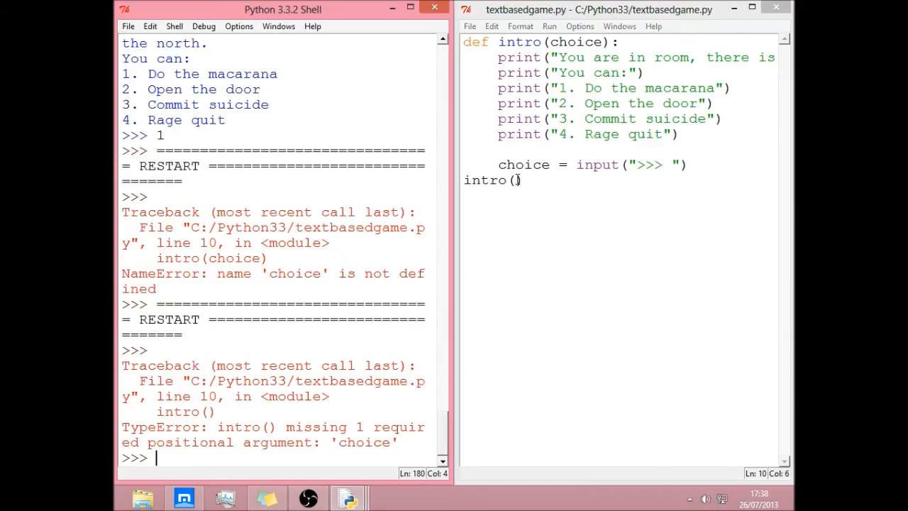
pyautogui.doubleClick(565, 42)
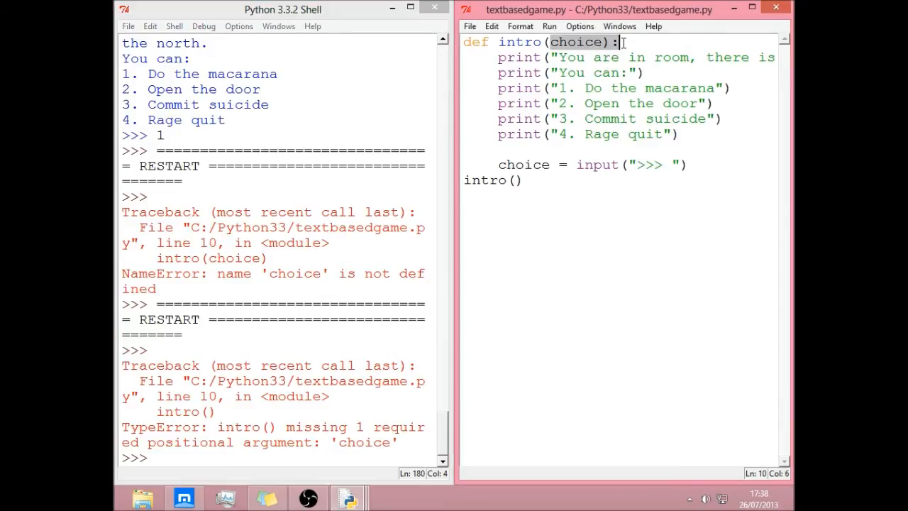
pyautogui.press('Delete')
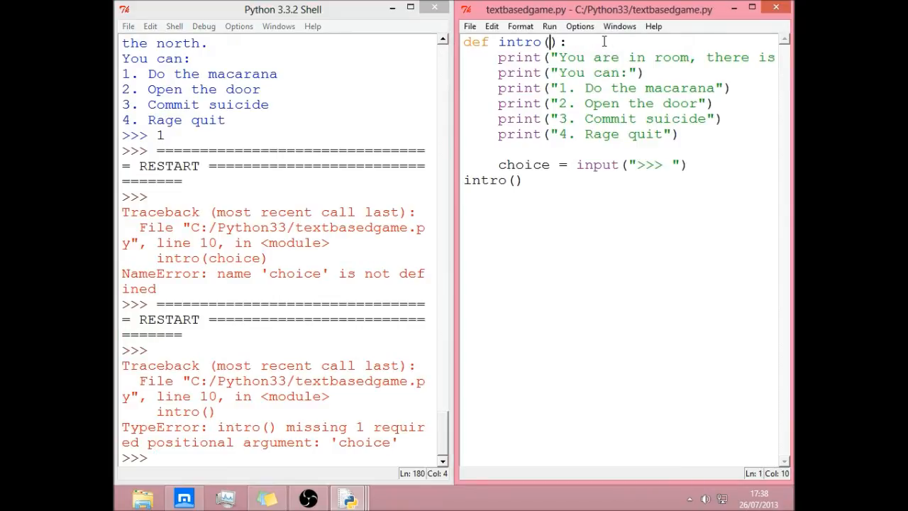
pyautogui.press('F5')
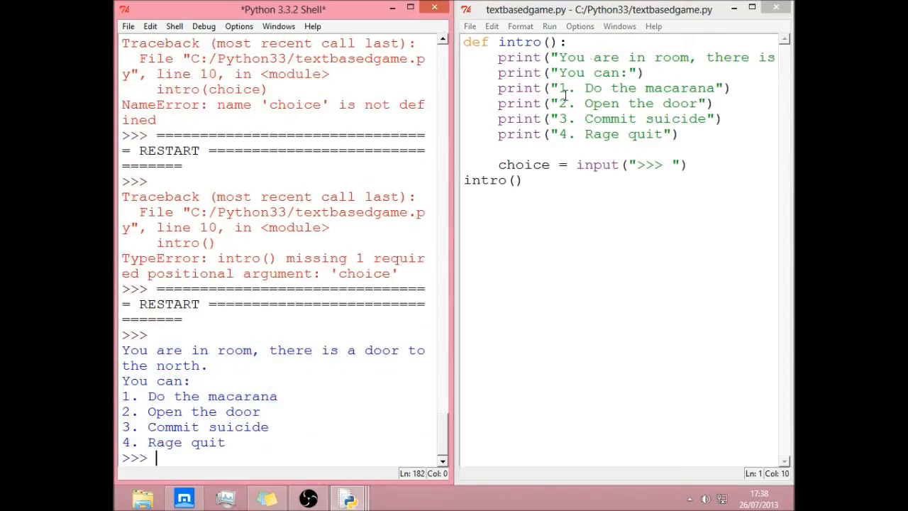
# After the input line, start a branch 'if choice == "1":'.
pyautogui.click(518, 179)
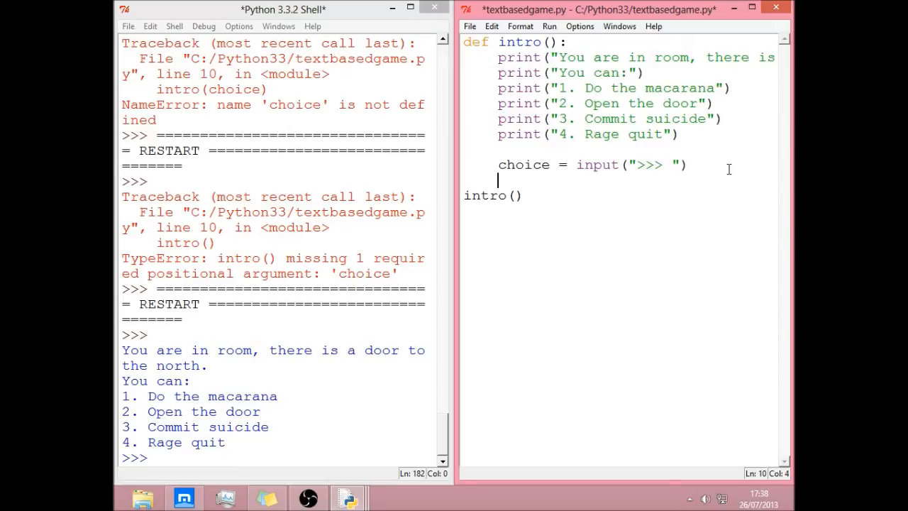
pyautogui.press('Return')
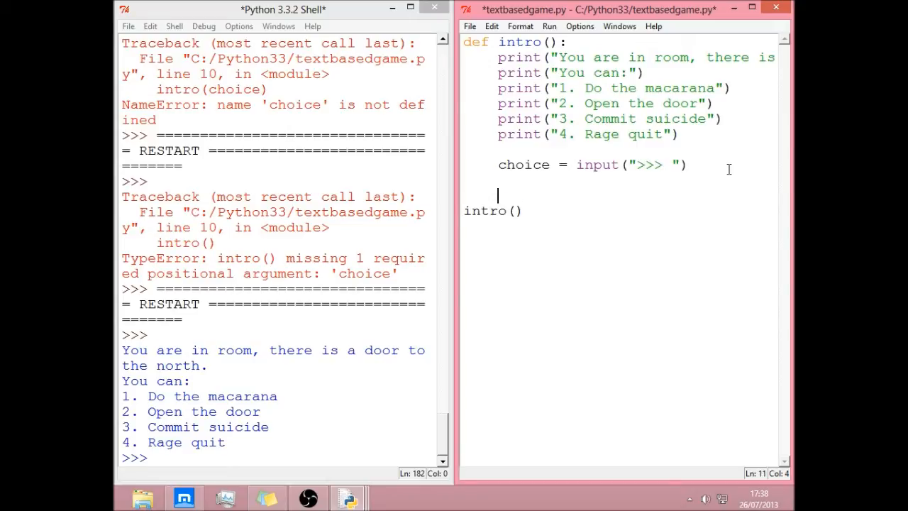
pyautogui.write('if')
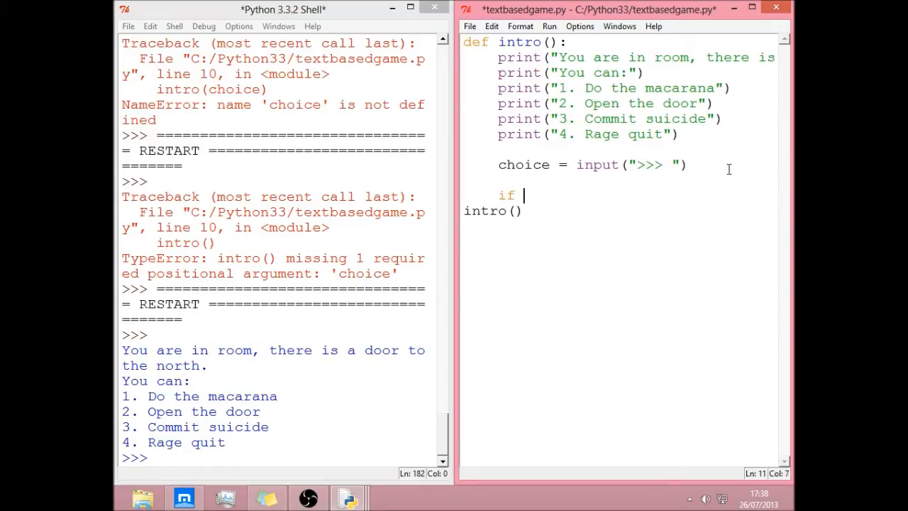
pyautogui.write('cho')
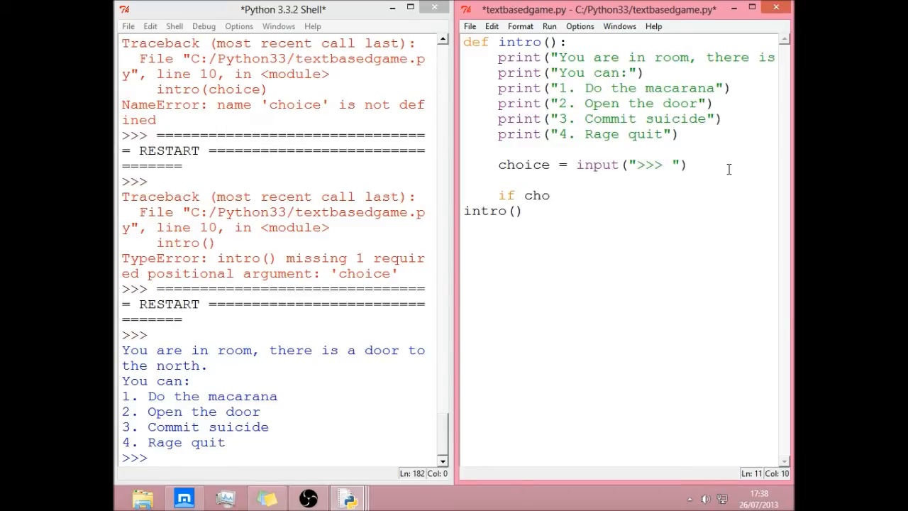
pyautogui.write('ice')
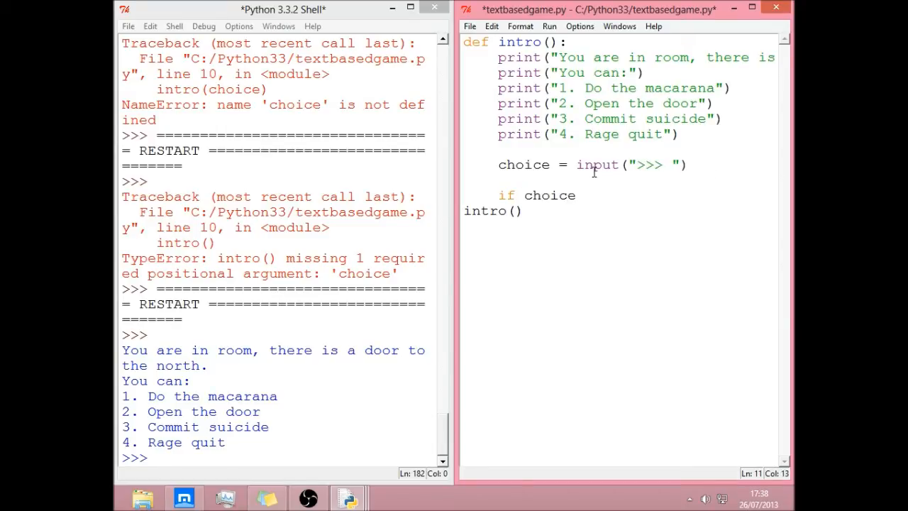
pyautogui.write('=')
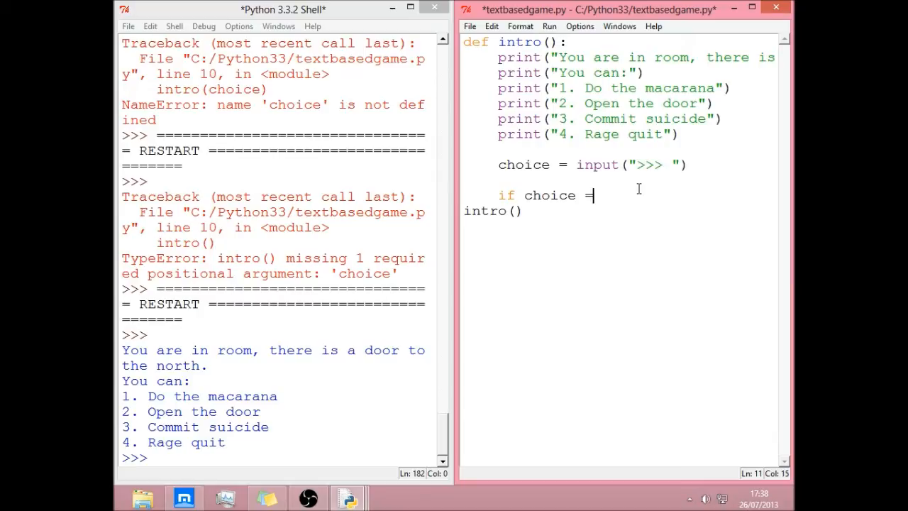
pyautogui.write('=')
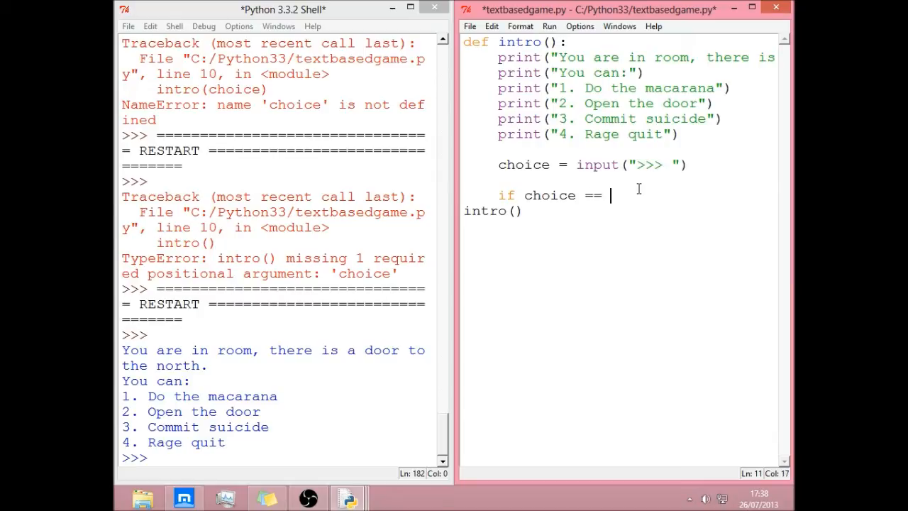
pyautogui.write('"1":')
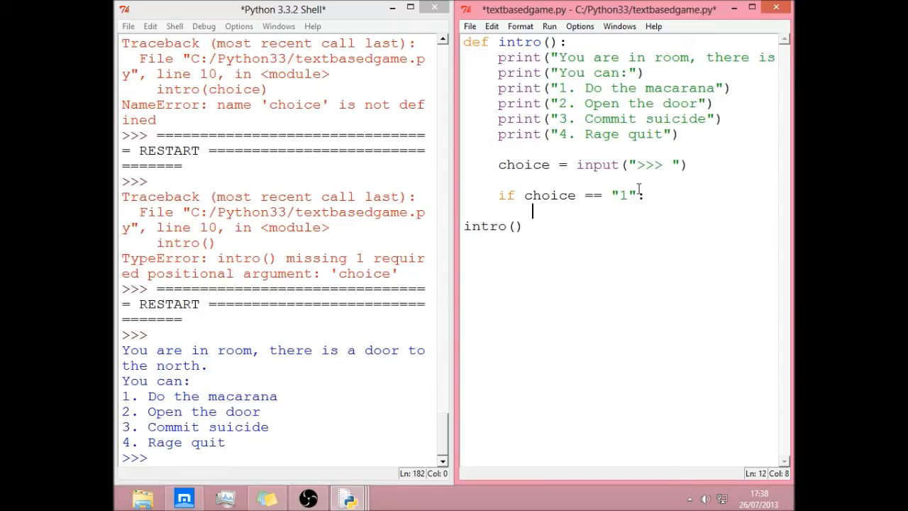
# Make branch 1 print "You shake your belly".
pyautogui.write('print')
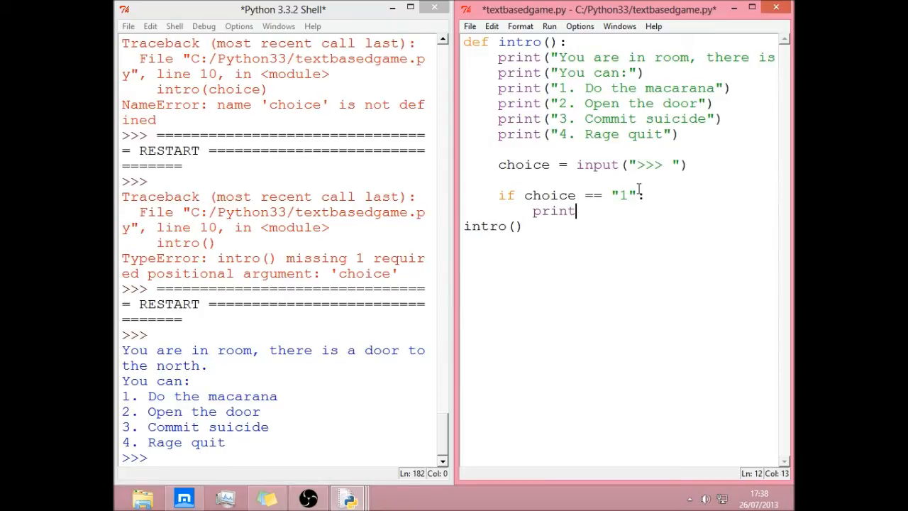
pyautogui.write('("Y')
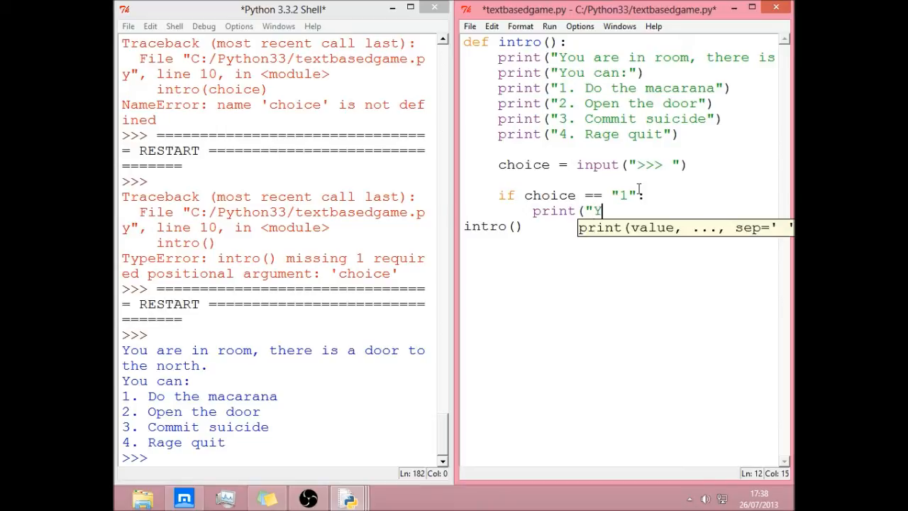
pyautogui.write('ou')
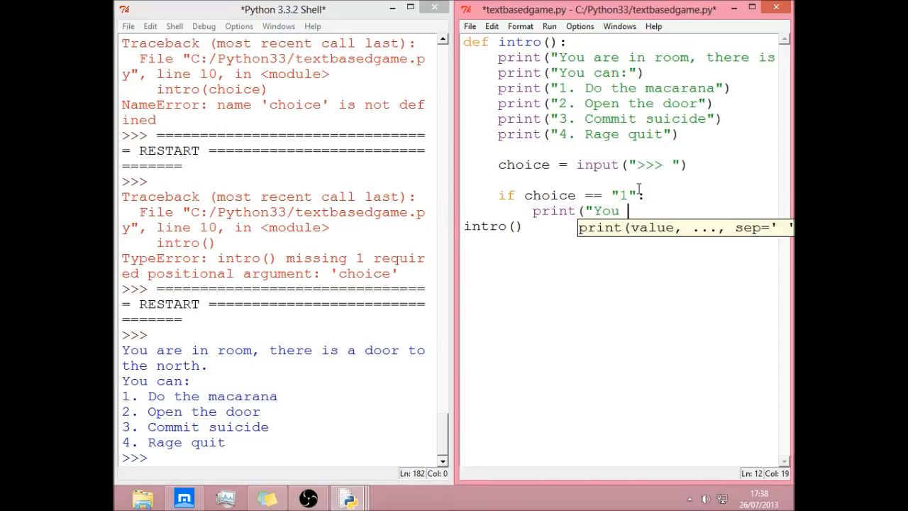
pyautogui.write('shake')
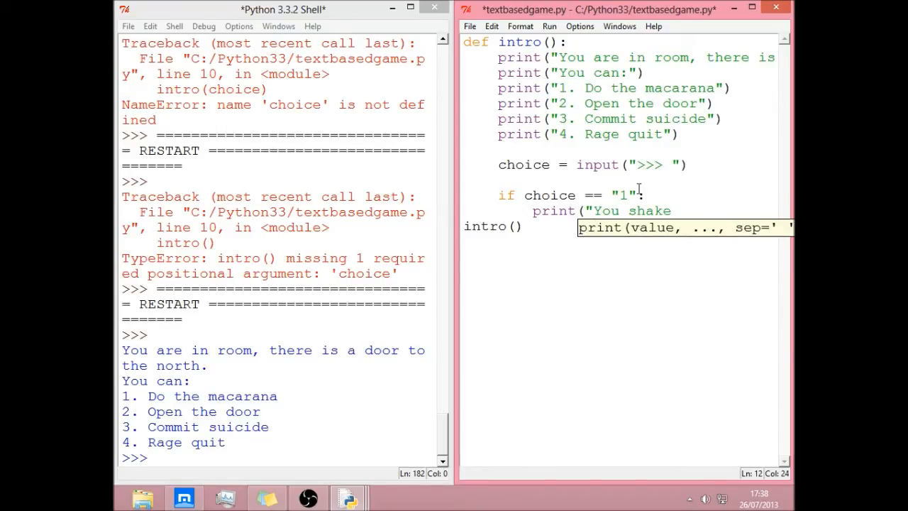
pyautogui.write('your belly')
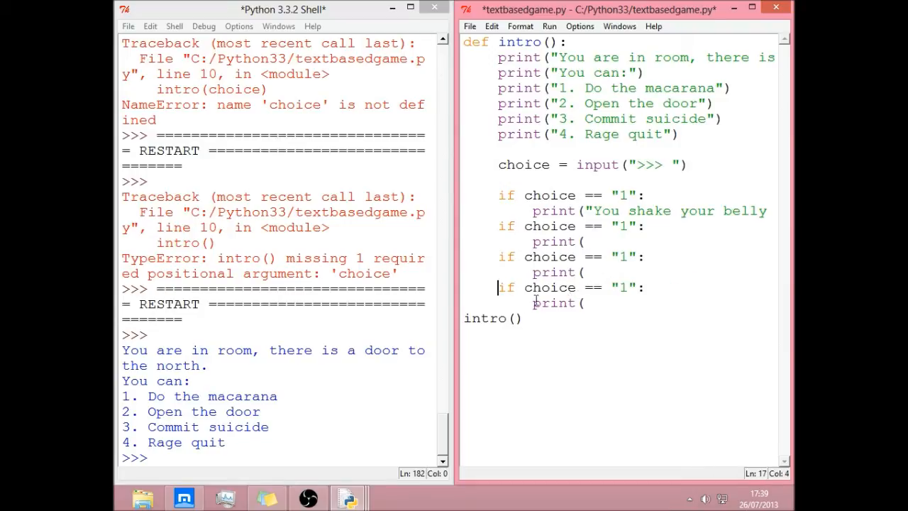
# Turn the duplicate ifs into elif branches for 2 and 4, with 2 printing "You open the door".
pyautogui.click(499, 226)
pyautogui.write('el')
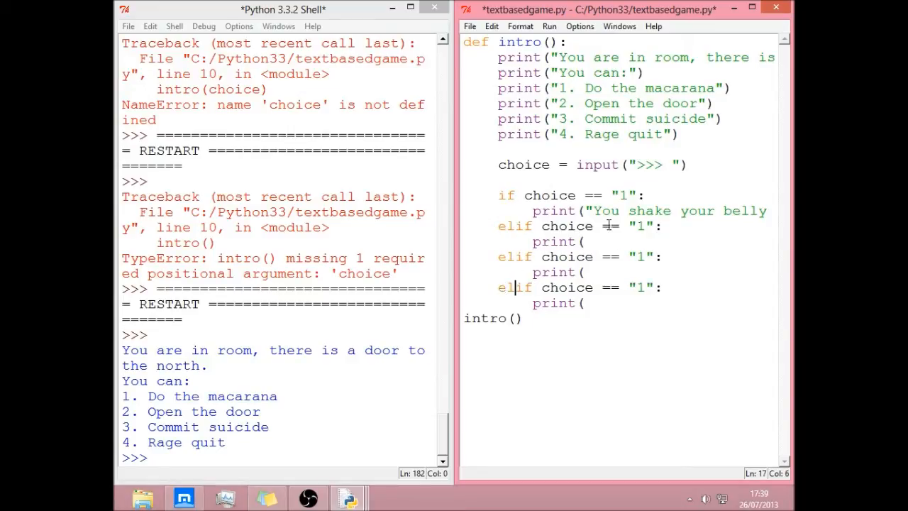
pyautogui.write('2')
pyautogui.write('3')
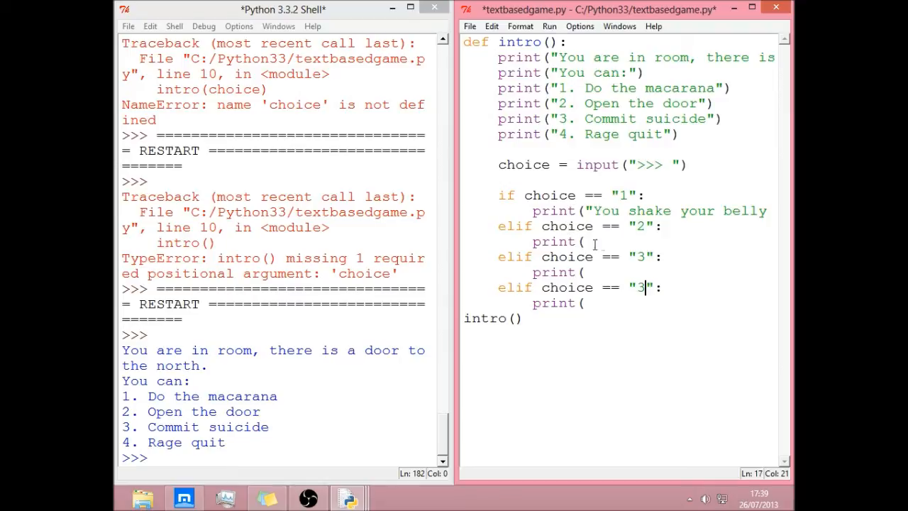
pyautogui.write('4')
pyautogui.click(620, 242)
pyautogui.write('"')
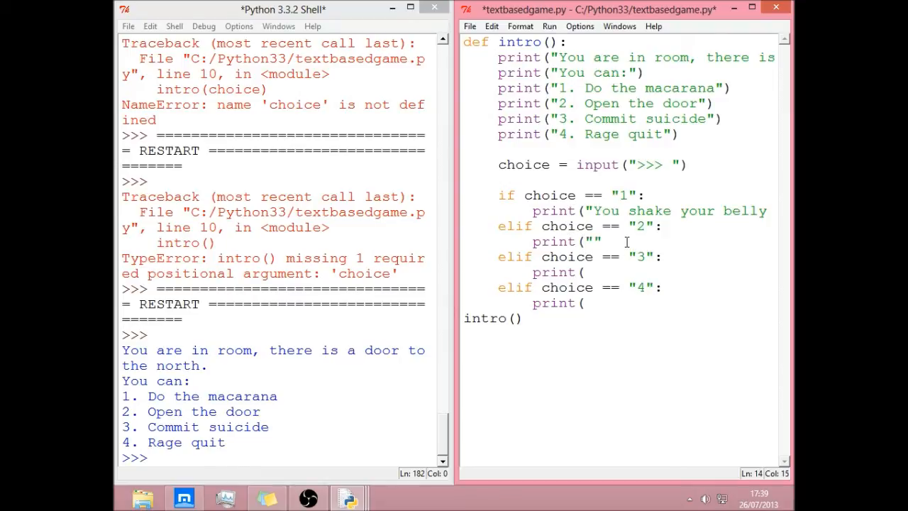
pyautogui.write('You')
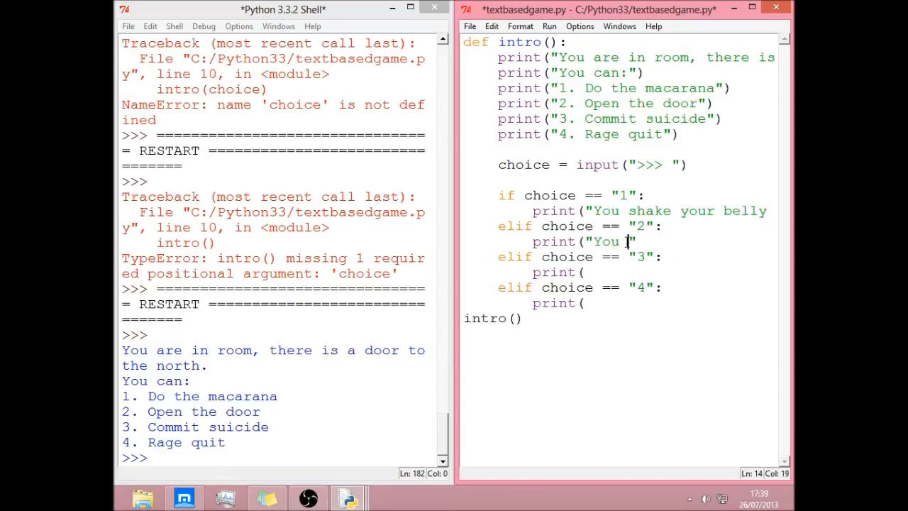
pyautogui.write('open the door')
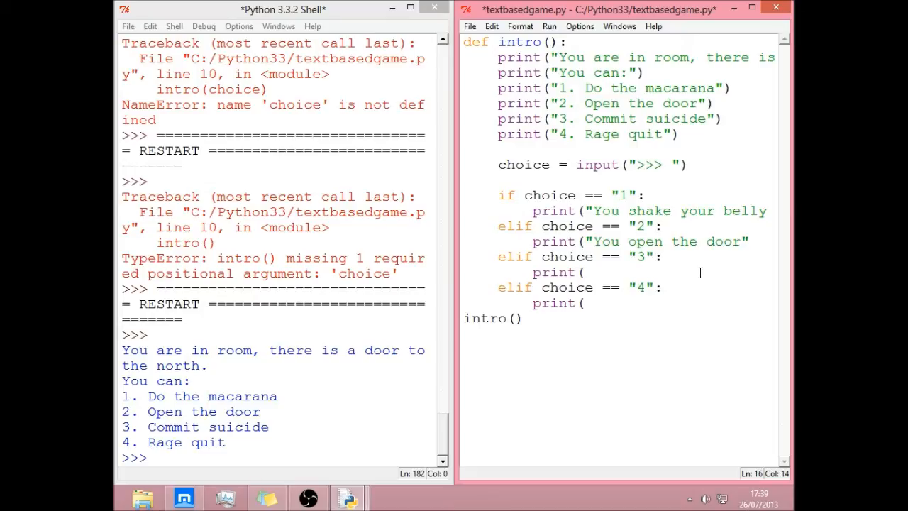
# Make branches 3 and 4 print "GAME OVER".
pyautogui.write('"Y')
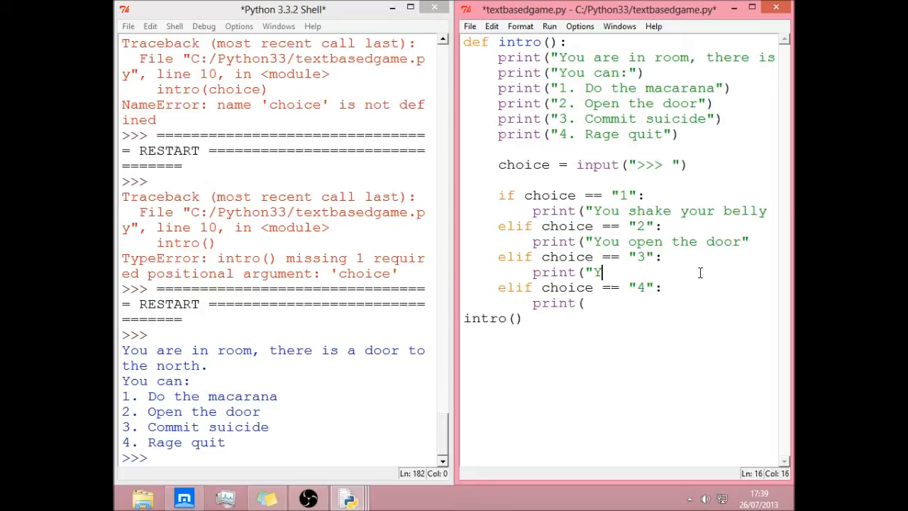
pyautogui.write('GAME')
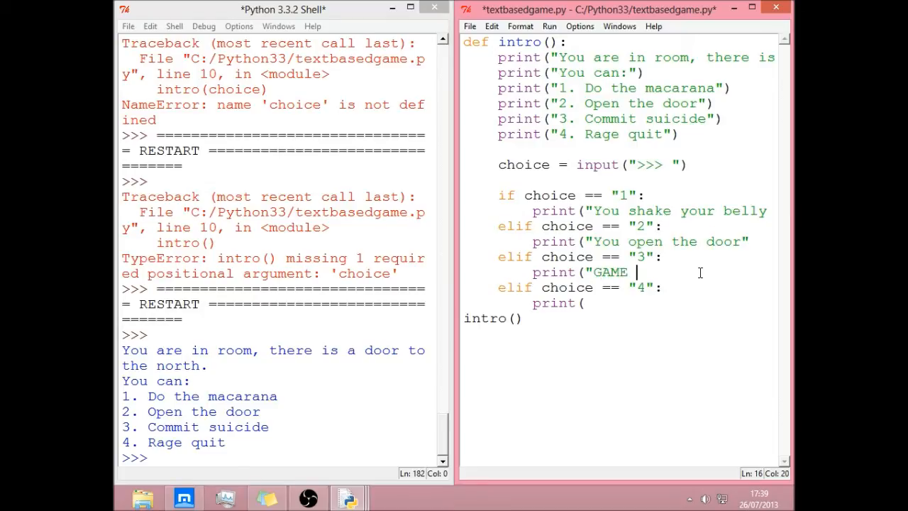
pyautogui.write('OVER")')
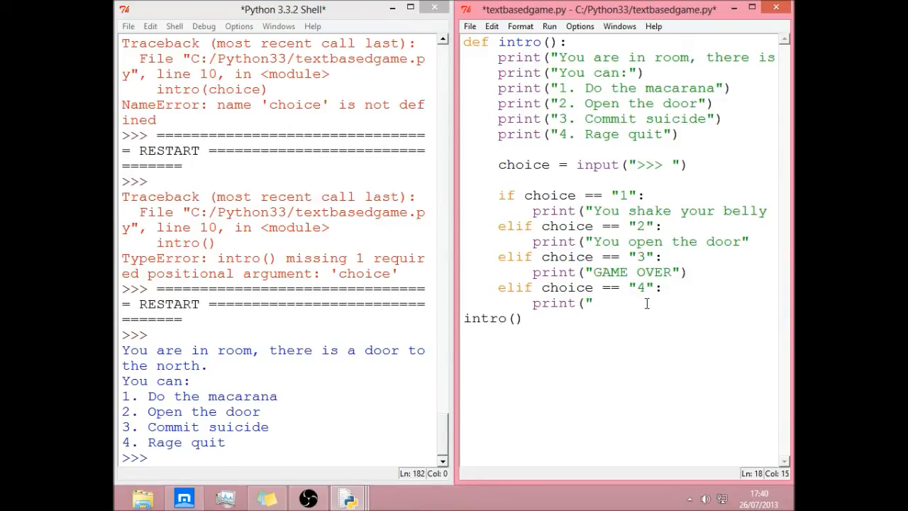
pyautogui.write('GAME')
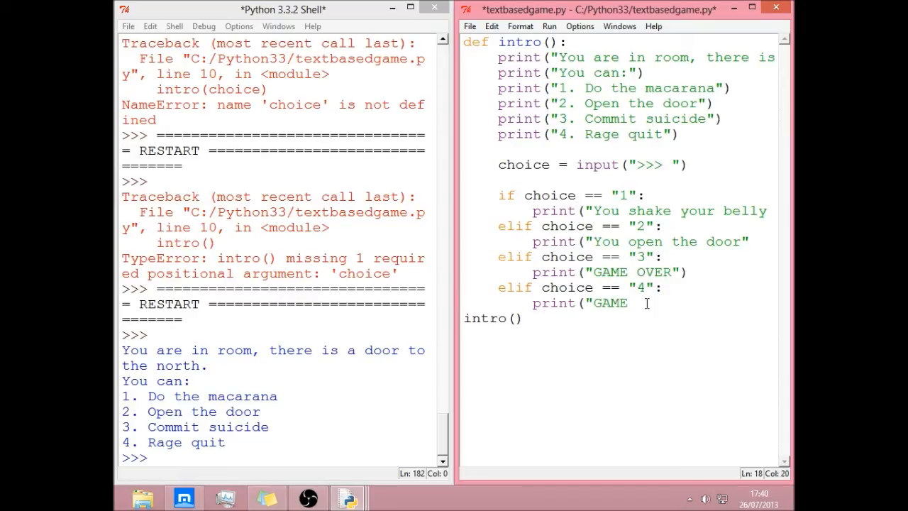
pyautogui.write('OVER')
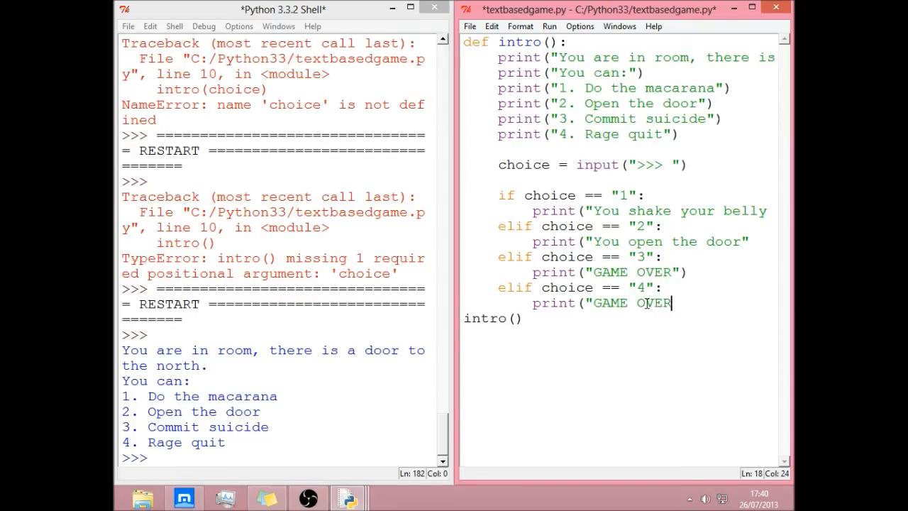
pyautogui.write('")')
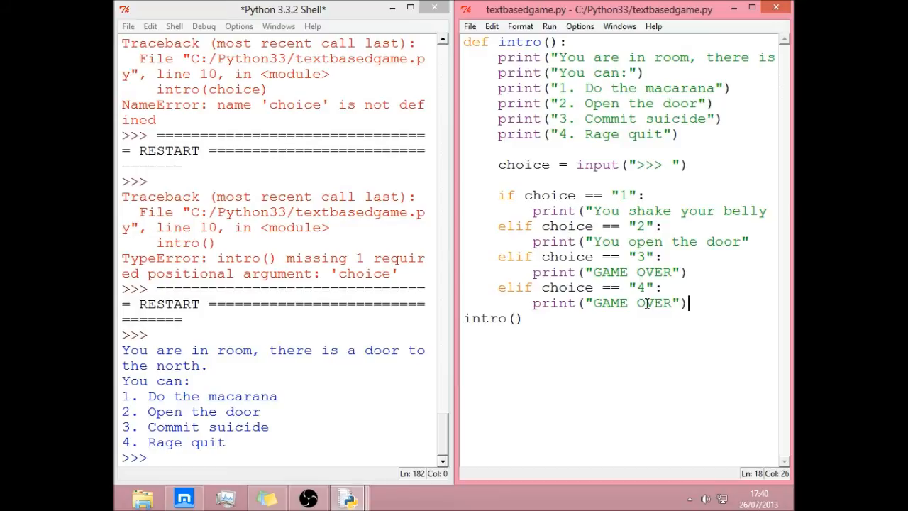
# Fix the elif keyword on the choice 3 branch and finish the open-door line.
pyautogui.doubleClick(517, 256)
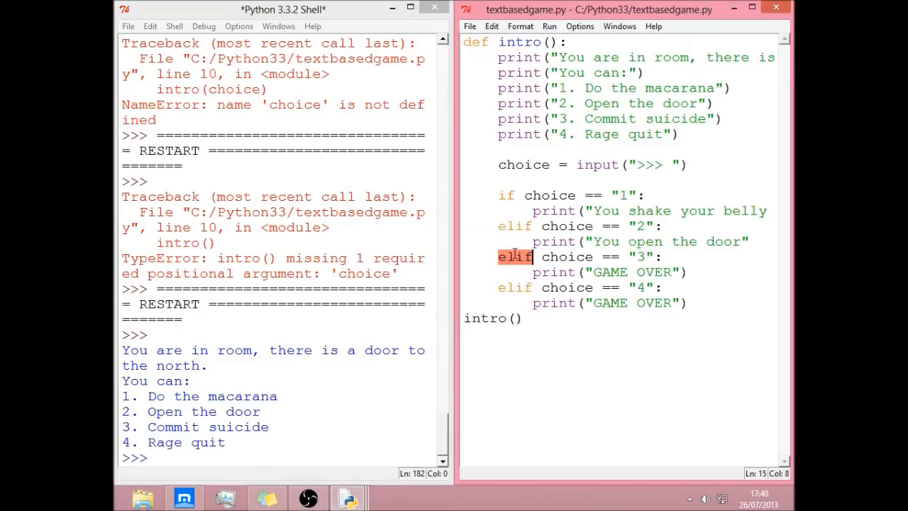
pyautogui.click(585, 196)
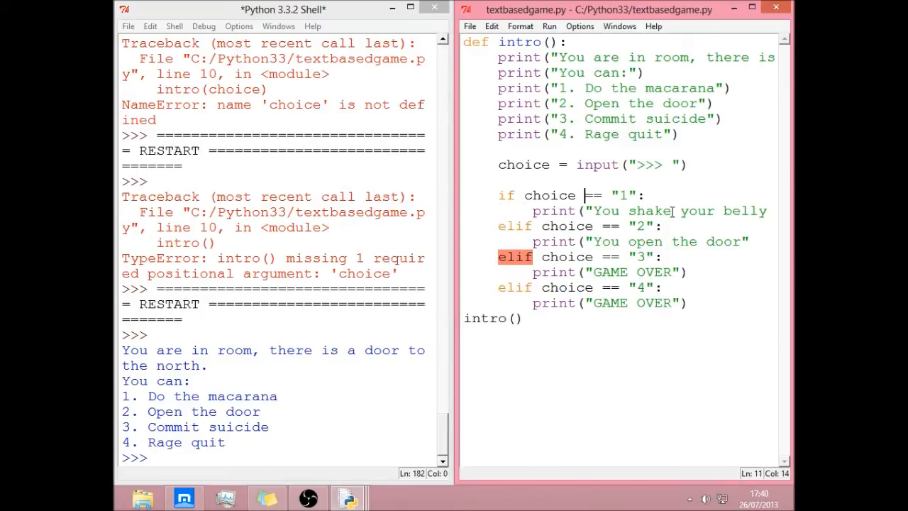
pyautogui.hscroll(3)
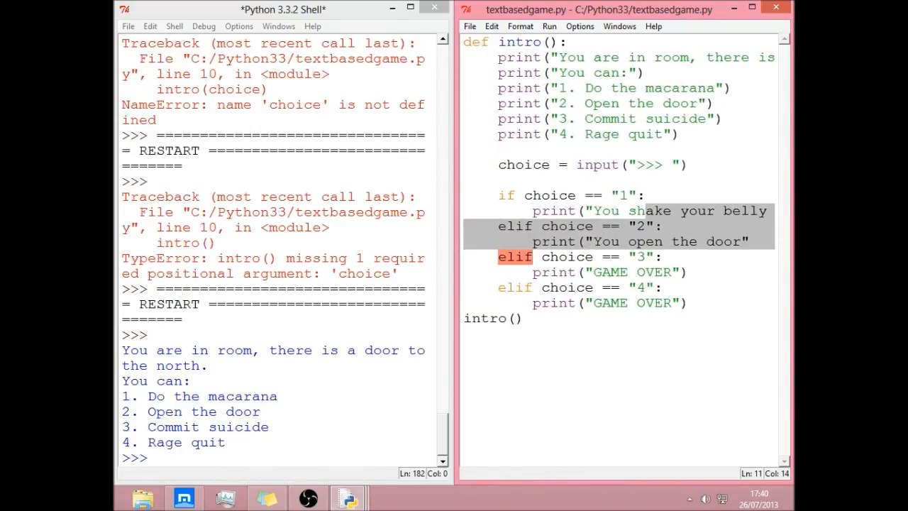
pyautogui.click(749, 241)
pyautogui.write(')')
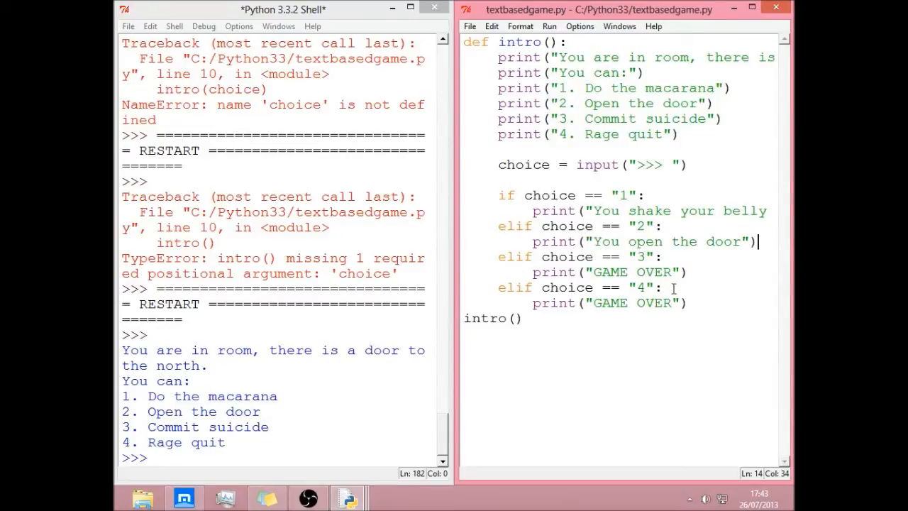
# Add an else branch printing "You spelt something wrong" and re-calling intro().
pyautogui.press('Return')
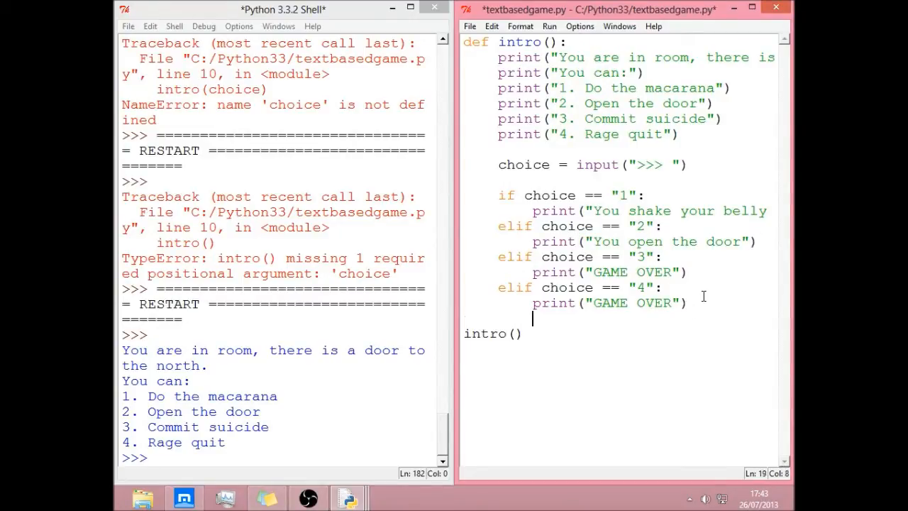
pyautogui.write('else:')
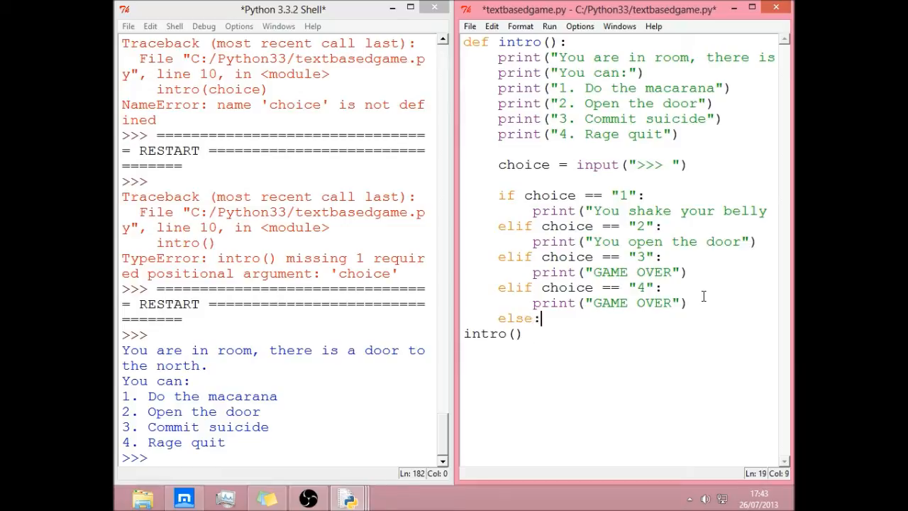
pyautogui.press('Return')
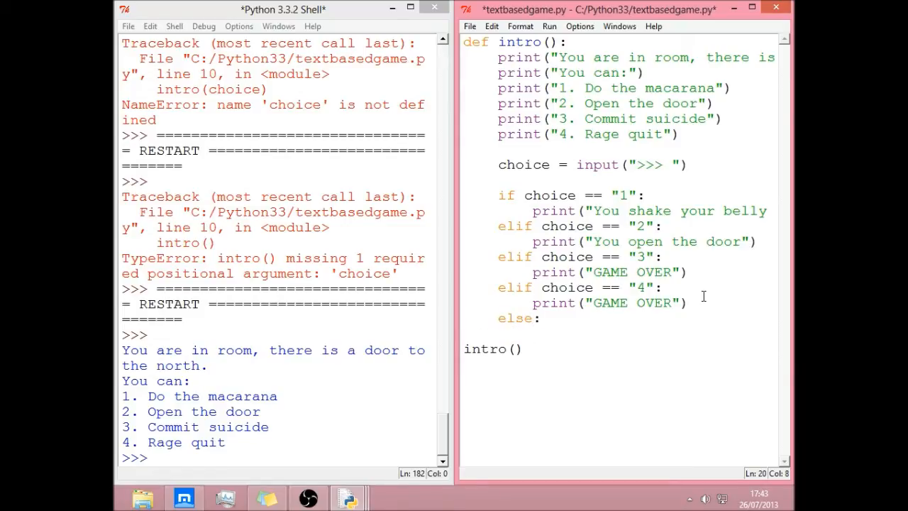
pyautogui.write('You')
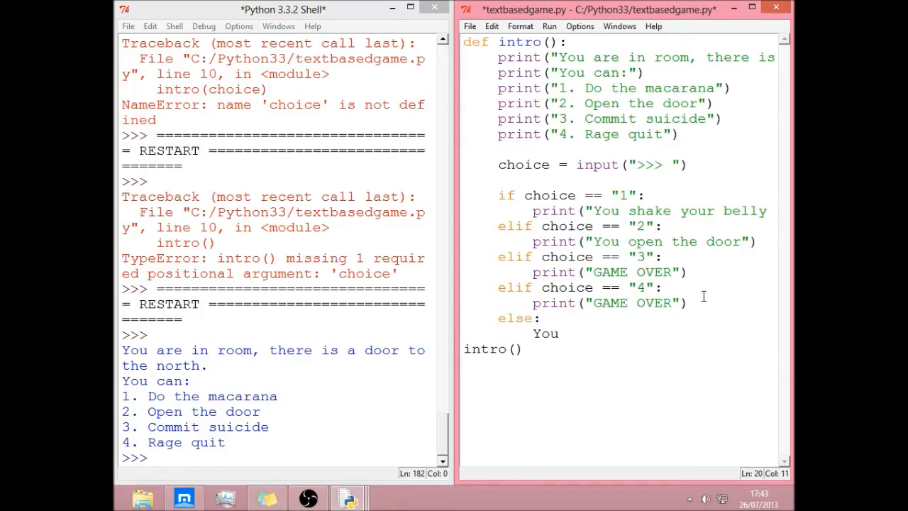
pyautogui.write('spe')
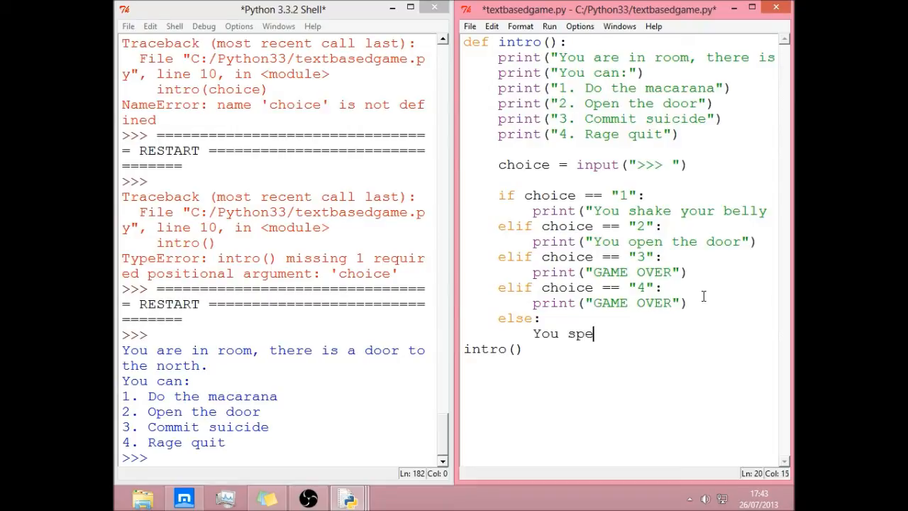
pyautogui.write('n')
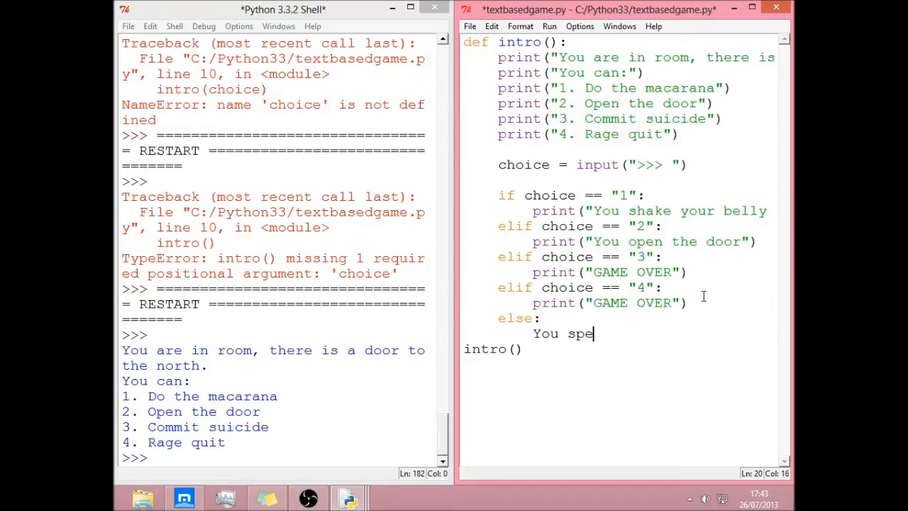
pyautogui.write('prit')
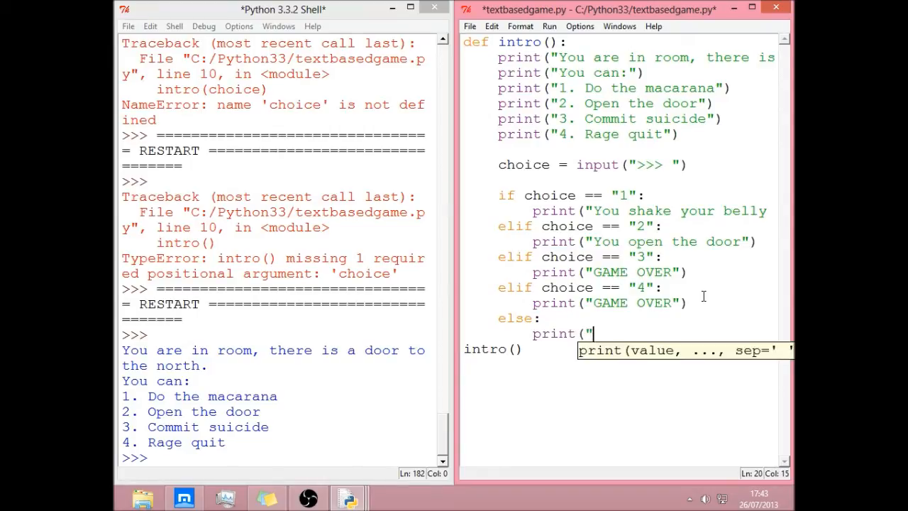
pyautogui.write('ou spelt somey')
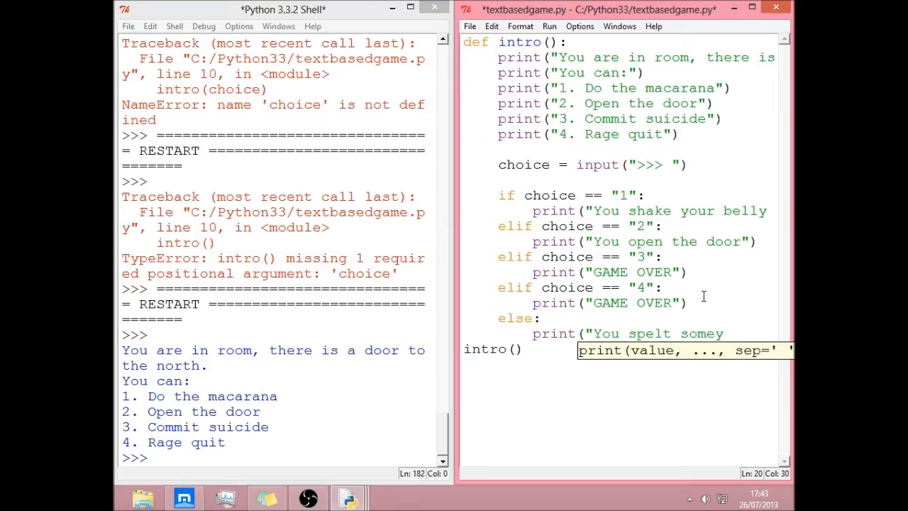
pyautogui.write('thing wor')
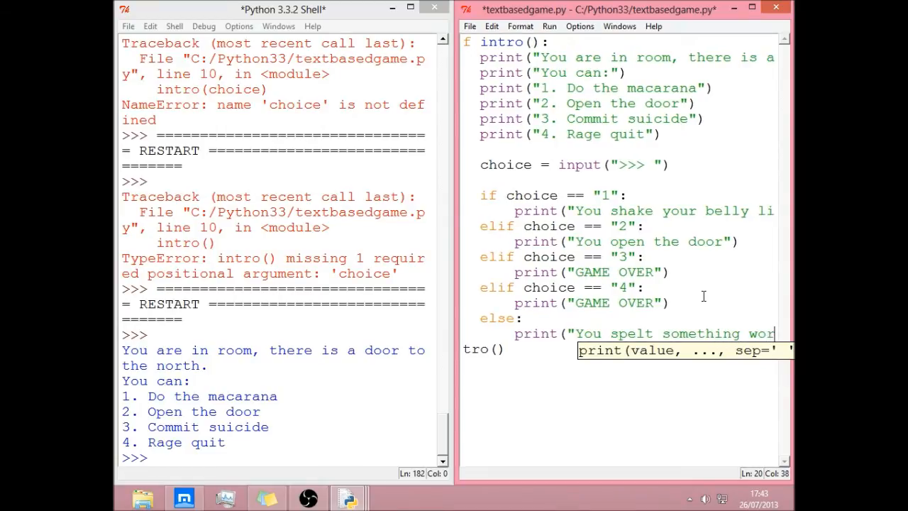
pyautogui.write('ng")')
pyautogui.write('in')
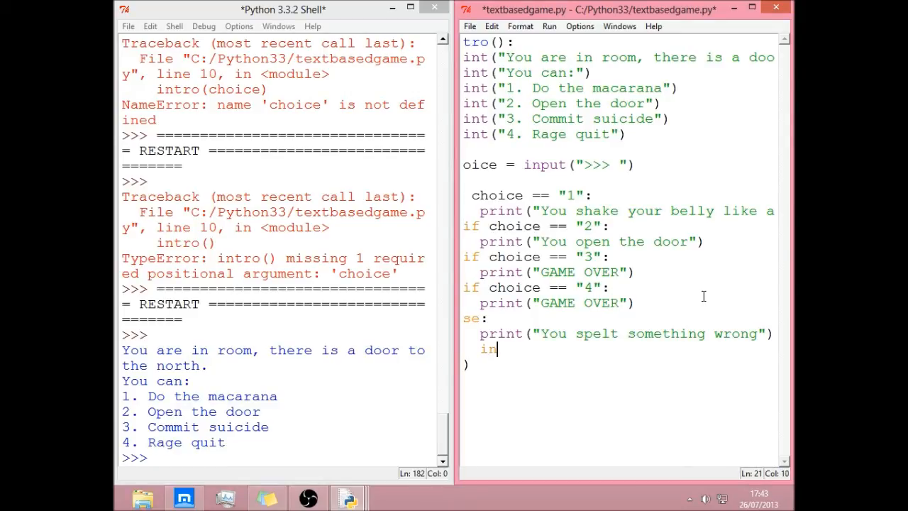
pyautogui.write('tro()')
pyautogui.click(278, 458)
pyautogui.write('2')
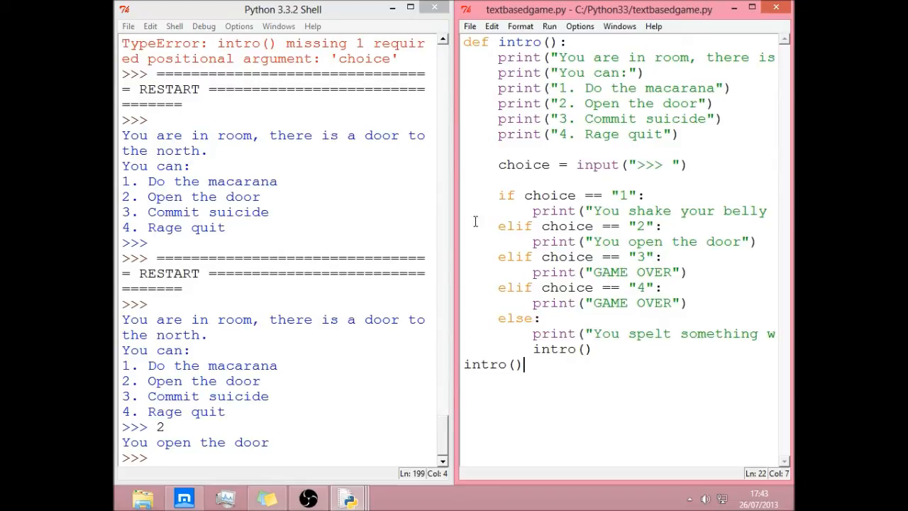
pyautogui.moveTo(551, 293)
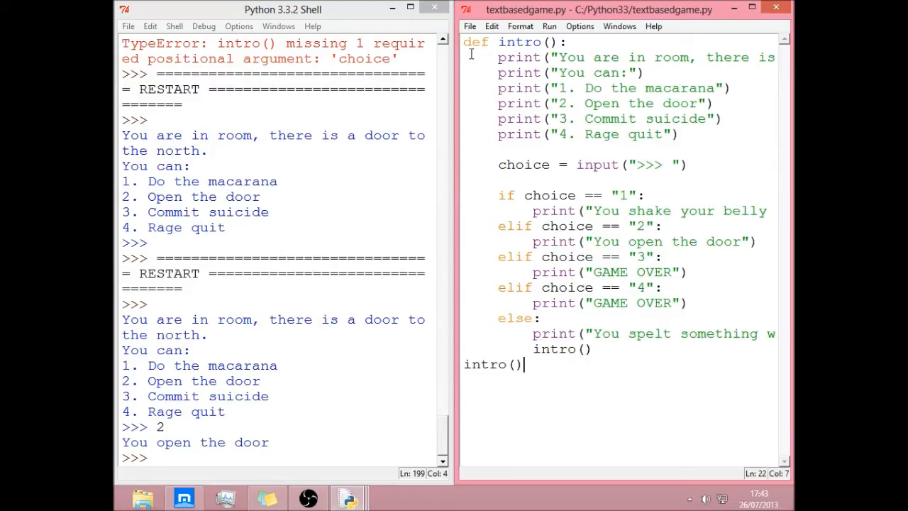
# Add a stray junk line under the open-door message, then clear it, leaving the choice chain unchanged.
pyautogui.click(630, 272)
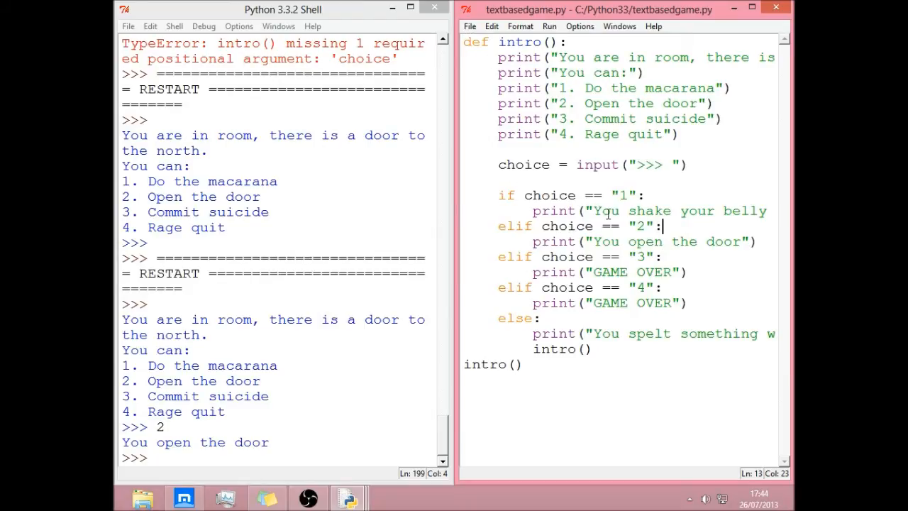
pyautogui.click(718, 241)
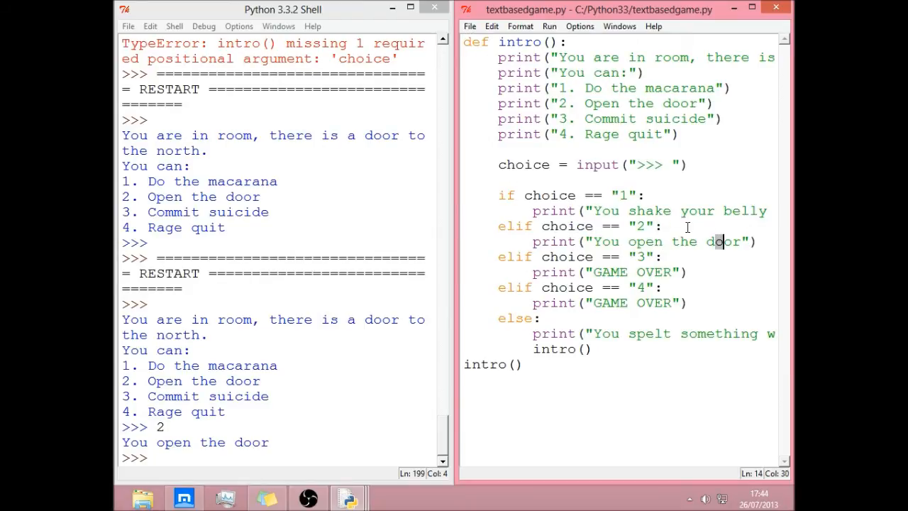
pyautogui.press('Return')
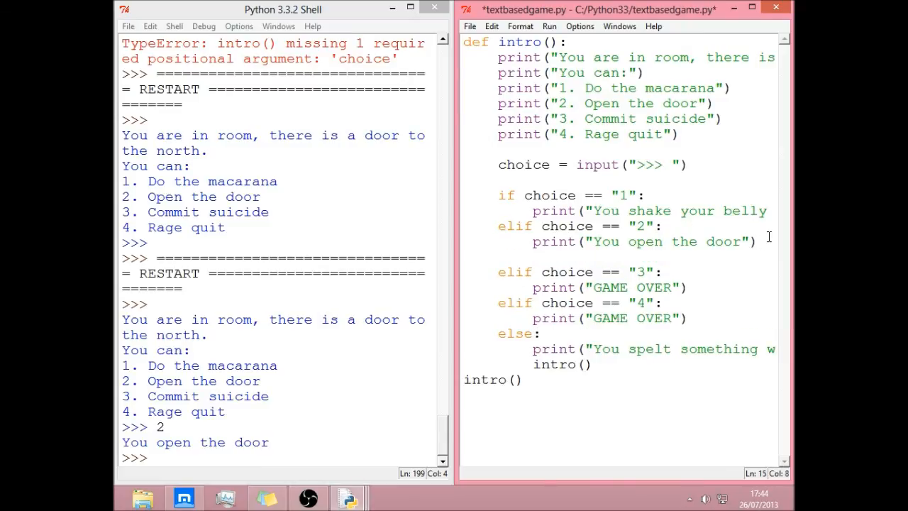
pyautogui.write('jsaghdsjka')
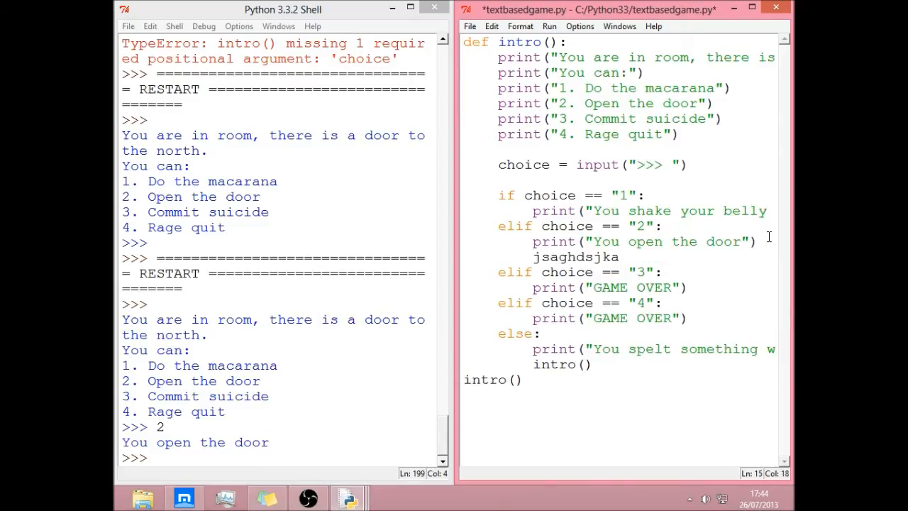
pyautogui.write('dslads')
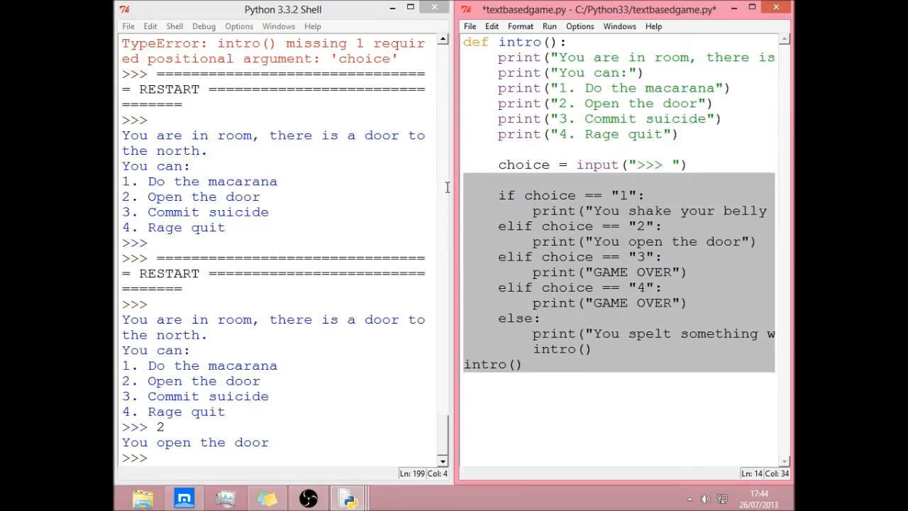
pyautogui.click(599, 210)
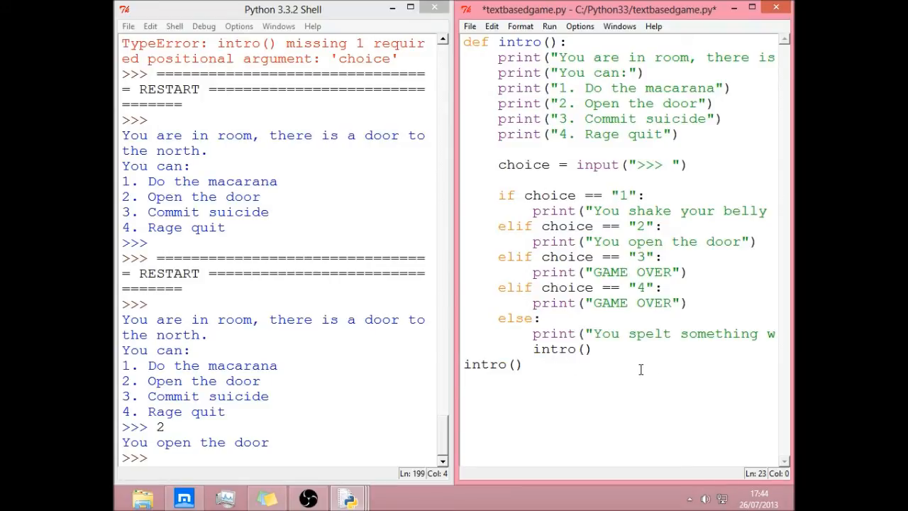
pyautogui.moveTo(636, 349)
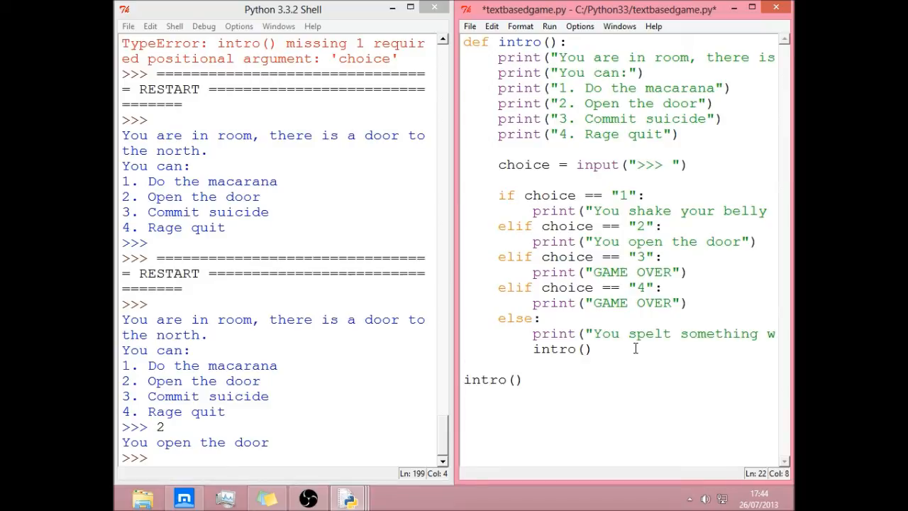
# Define a new empty room2() function after intro() in textbasedgame.py.
pyautogui.write('de')
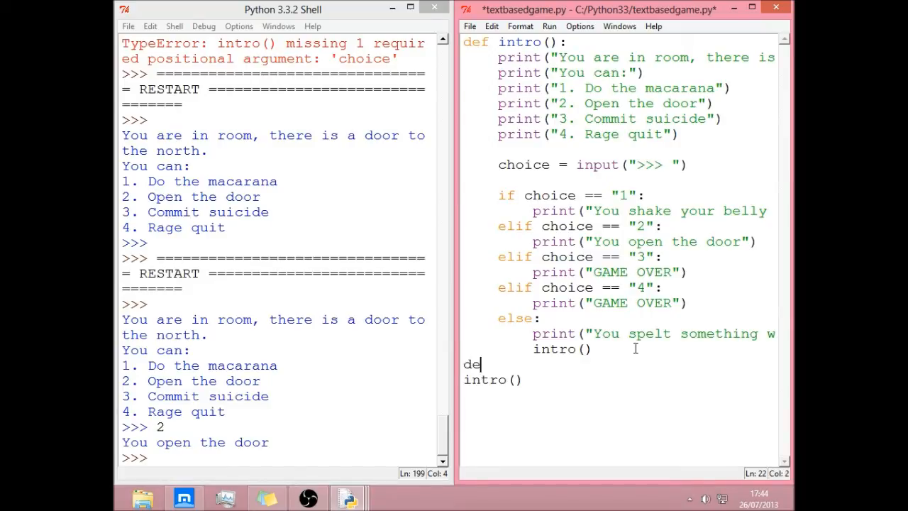
pyautogui.write('f room')
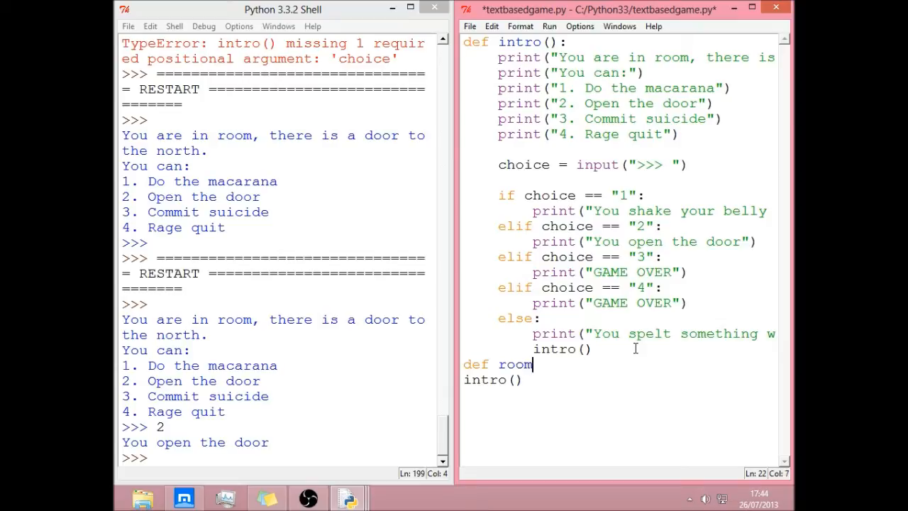
pyautogui.write('1()')
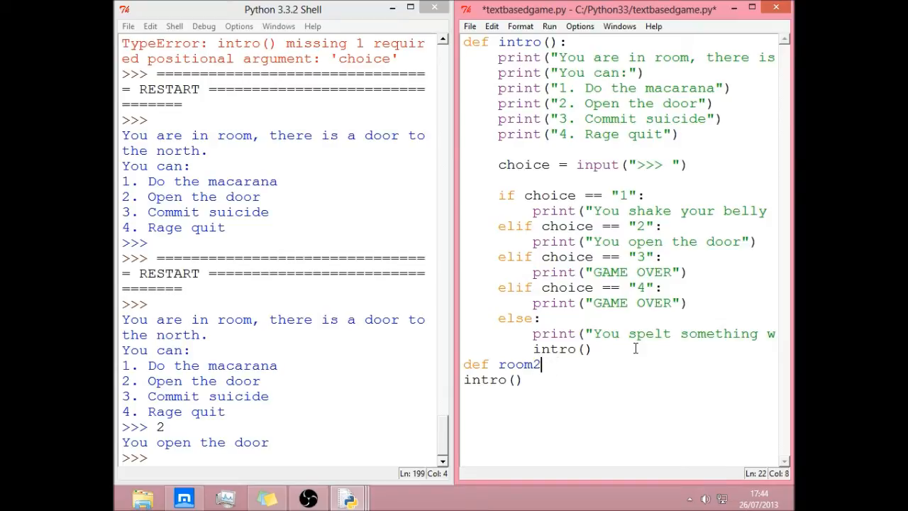
pyautogui.write('():')
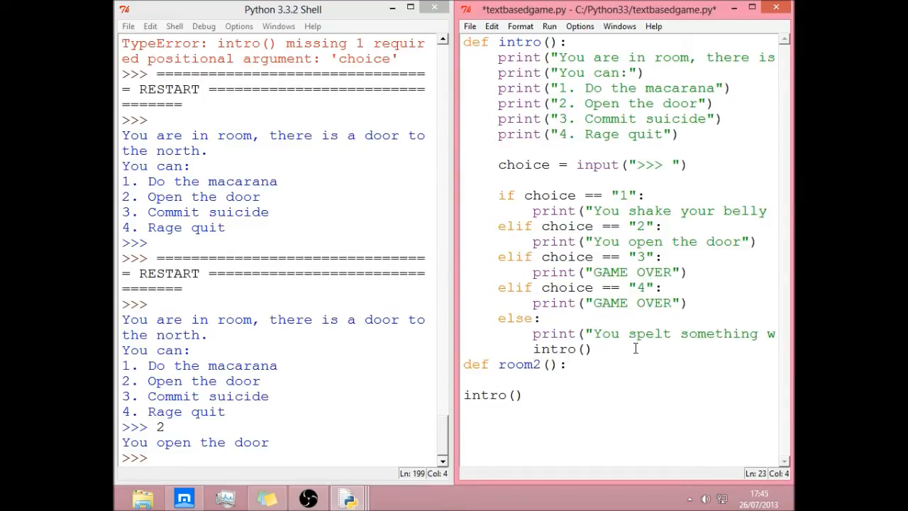
pyautogui.moveTo(655, 465)
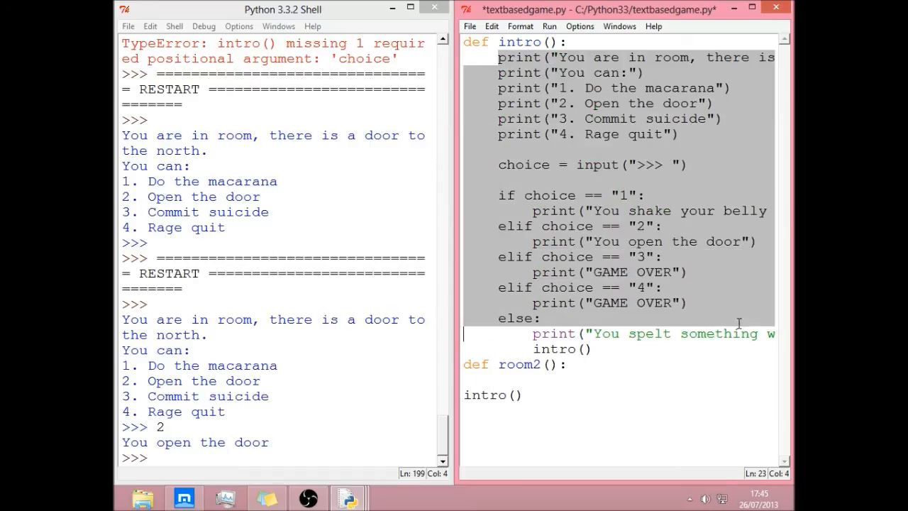
# Fill room2() with a copy of intro()'s body, rewording its message to "You are in another room".
pyautogui.click(655, 382)
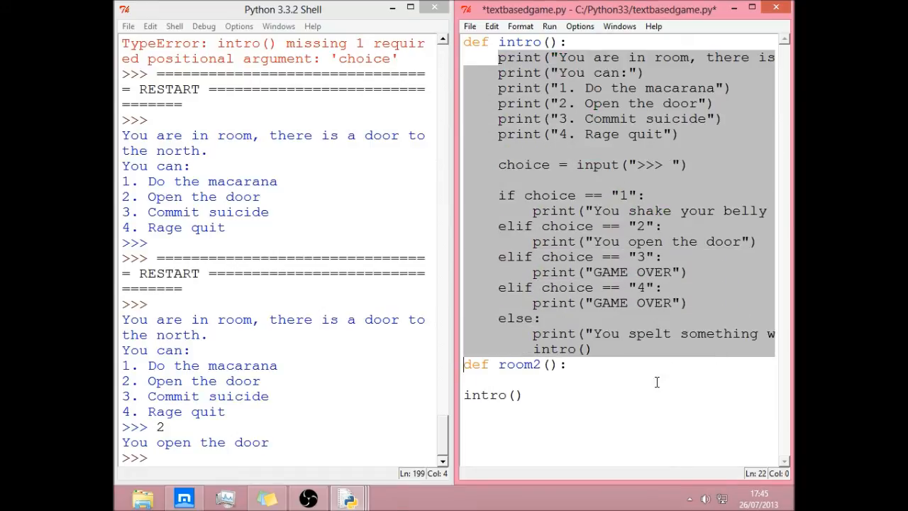
pyautogui.scroll(-3)
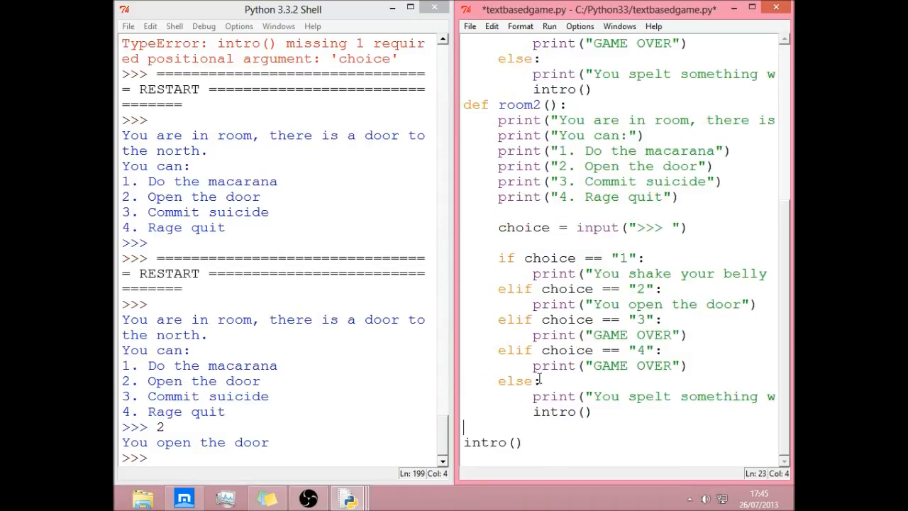
pyautogui.scroll(-3)
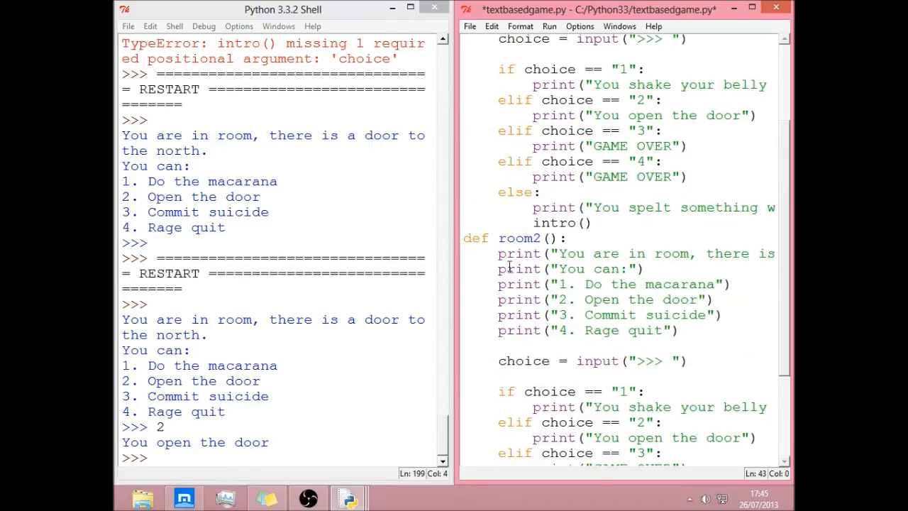
pyautogui.click(647, 252)
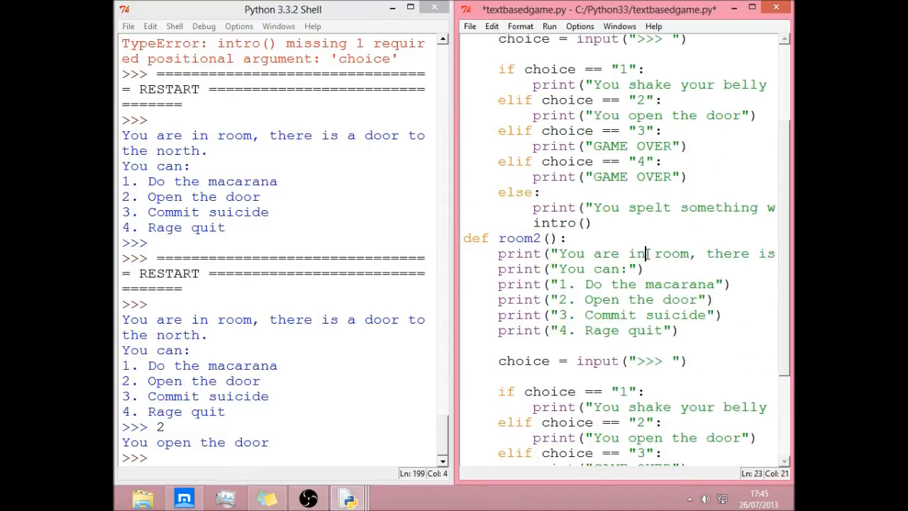
pyautogui.write('another')
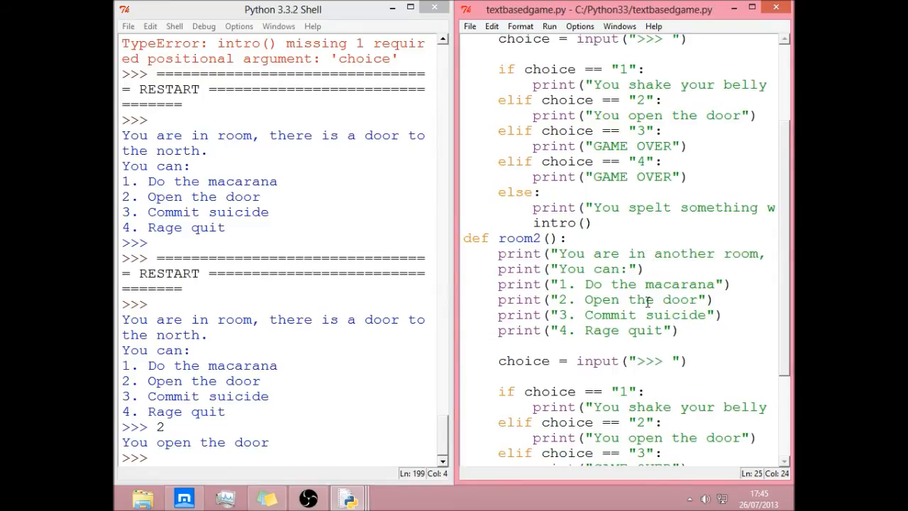
pyautogui.scroll(-3)
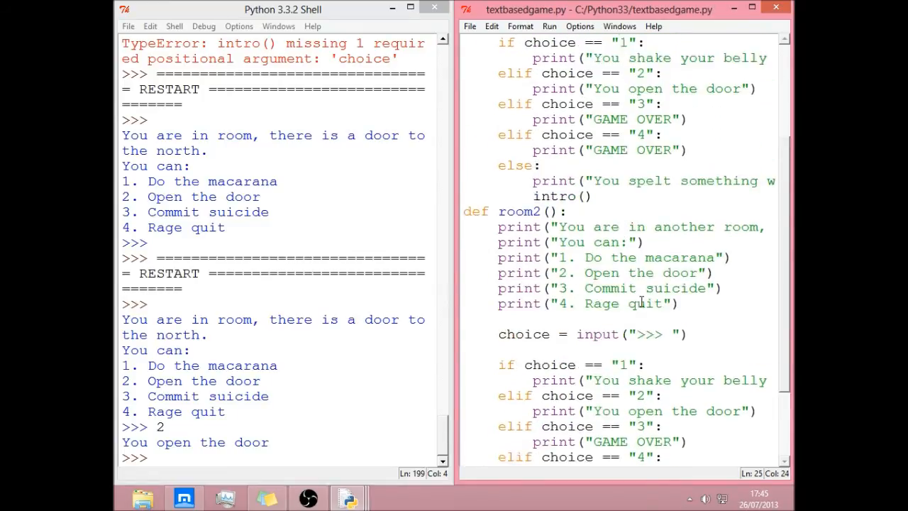
pyautogui.scroll(-3)
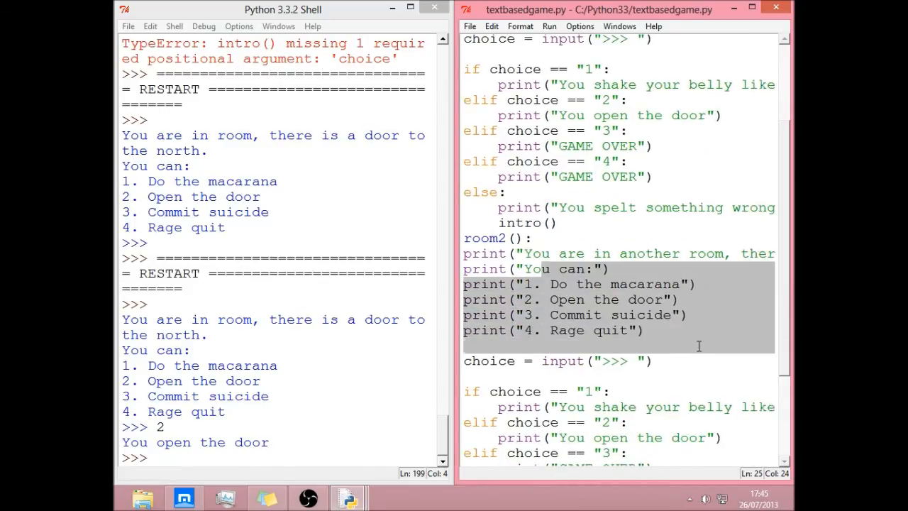
pyautogui.hscroll(3)
pyautogui.write('def ')
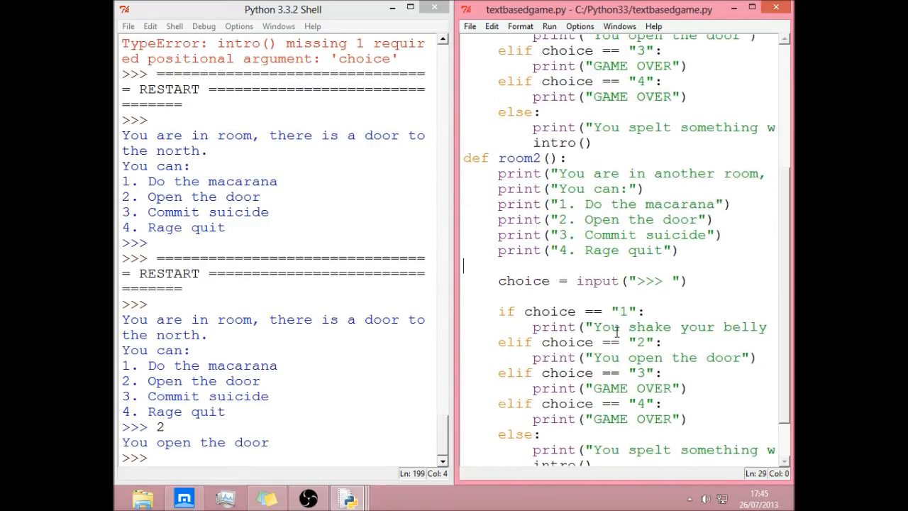
# Make intro()'s choice 2 call room2() and test-run entering 2 to reach the other room.
pyautogui.scroll(-3)
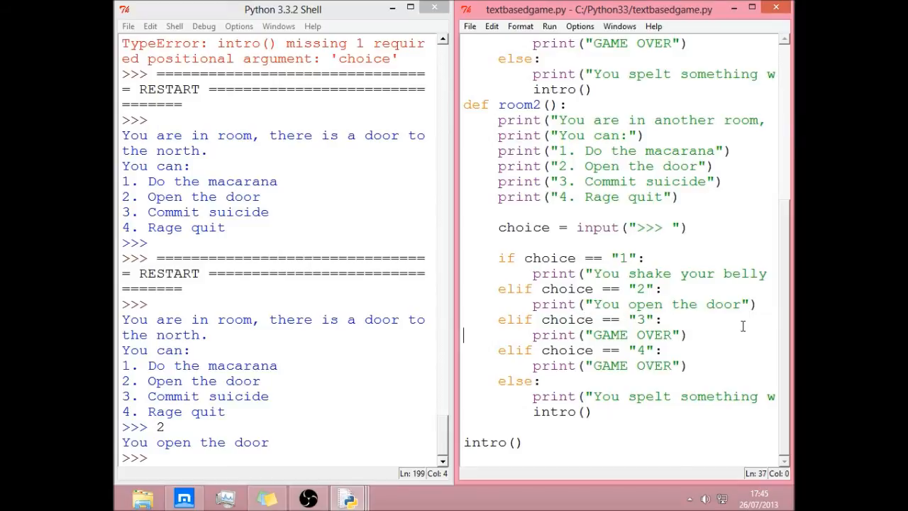
pyautogui.scroll(-3)
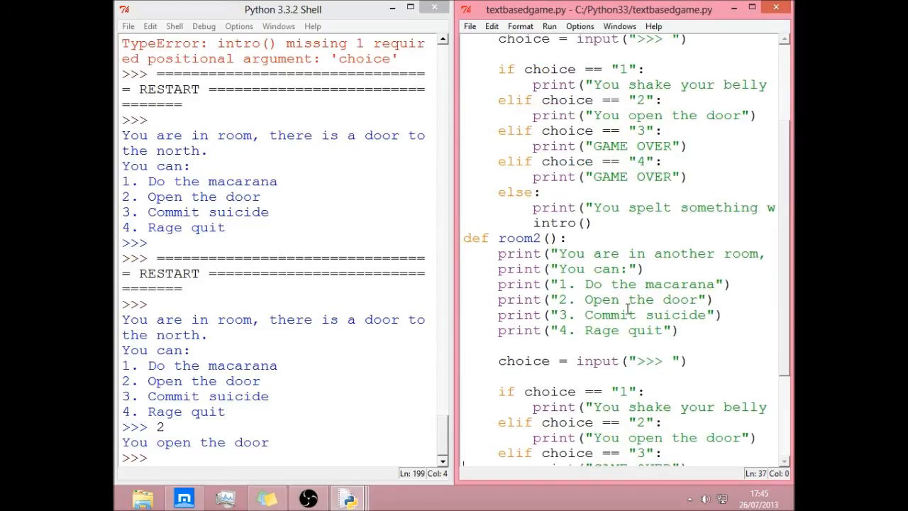
pyautogui.scroll(3)
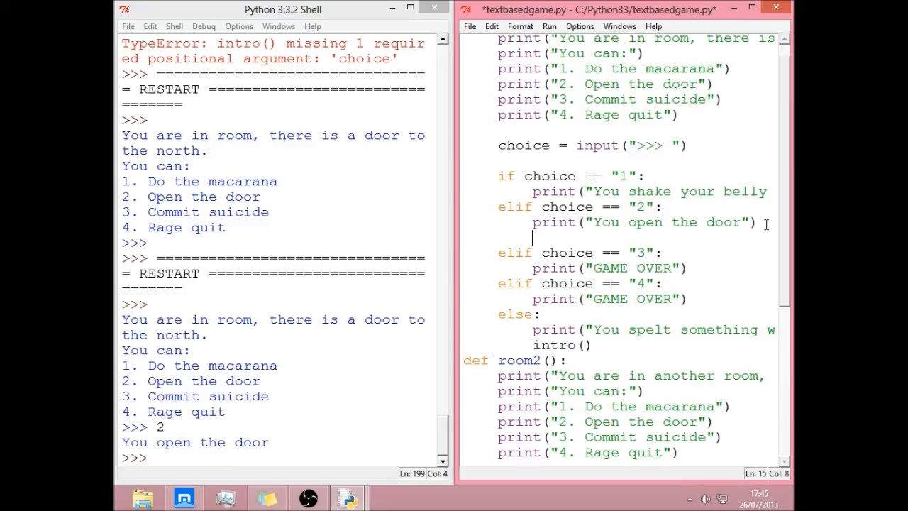
pyautogui.write('room2')
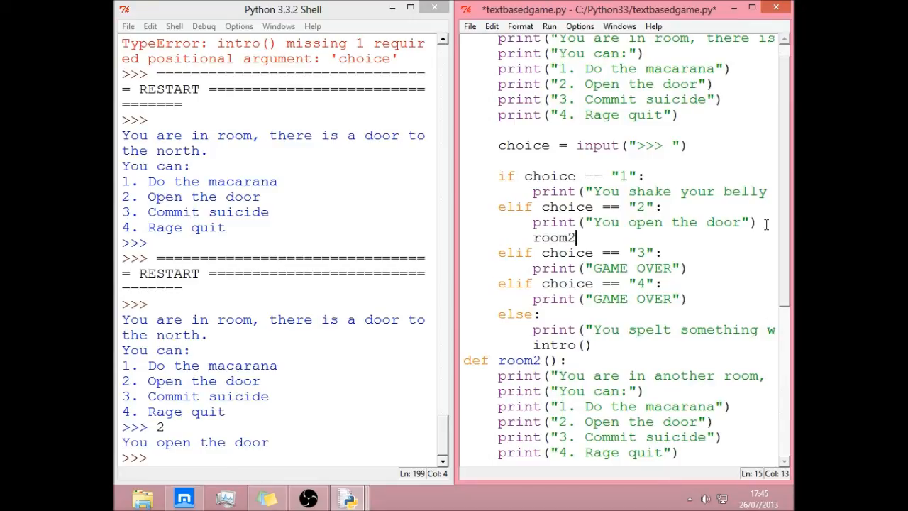
pyautogui.scroll(-3)
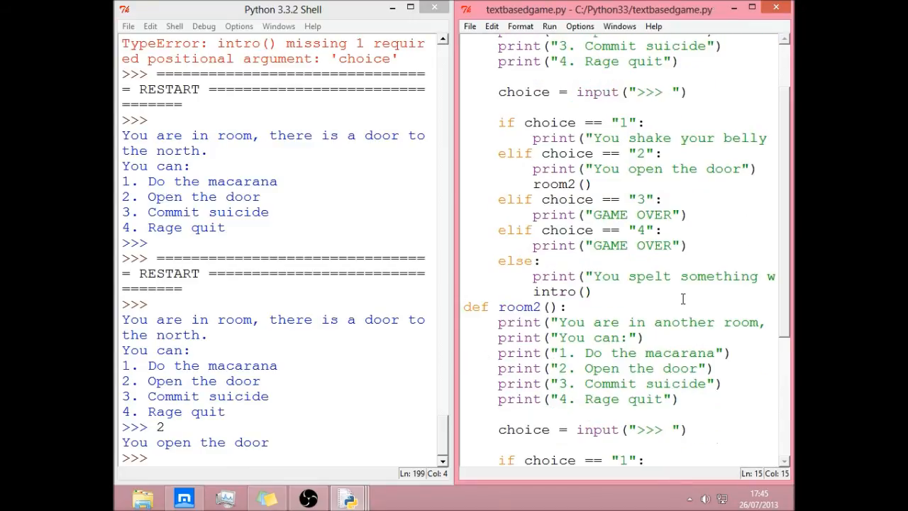
pyautogui.scroll(-3)
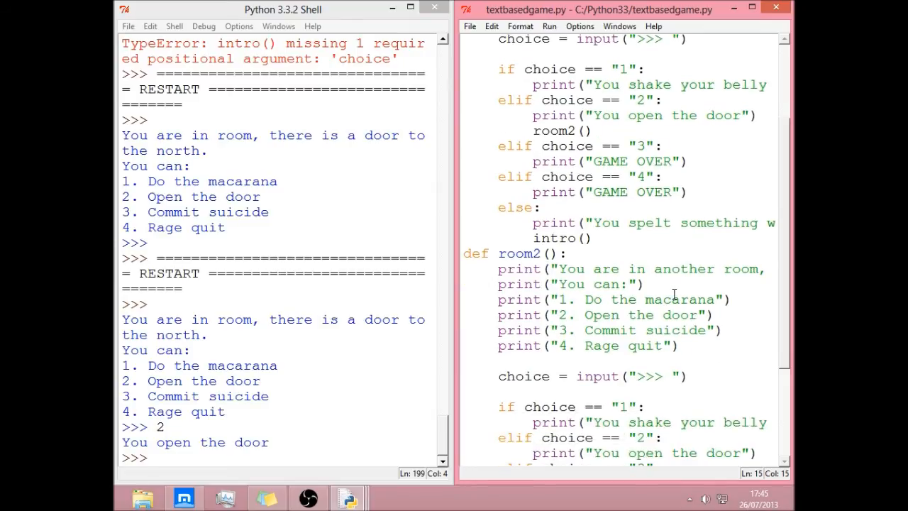
pyautogui.scroll(-3)
pyautogui.write('2')
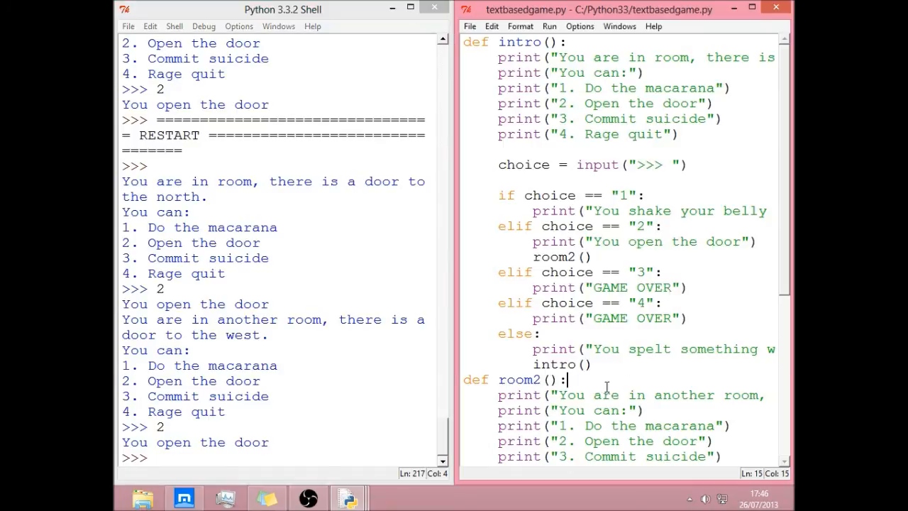
# Reword room2()'s opening message to place the player in a maze with a moster.
pyautogui.scroll(-3)
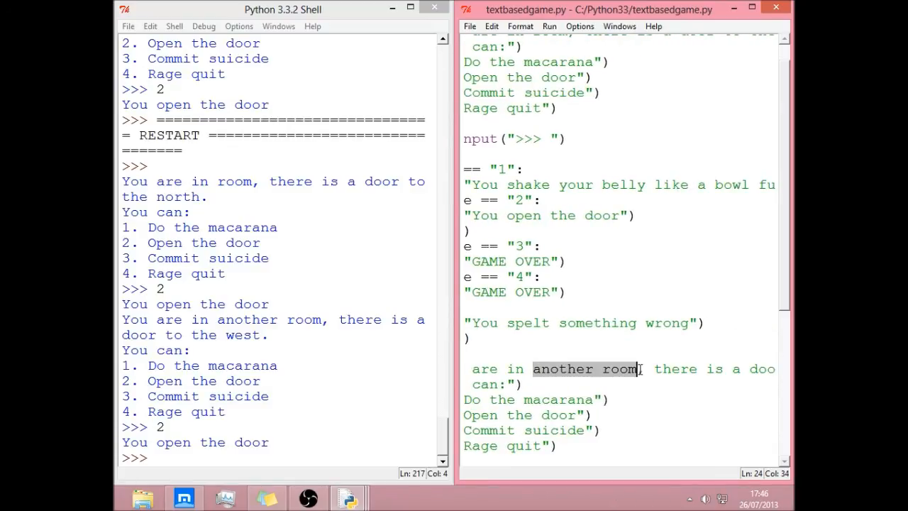
pyautogui.write('maze')
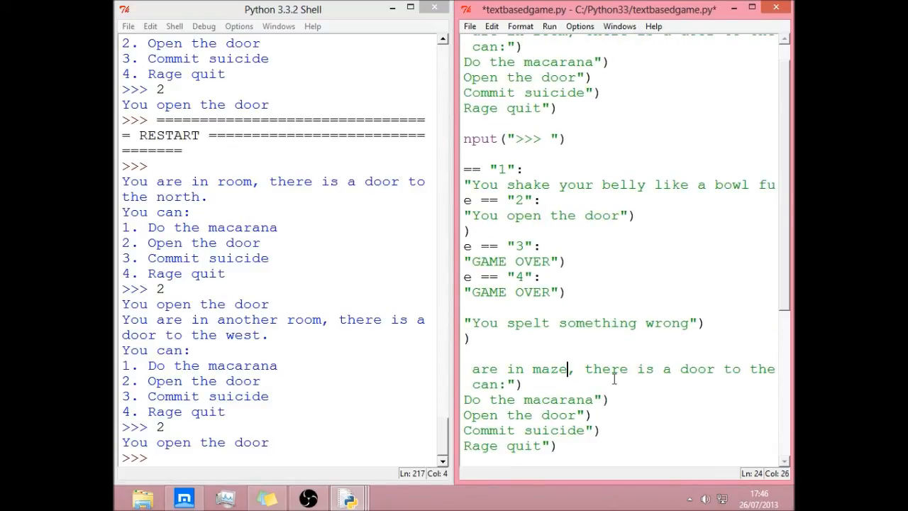
pyautogui.doubleClick(698, 369)
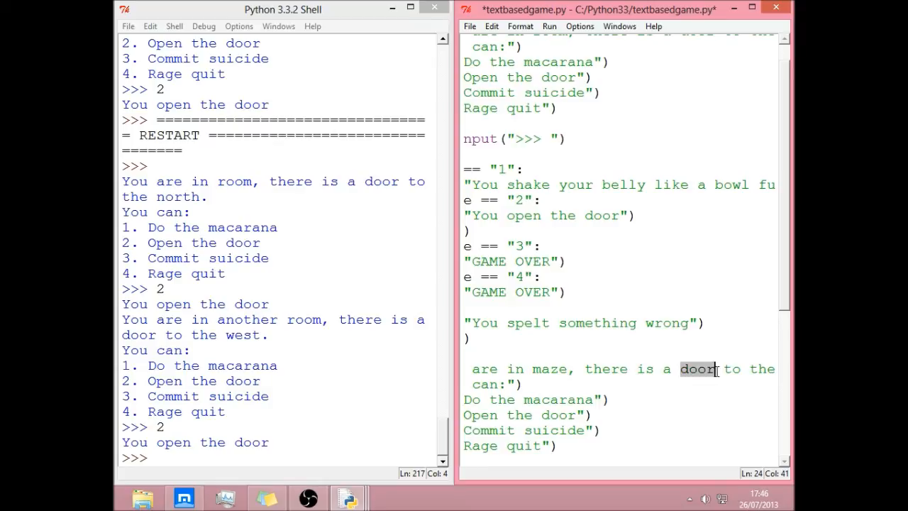
pyautogui.write('moster')
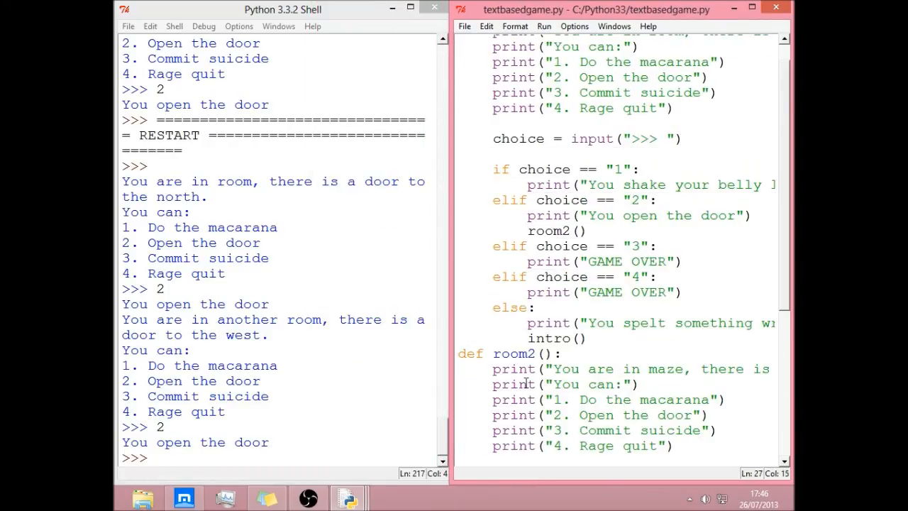
pyautogui.scroll(-3)
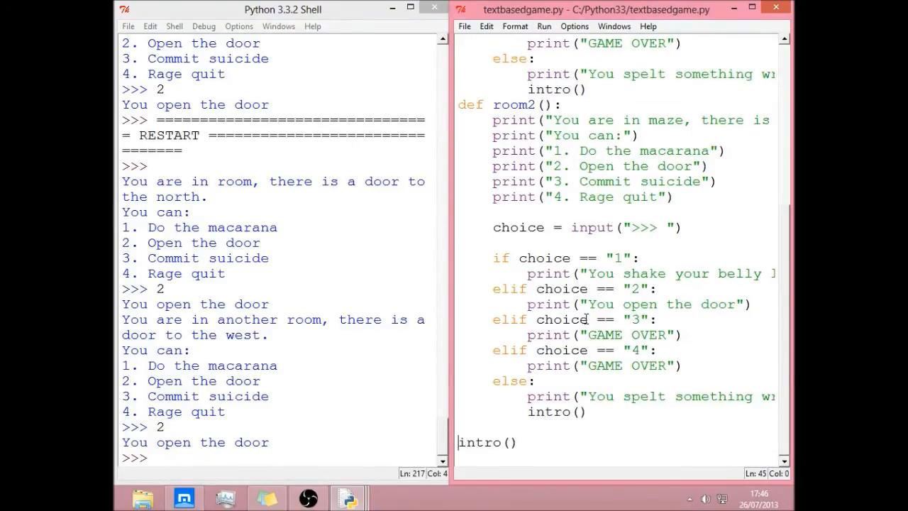
# Rename room2's option 4 to "Go back" and make choice 4 call intro().
pyautogui.scroll(-3)
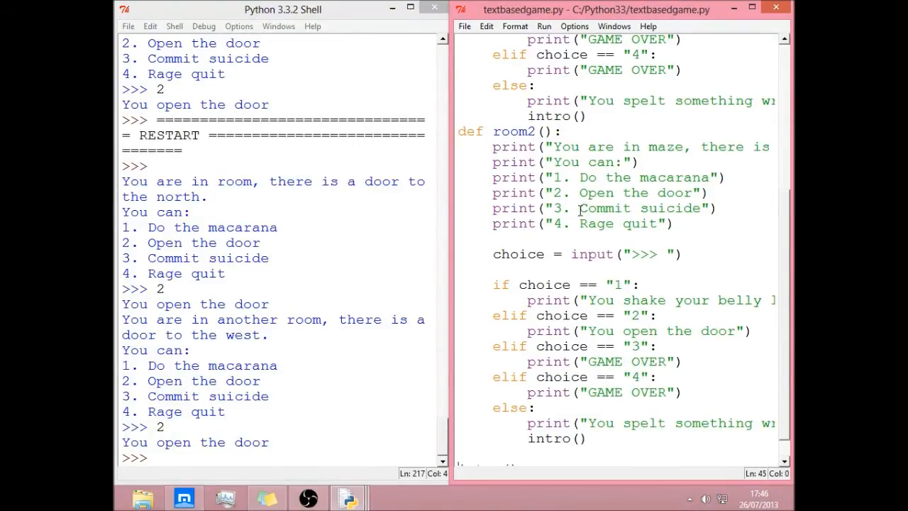
pyautogui.doubleClick(618, 224)
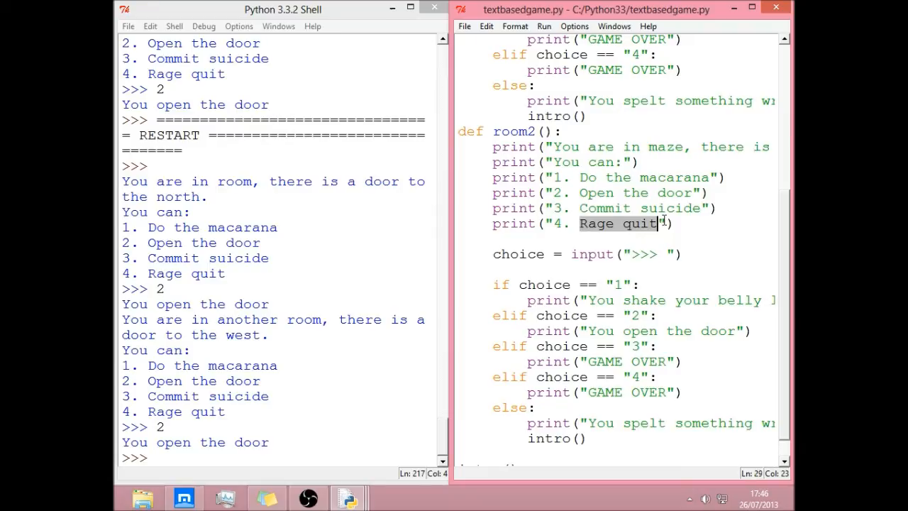
pyautogui.write('Go back')
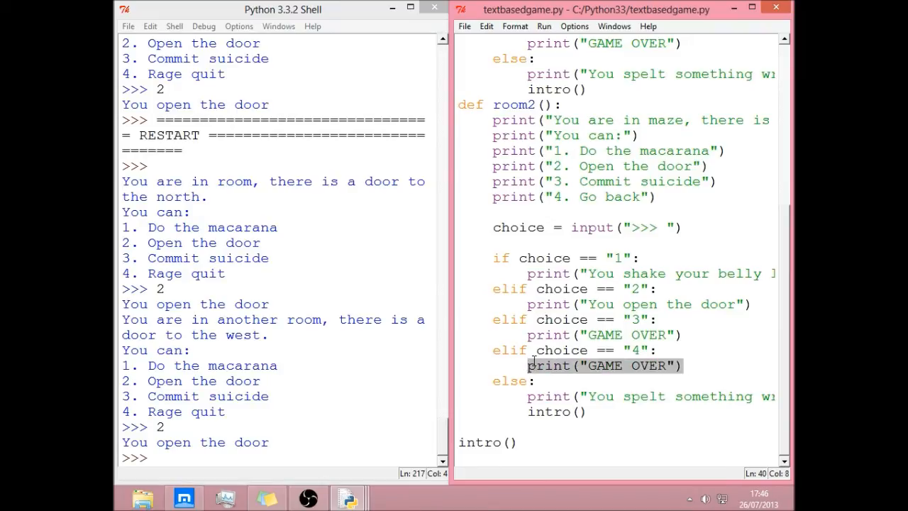
pyautogui.write('intro')
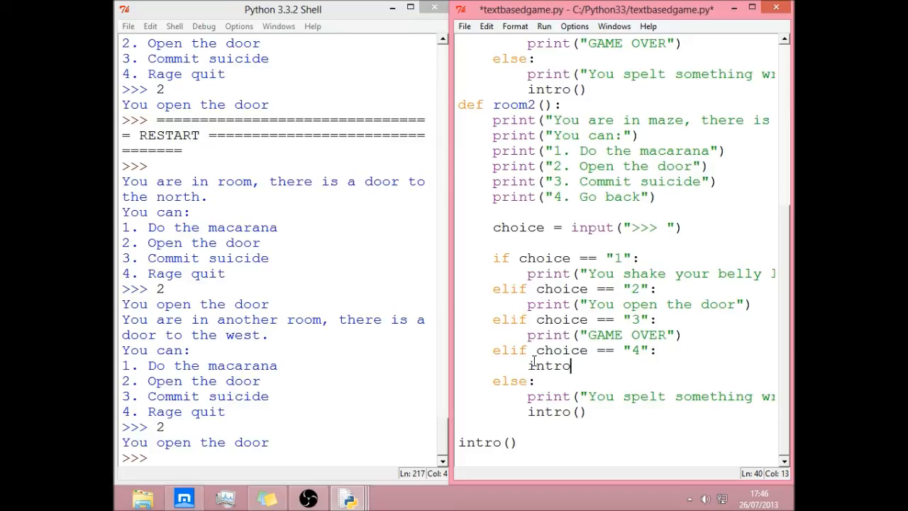
pyautogui.write('()')
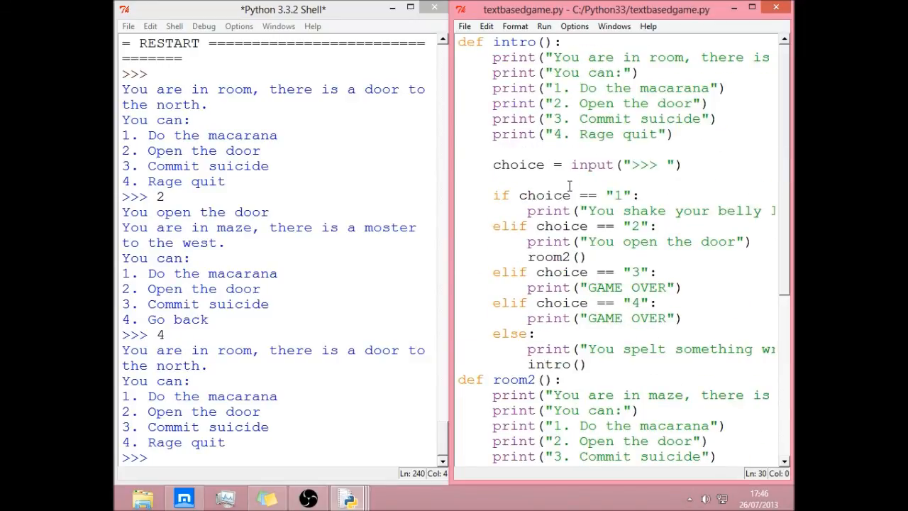
pyautogui.scroll(-3)
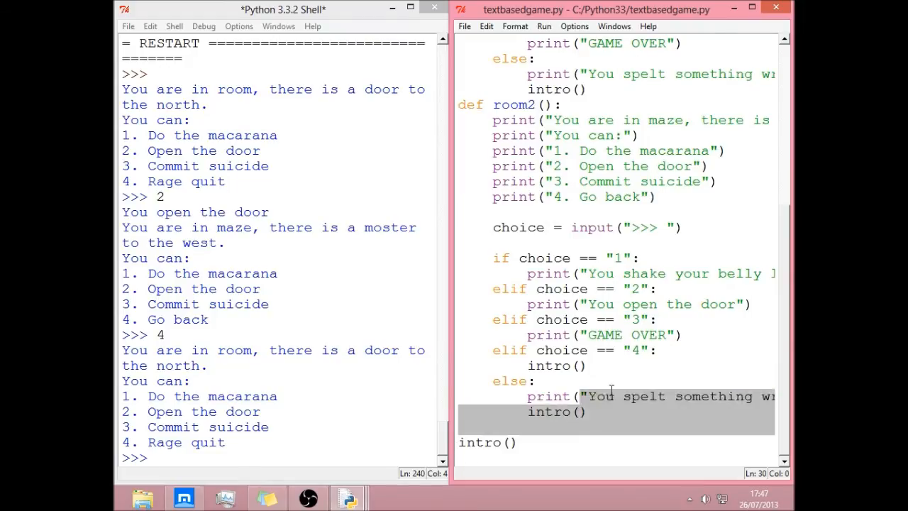
pyautogui.hscroll(3)
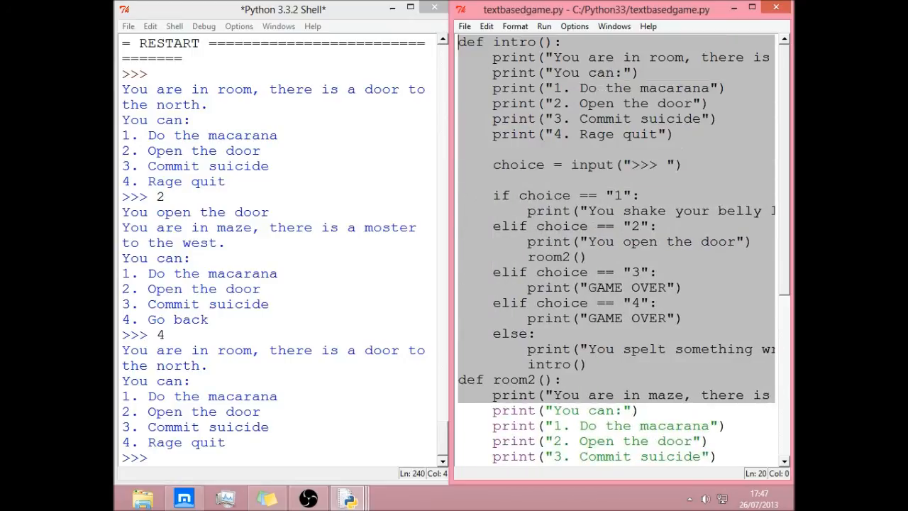
pyautogui.click(504, 88)
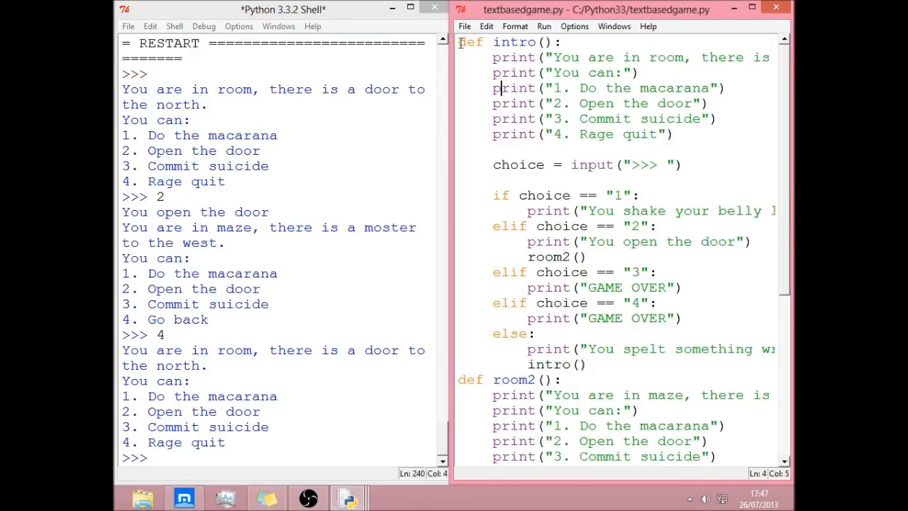
pyautogui.scroll(-3)
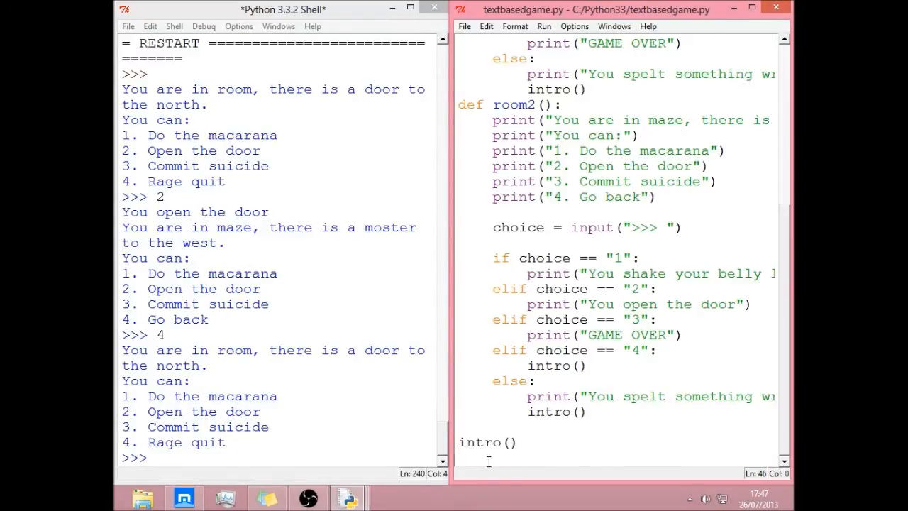
pyautogui.scroll(3)
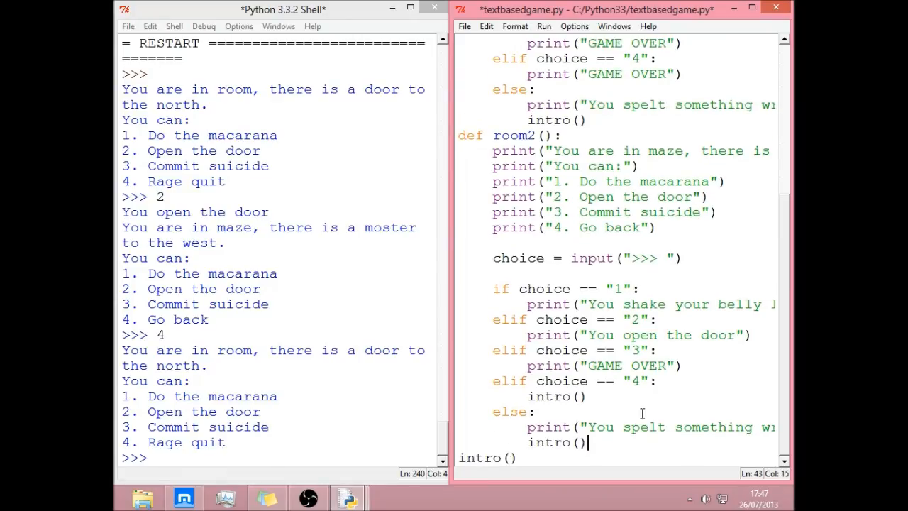
pyautogui.scroll(3)
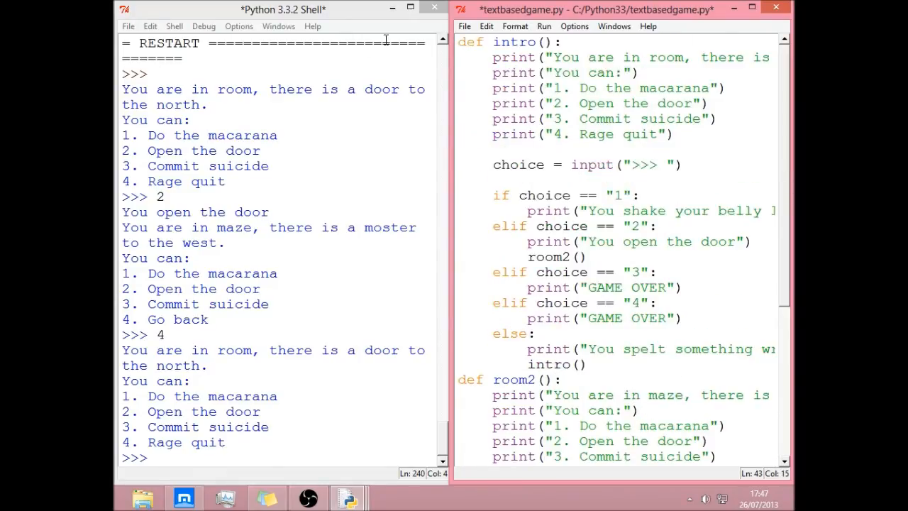
pyautogui.hscroll(3)
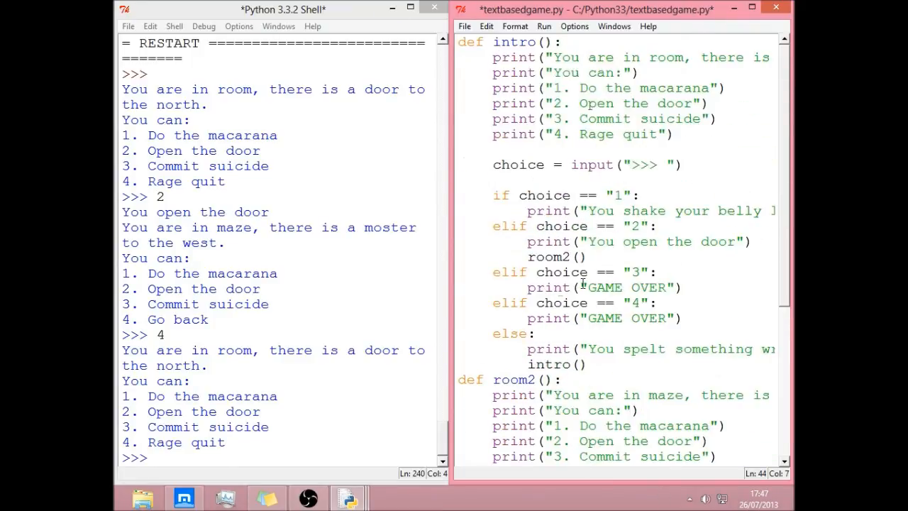
pyautogui.moveTo(378, 152)
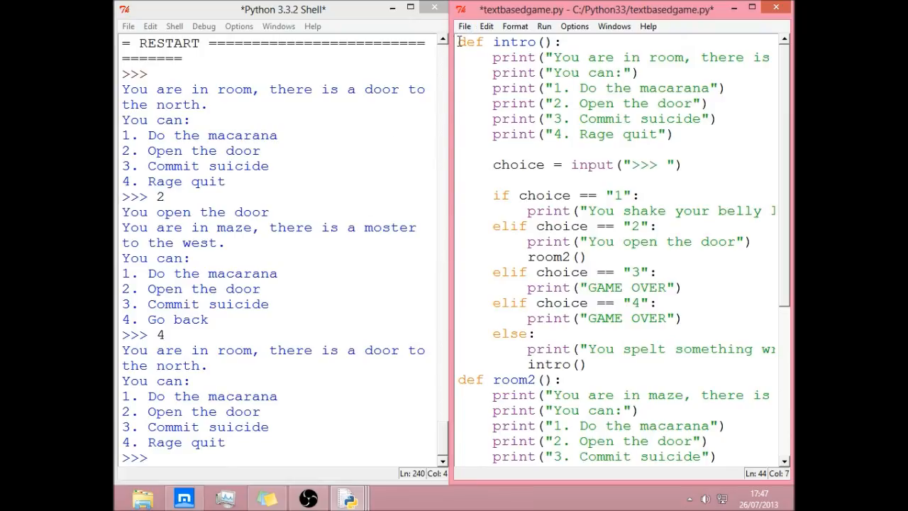
pyautogui.moveTo(386, 82)
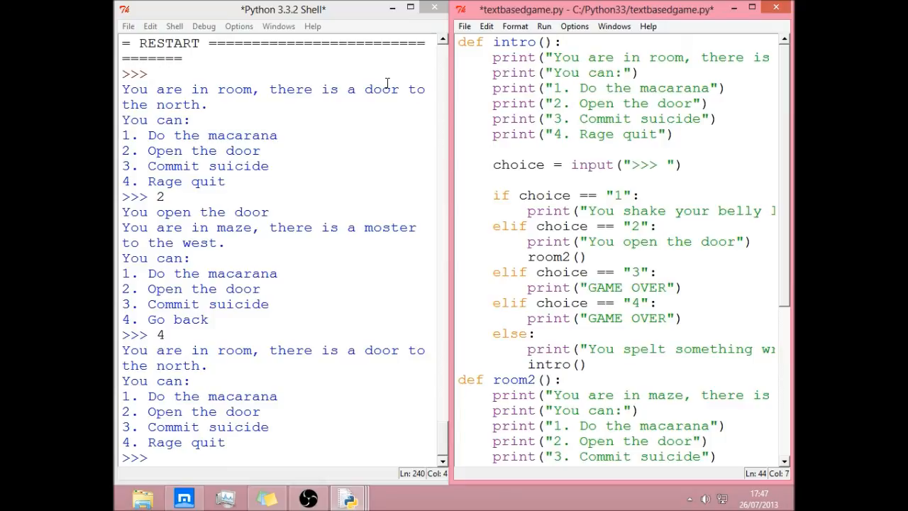
pyautogui.moveTo(675, 61)
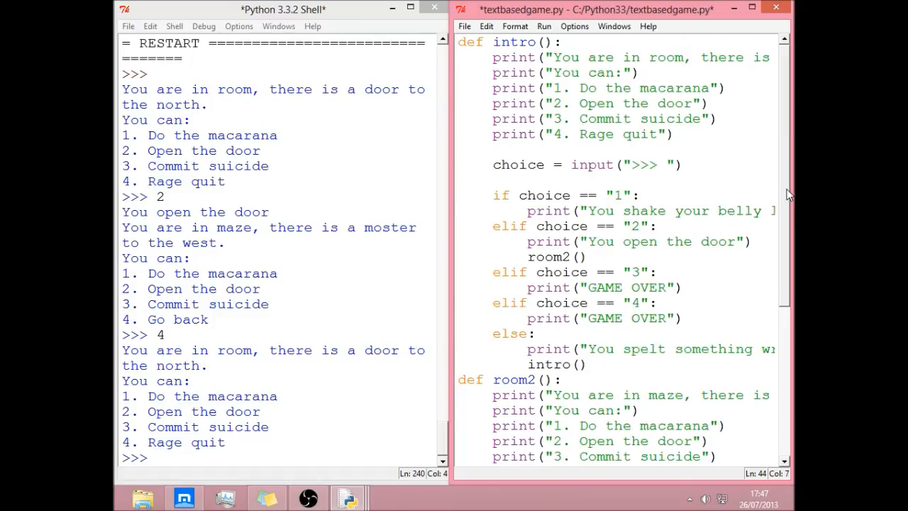
pyautogui.scroll(-3)
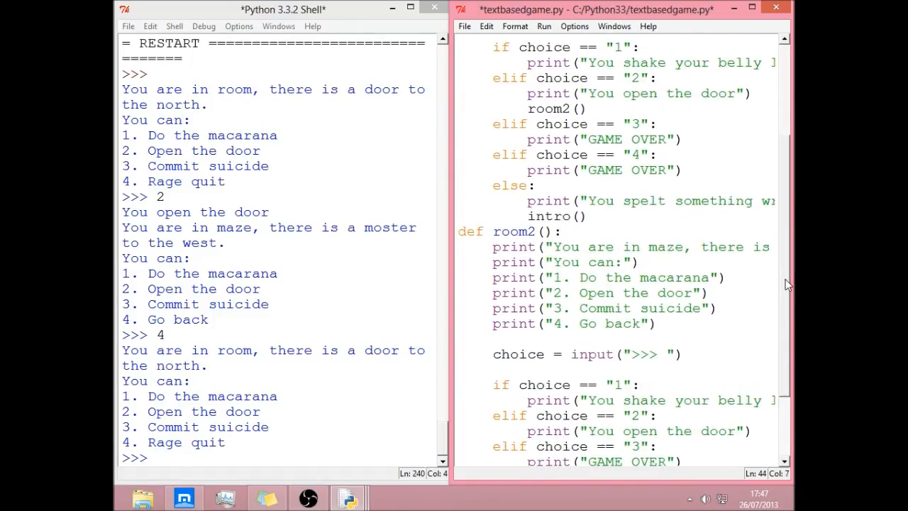
pyautogui.scroll(3)
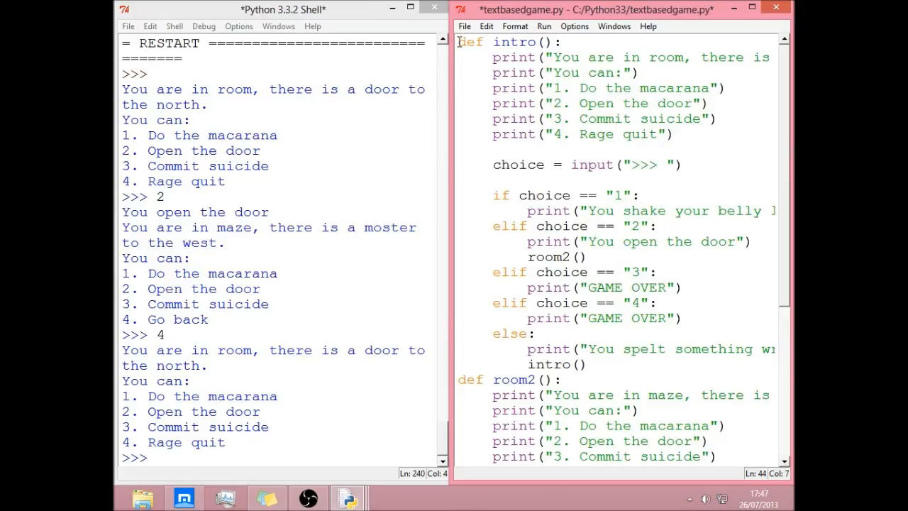
pyautogui.scroll(-3)
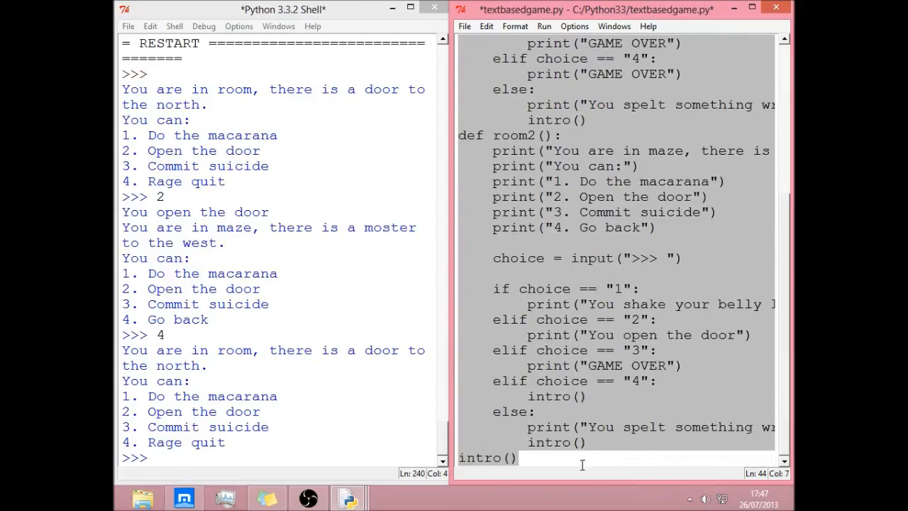
pyautogui.scroll(3)
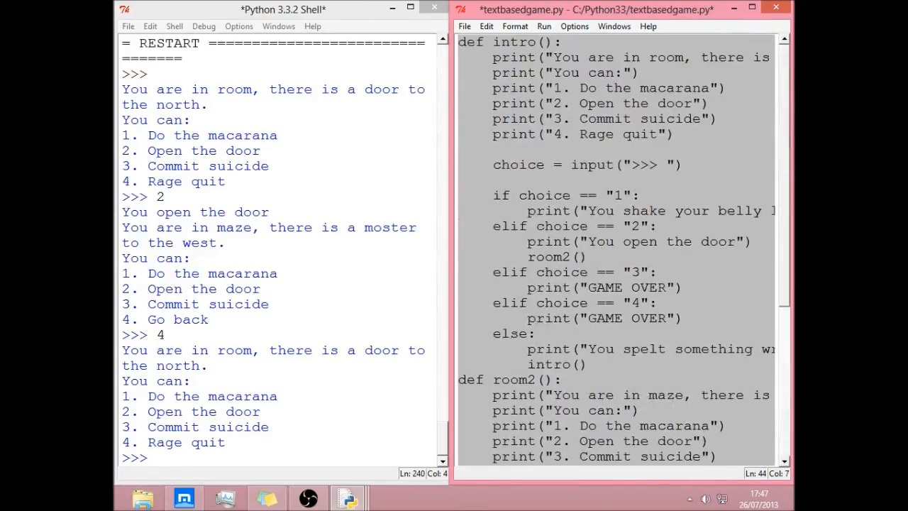
pyautogui.scroll(-3)
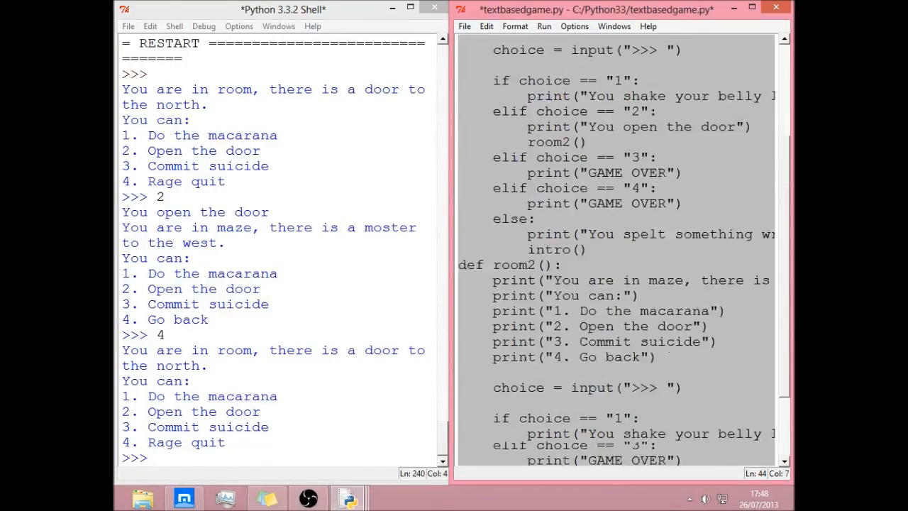
pyautogui.scroll(3)
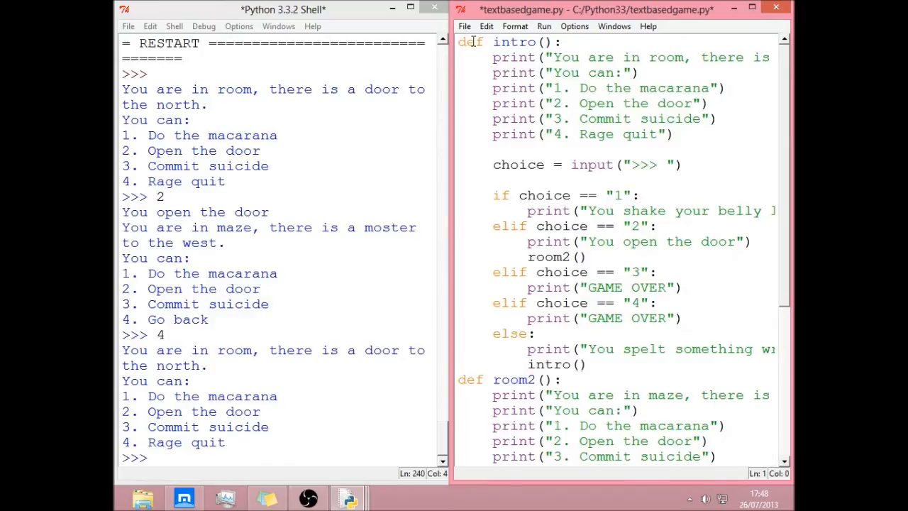
pyautogui.scroll(-3)
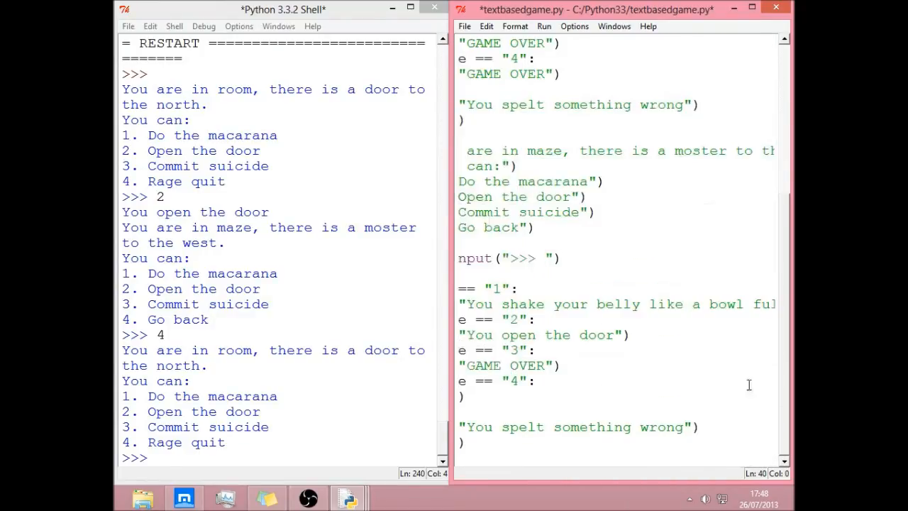
pyautogui.scroll(3)
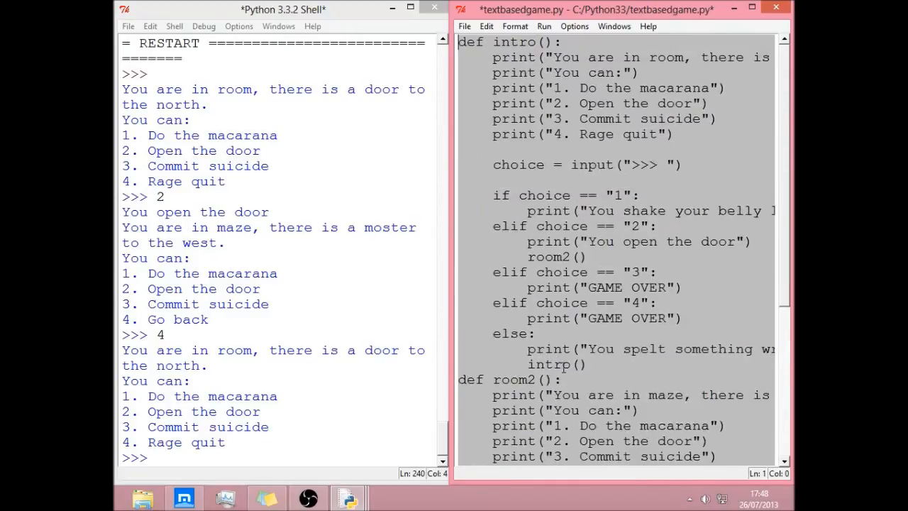